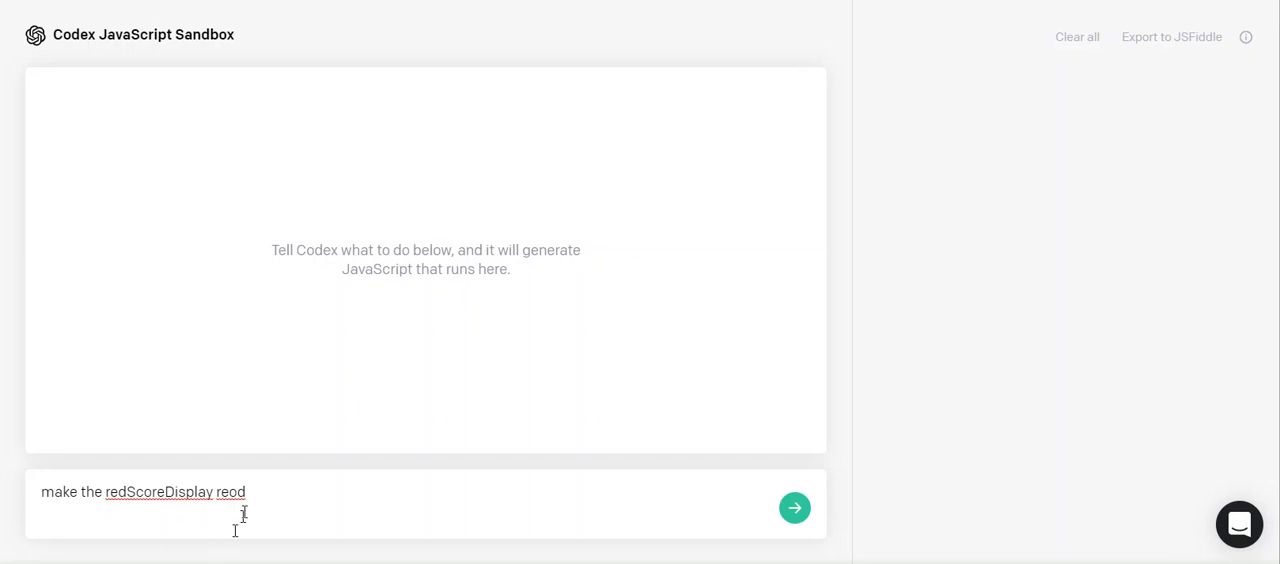
# Ask Codex for a blueBlock on the left side of the page
pyautogui.write('create a blueBlock on the left')
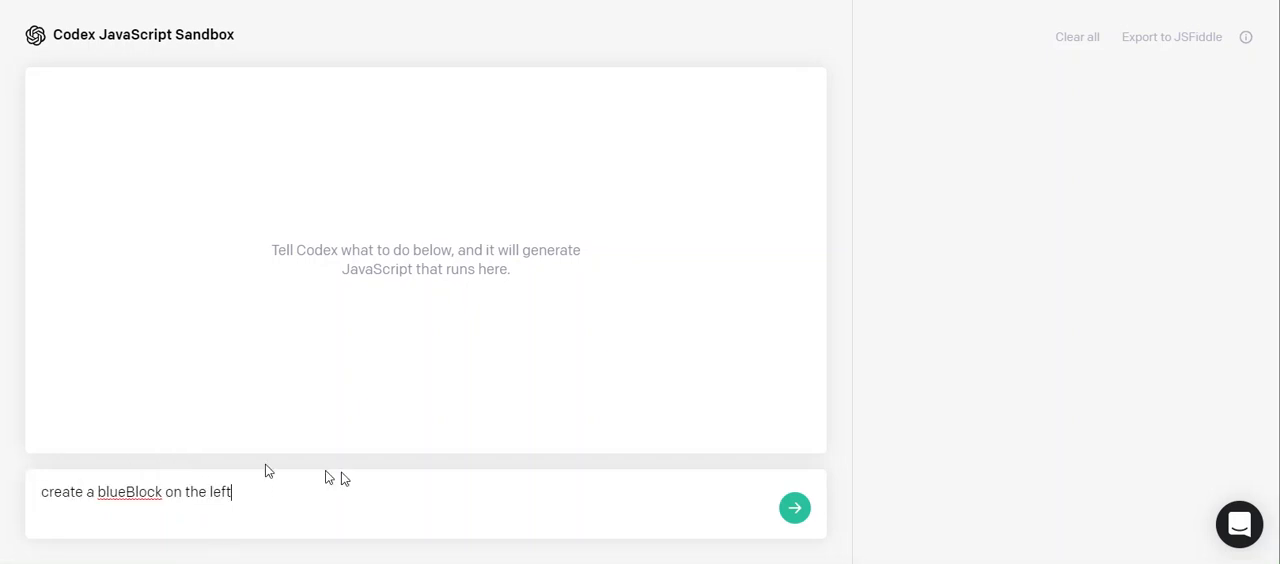
pyautogui.click(796, 508)
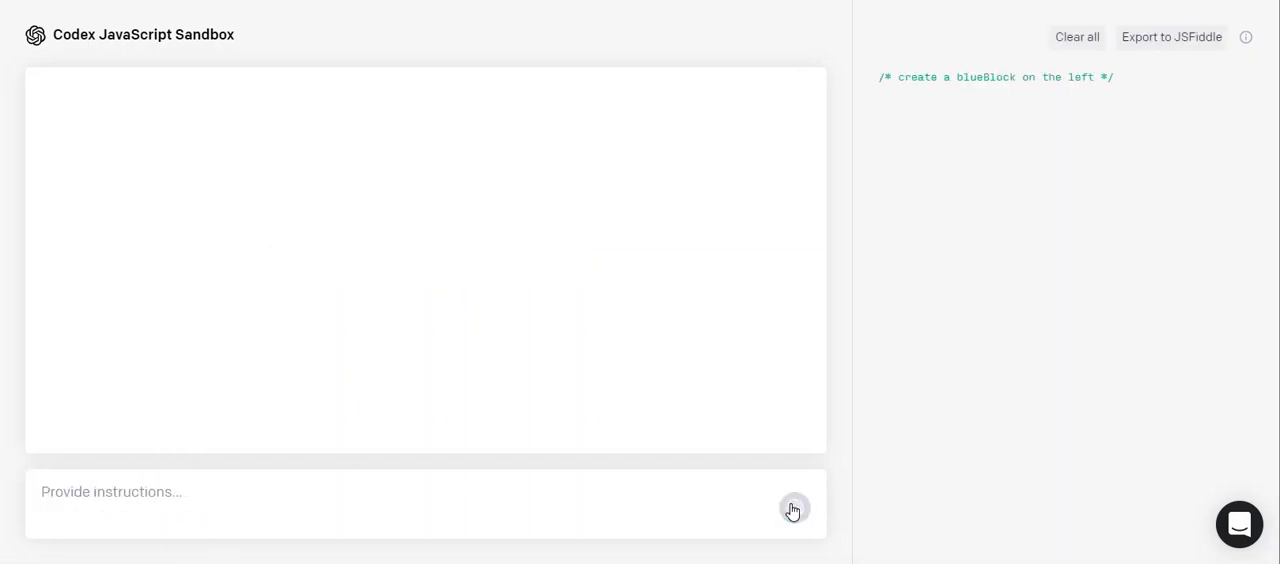
pyautogui.click(796, 508)
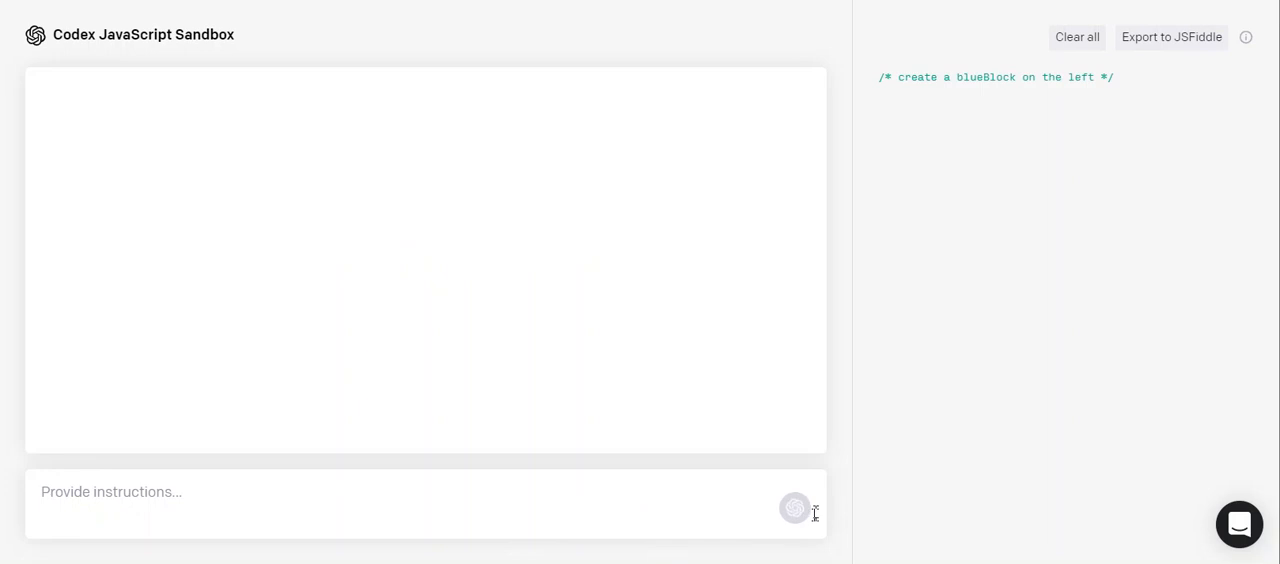
pyautogui.click(796, 508)
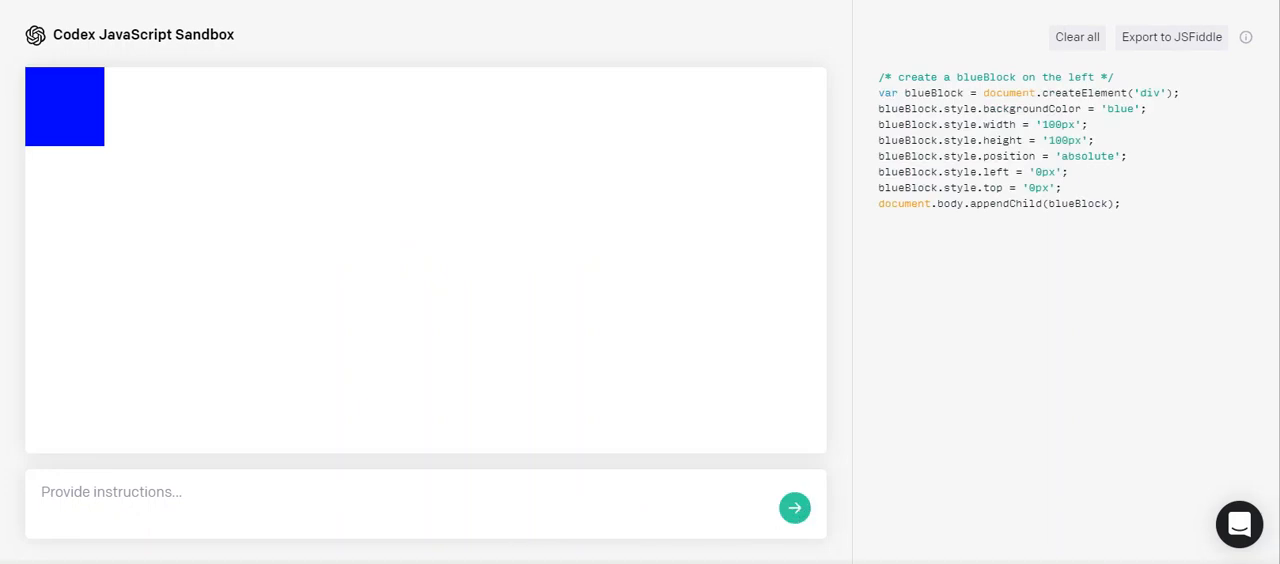
# Make the blue block move up with q and down with a, then test with a
pyautogui.write('move the block up when q is pressed and down when a is pressed')
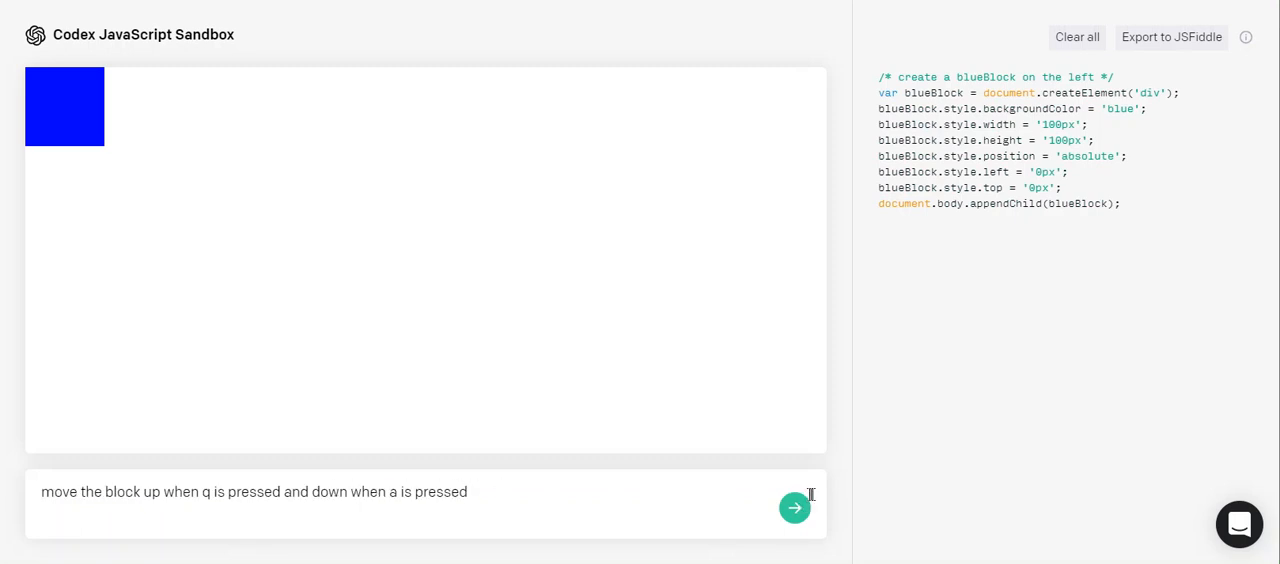
pyautogui.click(796, 508)
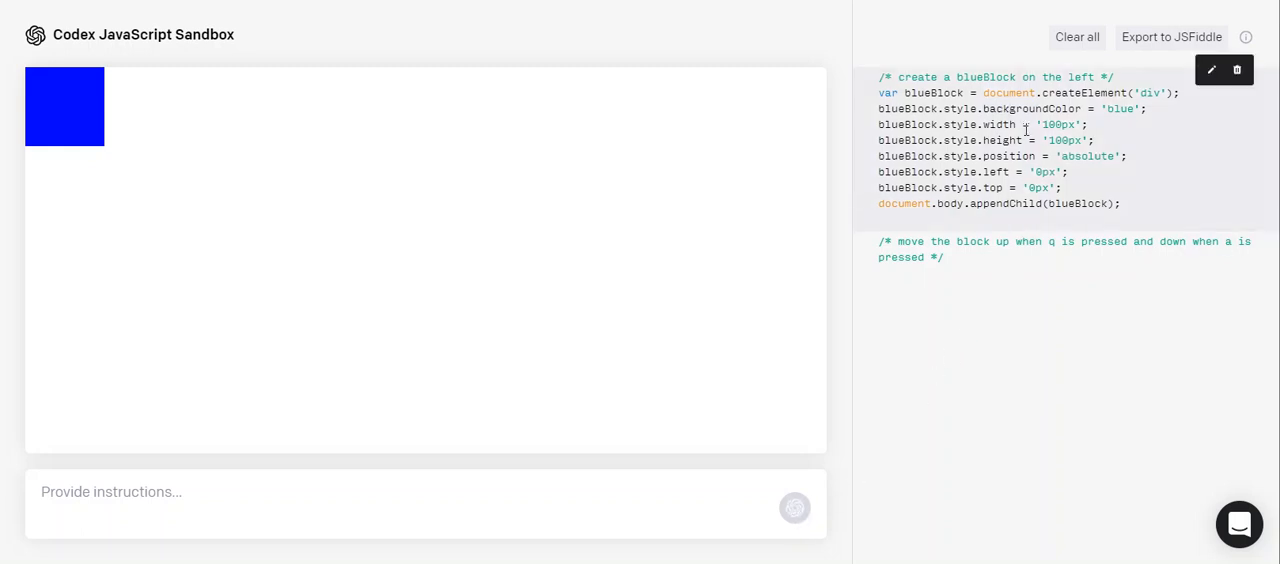
pyautogui.click(796, 508)
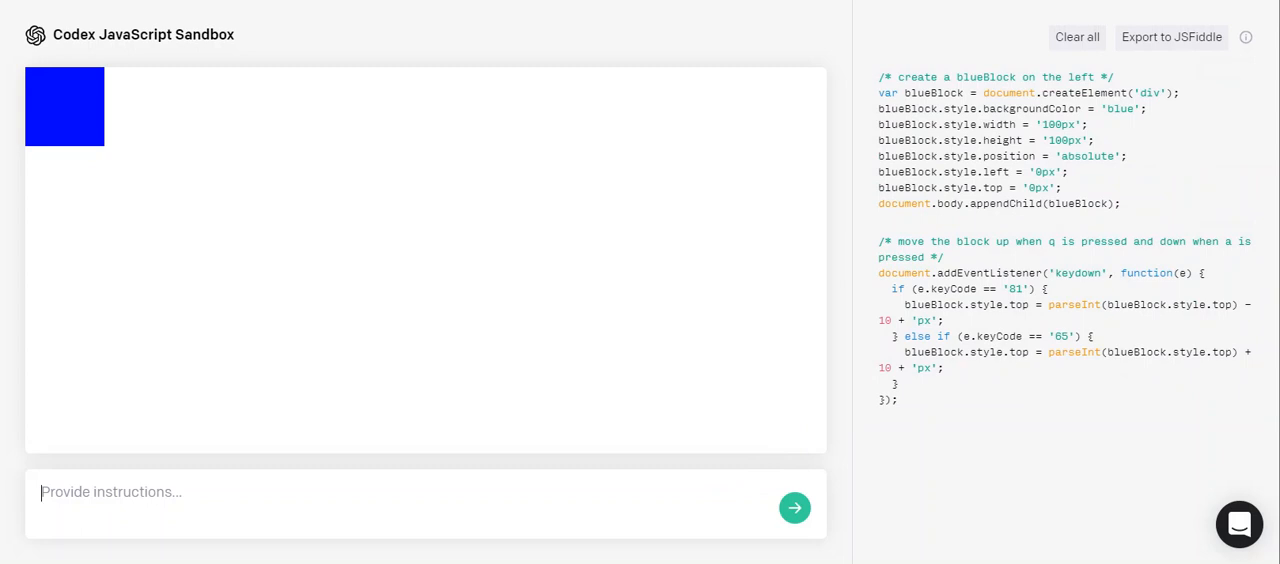
pyautogui.write('a')
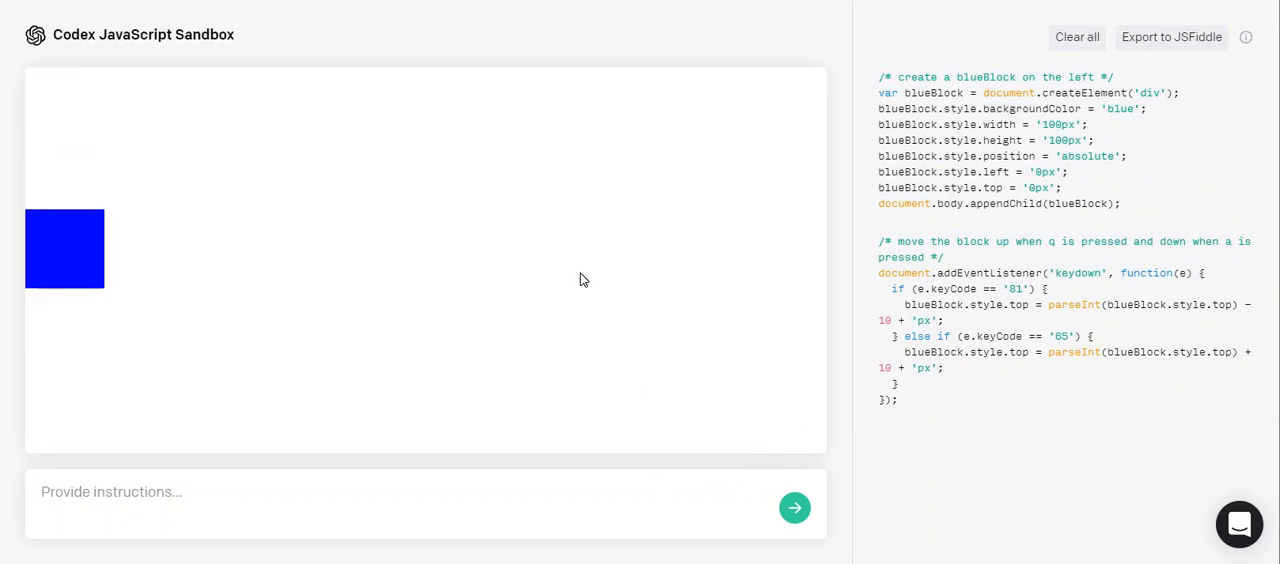
# Ask Codex for a redBlock on the right side of the page
pyautogui.press('a')
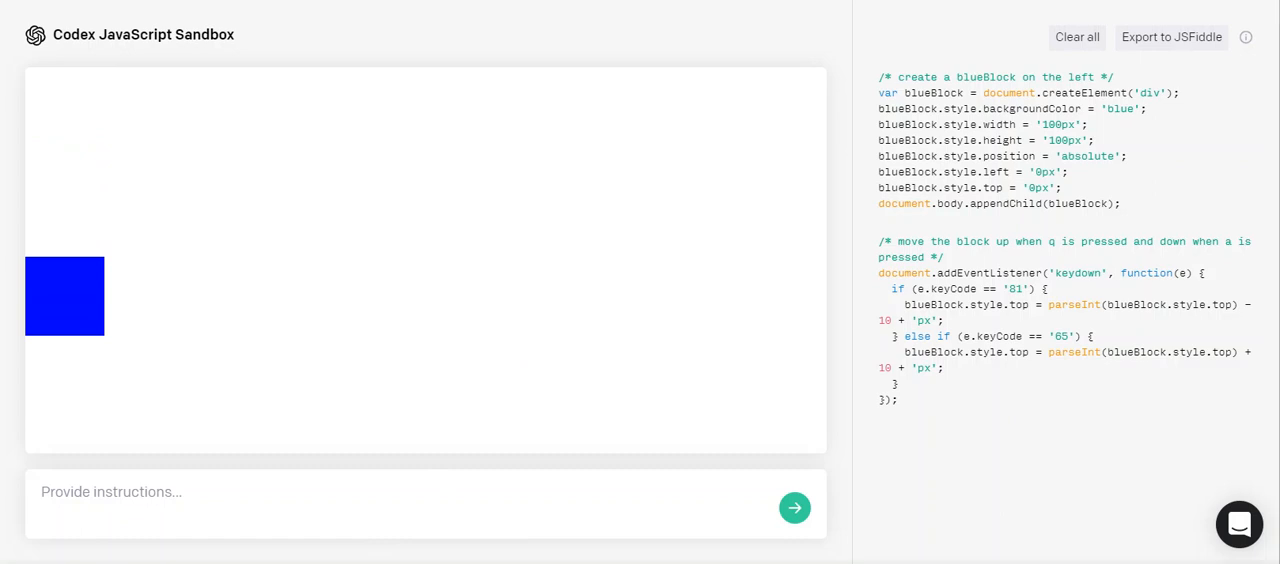
pyautogui.write('create a redBlock on the right')
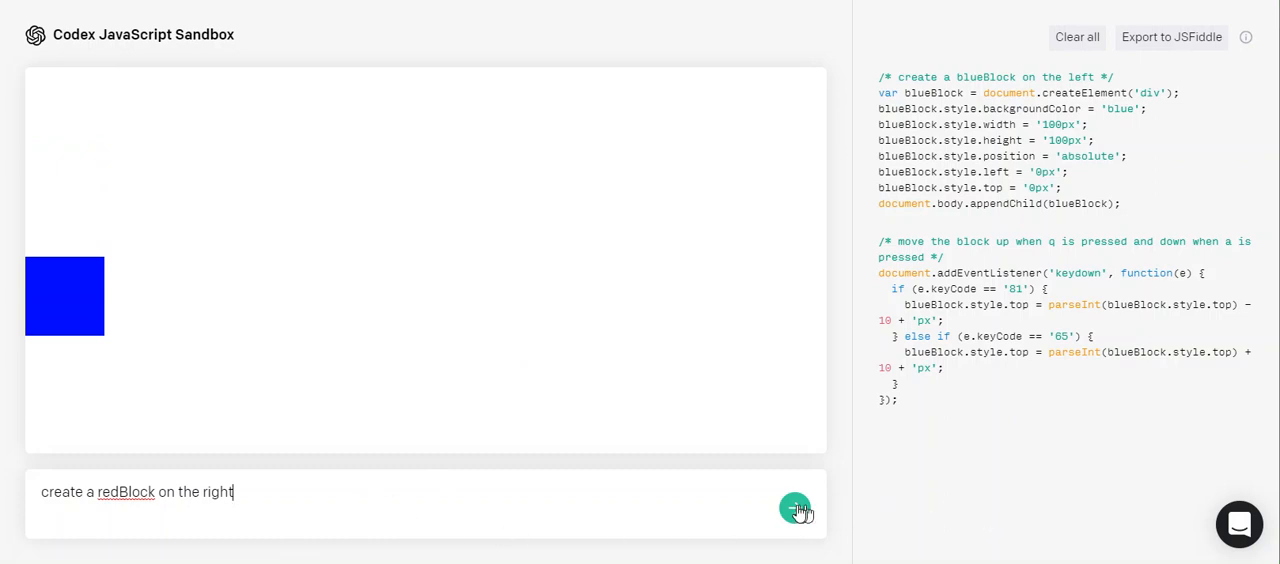
pyautogui.click(796, 508)
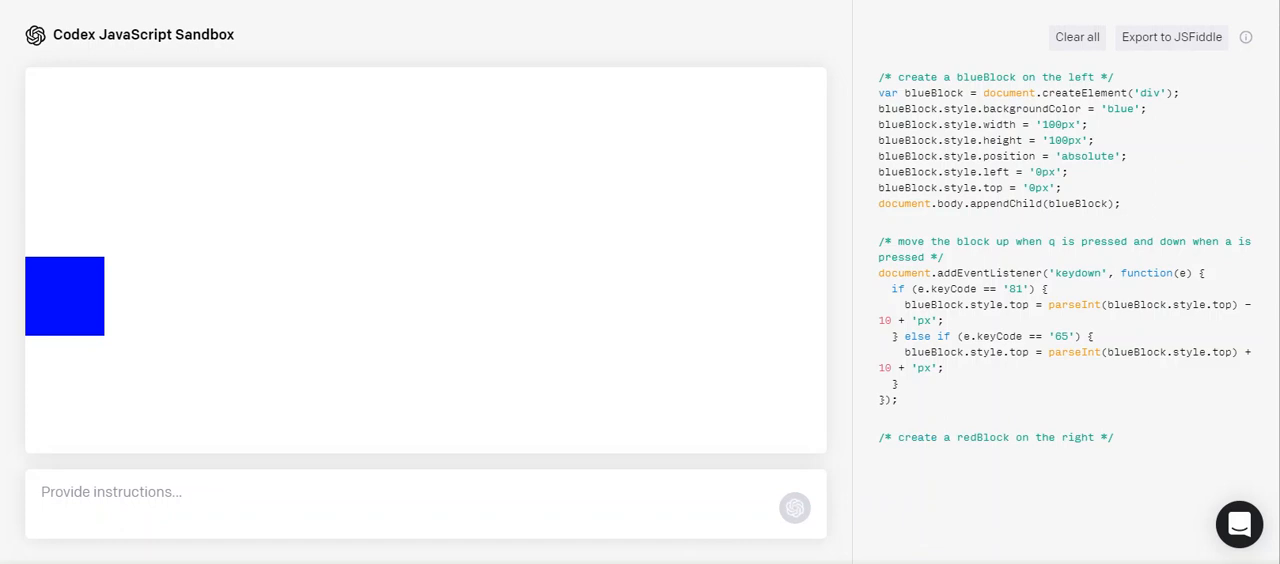
pyautogui.click(796, 508)
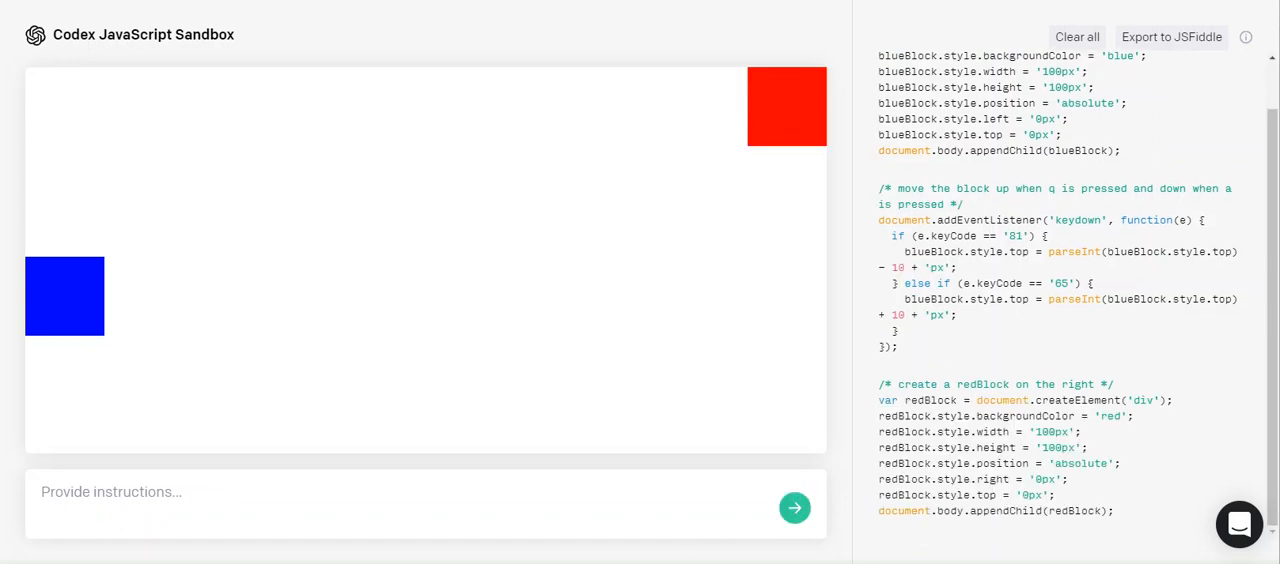
# Make the red block move up with o and down with p, then test with p
pyautogui.click(110, 492)
pyautogui.write('move the redBlcok up when o is pressed and down when p is pressed')
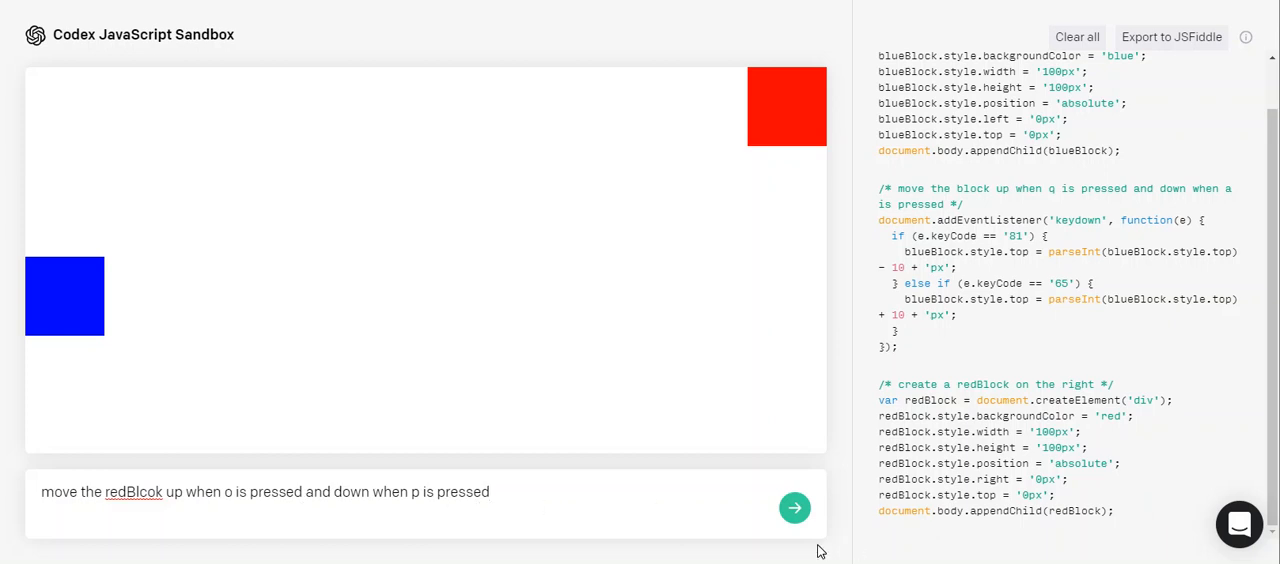
pyautogui.click(796, 508)
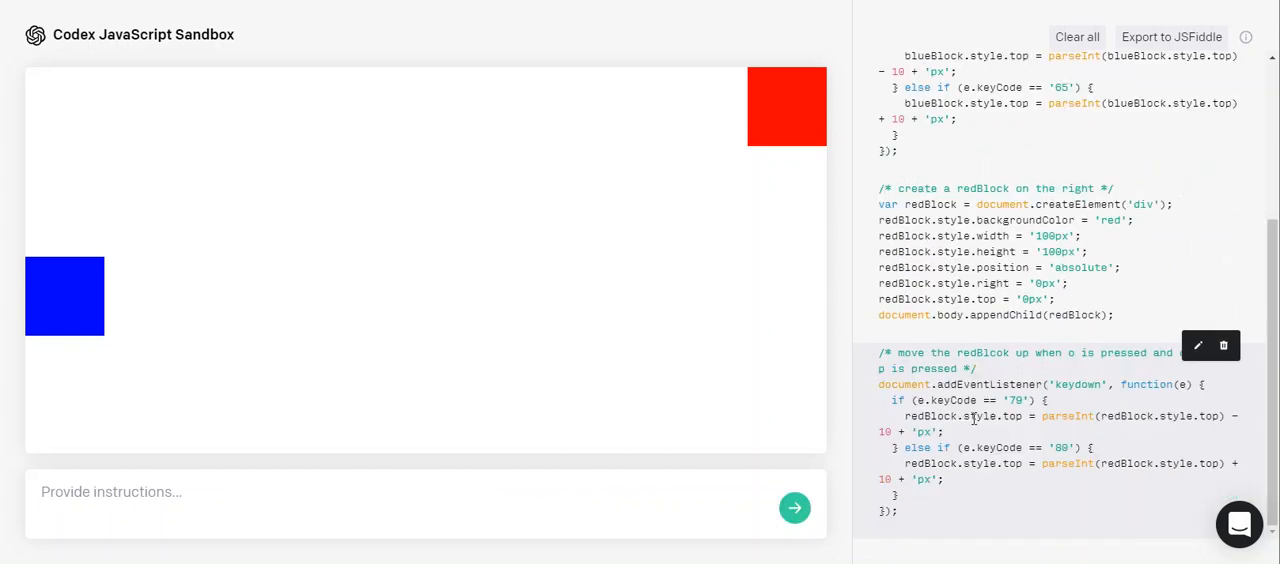
pyautogui.moveTo(1016, 372)
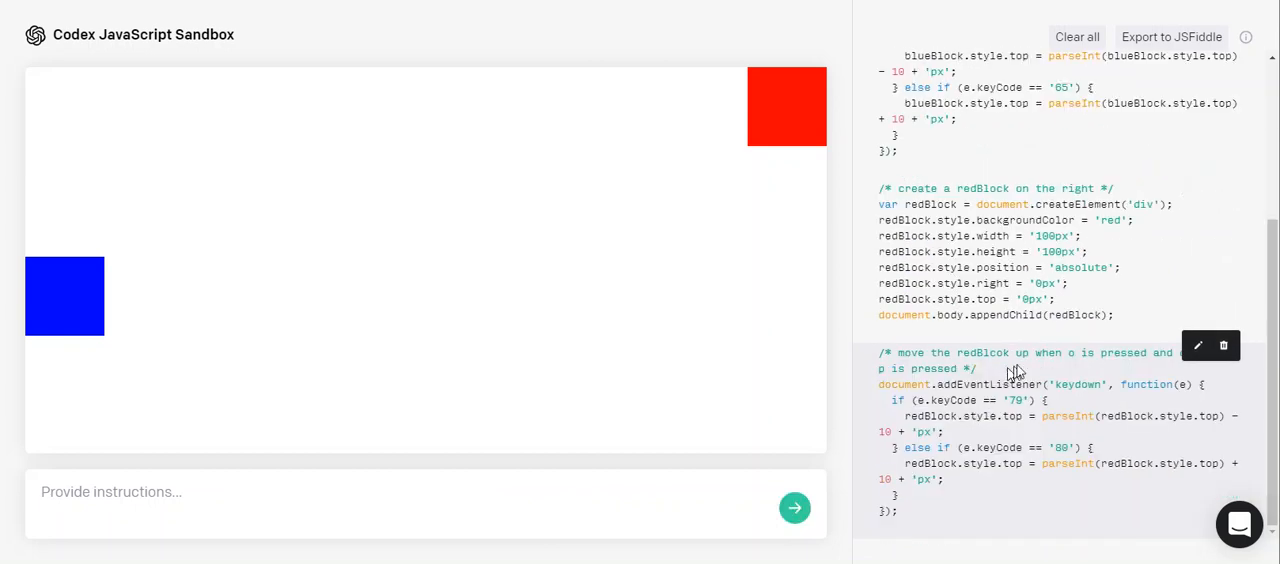
pyautogui.moveTo(1170, 368)
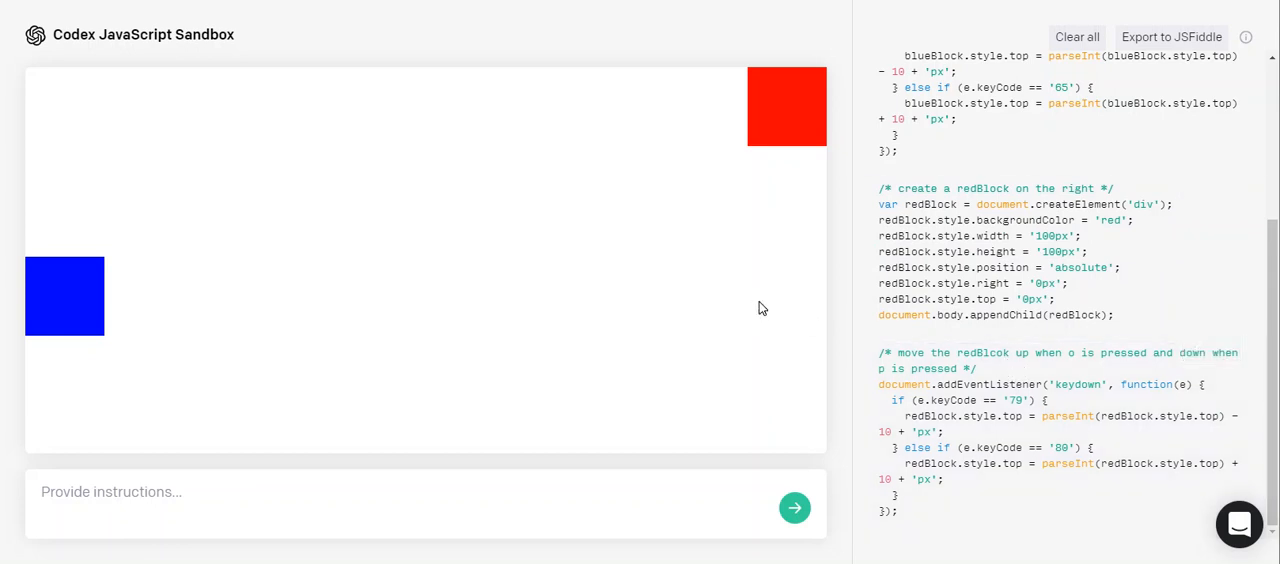
pyautogui.press('p')
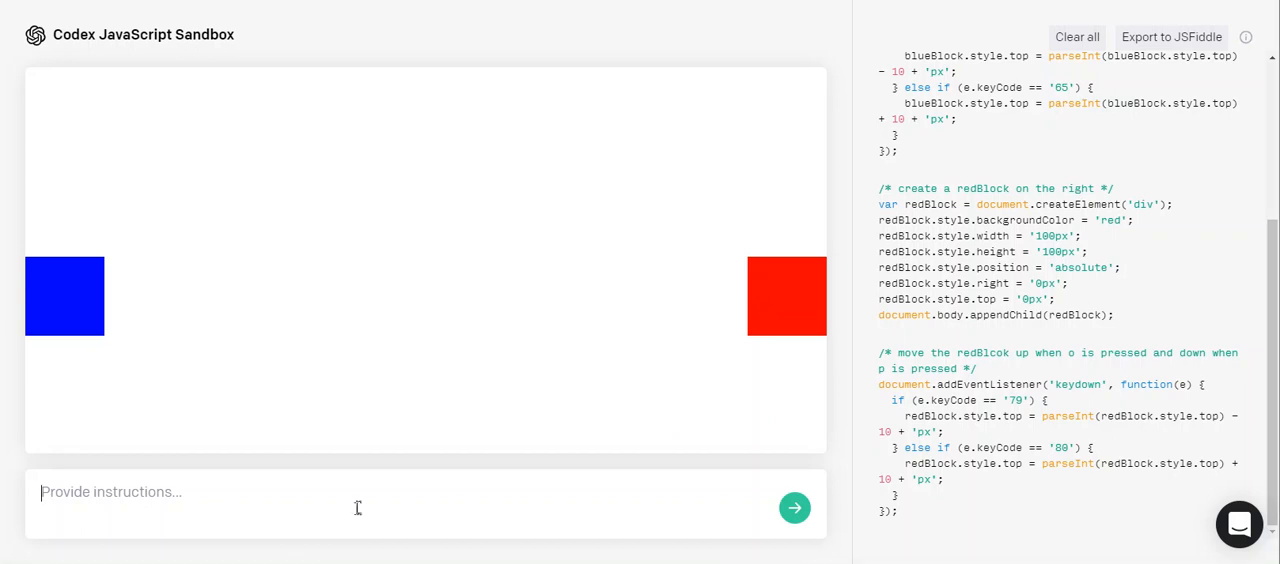
# Make the background green and add the tennis ball image from its URL
pyautogui.write('make the background green')
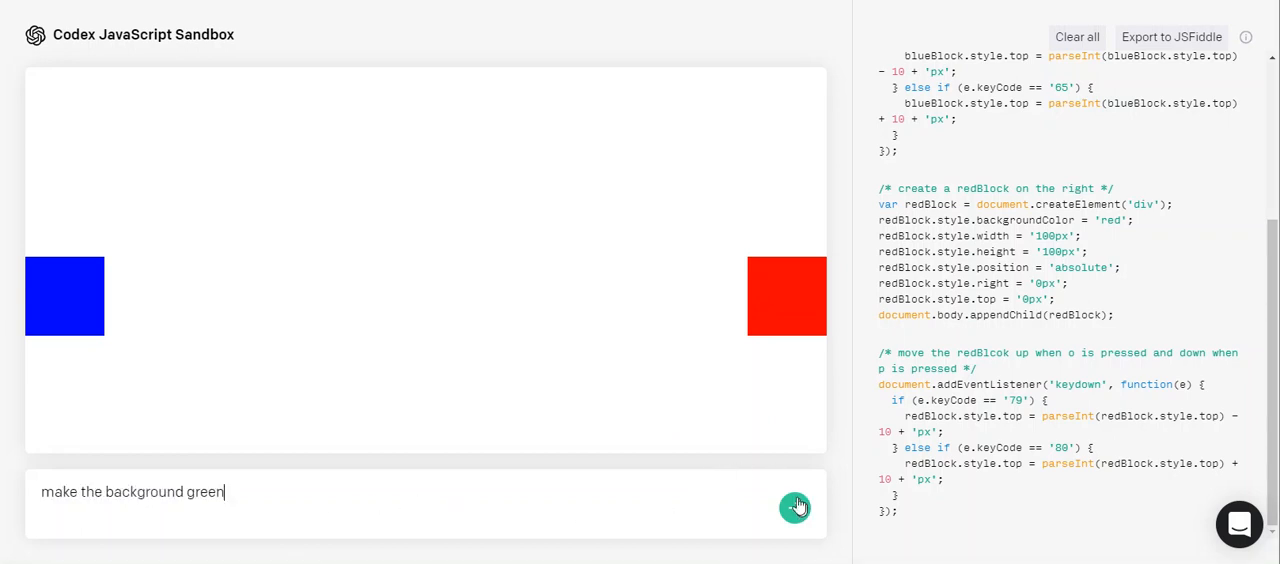
pyautogui.click(796, 506)
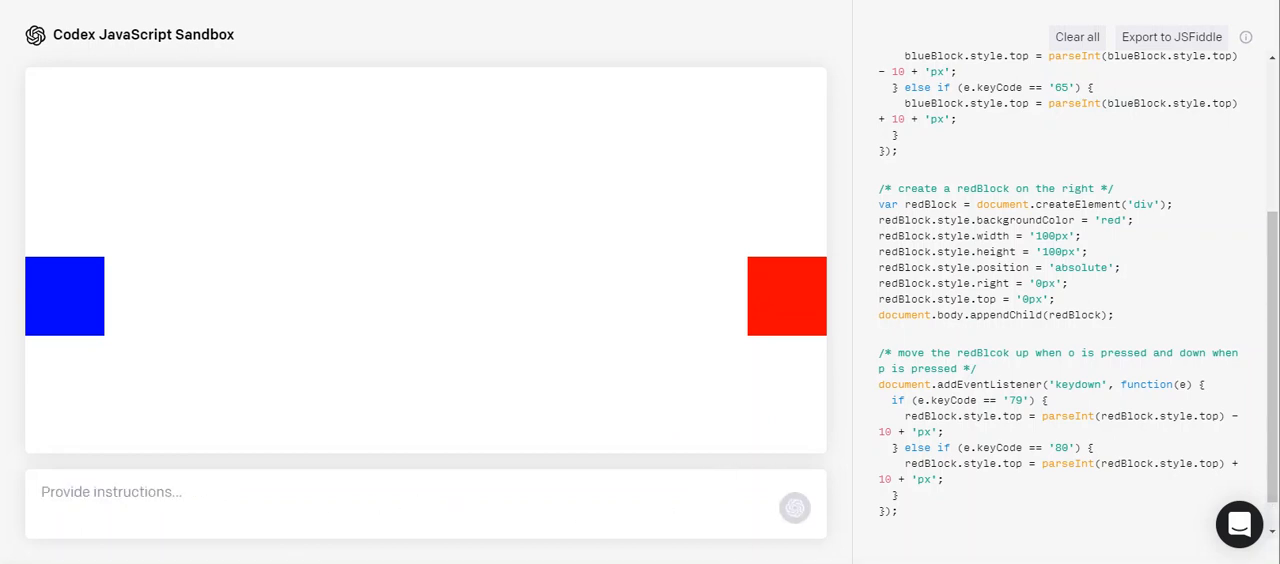
pyautogui.click(796, 508)
pyautogui.write('Add the image called ball: https://external-content.duckduckgo.com/iu/?u=https%3A%2F%2Ftse1.mm.bing.net%2Fth%3Fid%3DOIP.6n_nHXX-Cn10IKC0T7A72AHaHa%26pid%3DApi&f=1')
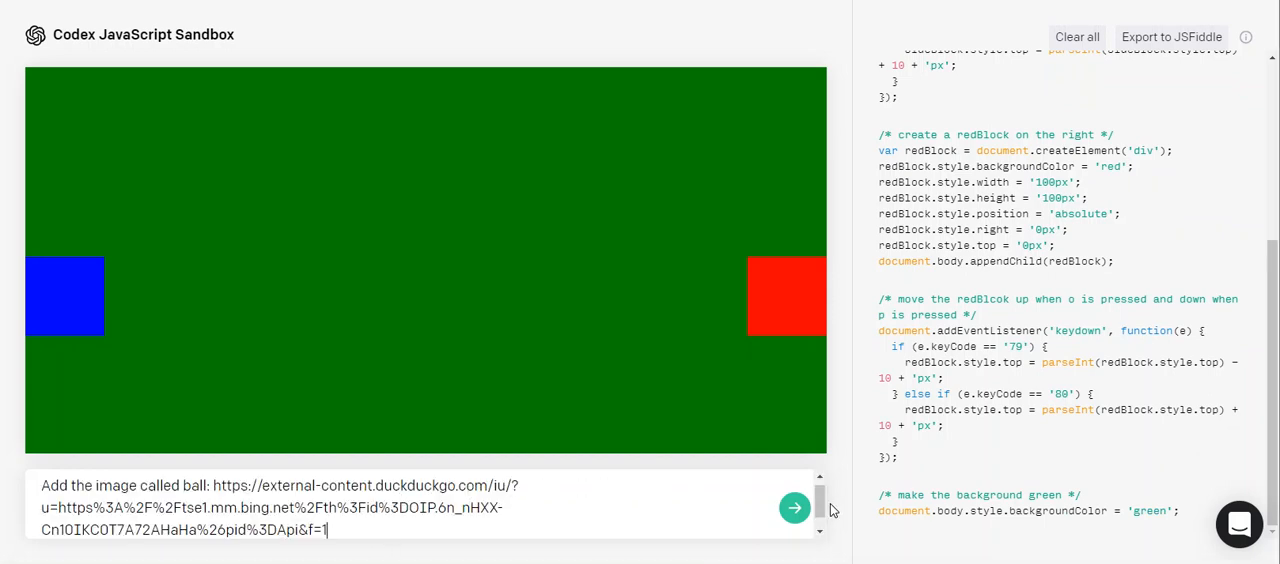
pyautogui.click(796, 508)
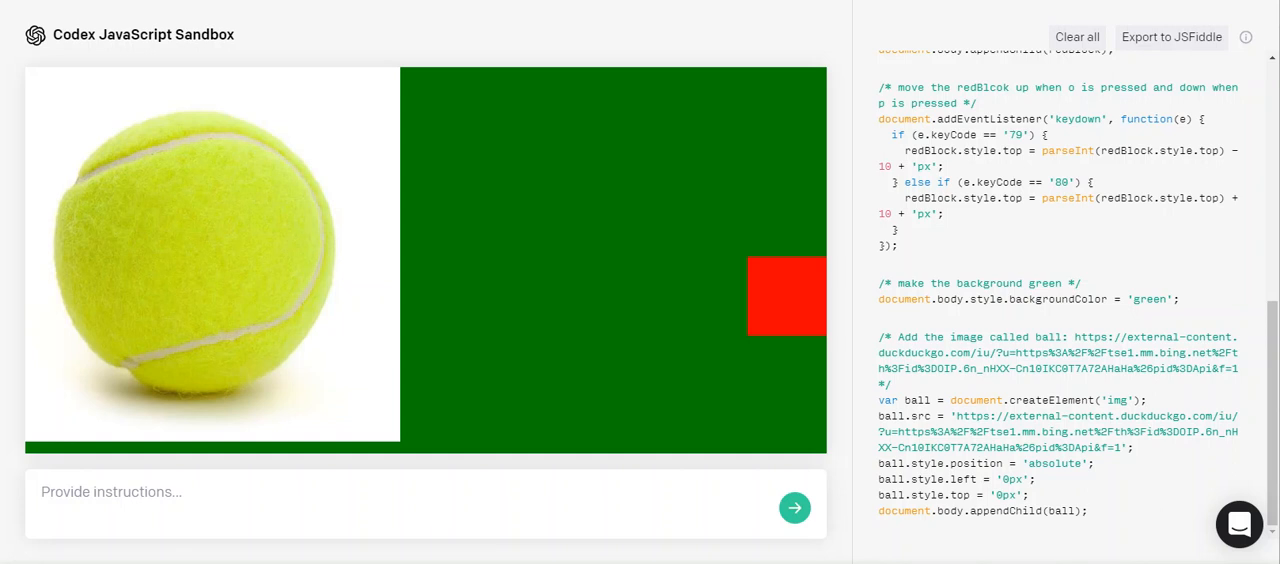
# Crop the ball image circularly and shrink it to a small ball
pyautogui.click(110, 492)
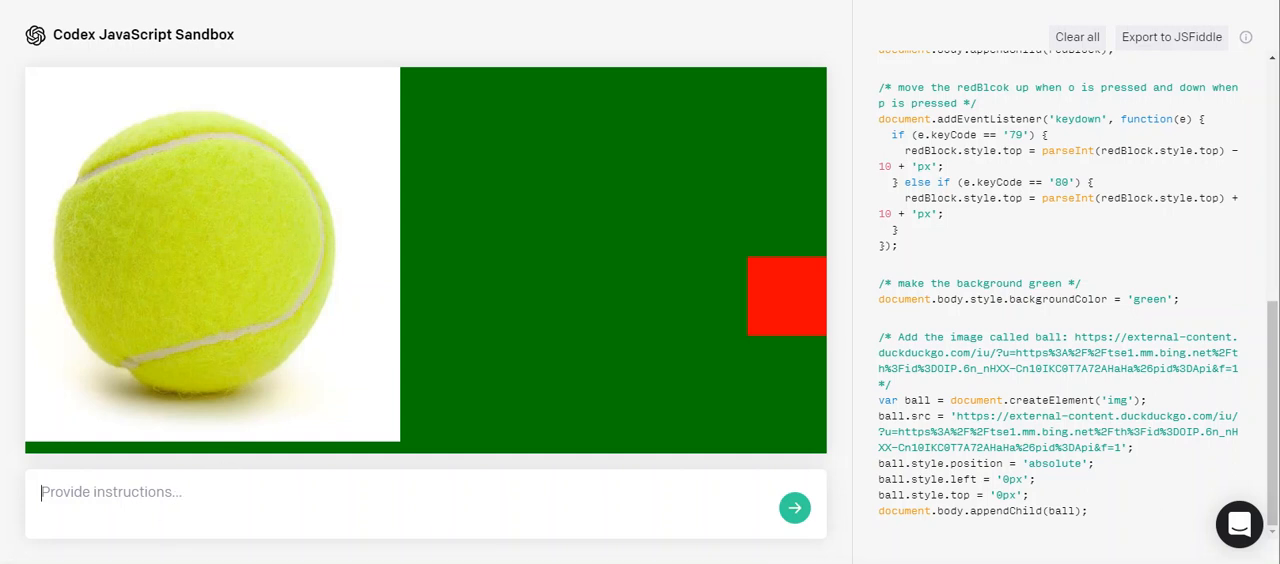
pyautogui.write('crop the image ball circularly')
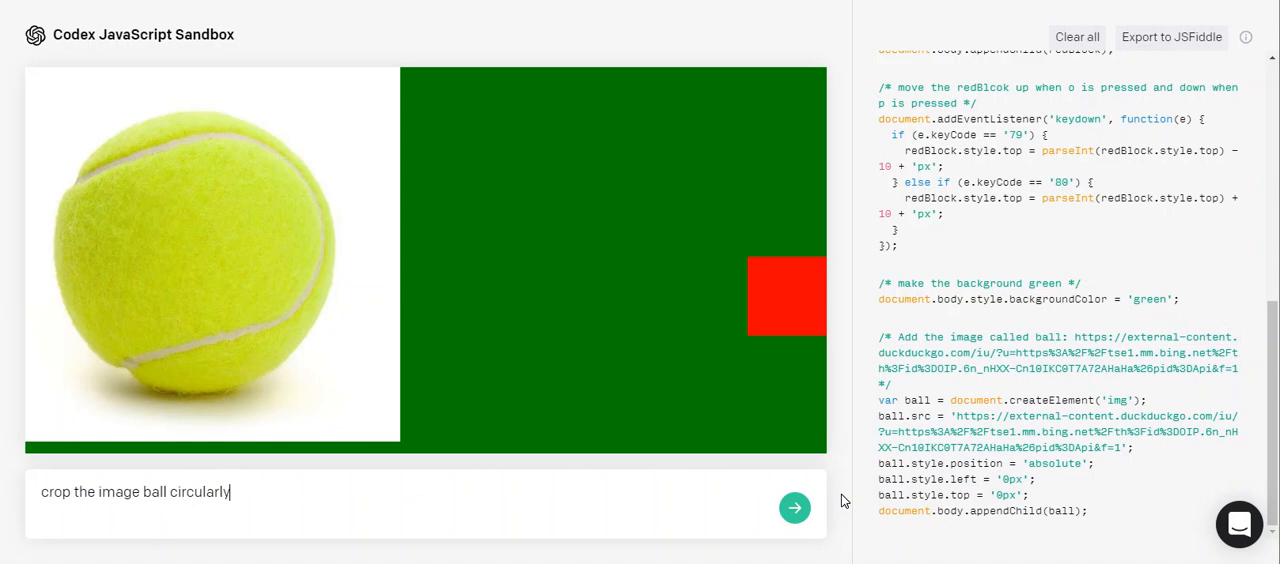
pyautogui.click(796, 508)
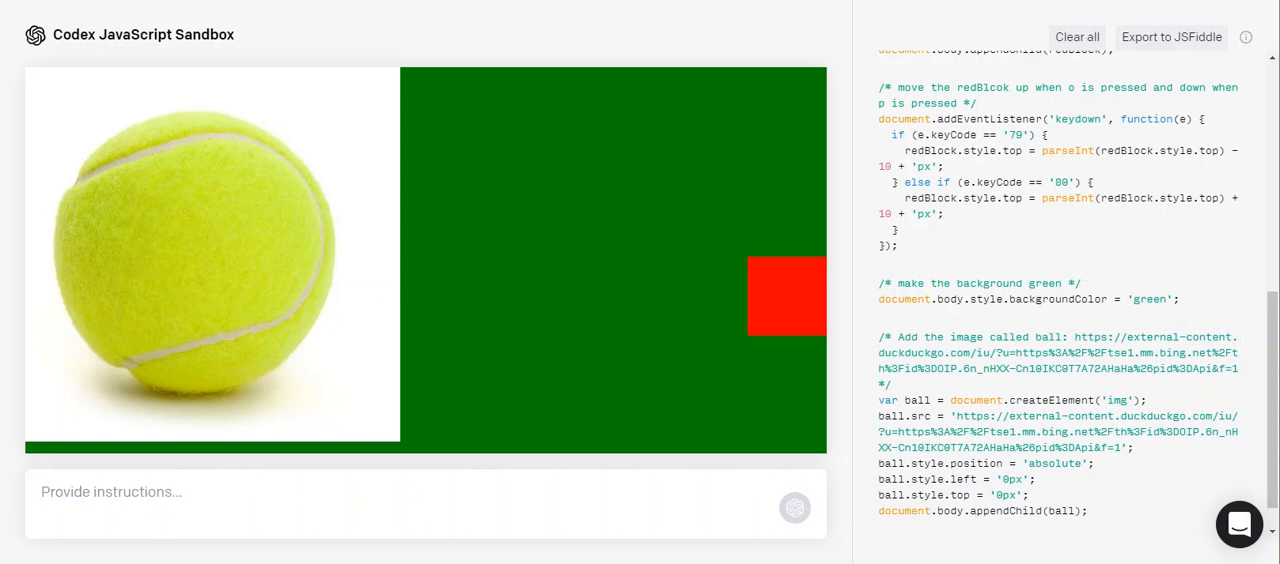
pyautogui.click(796, 508)
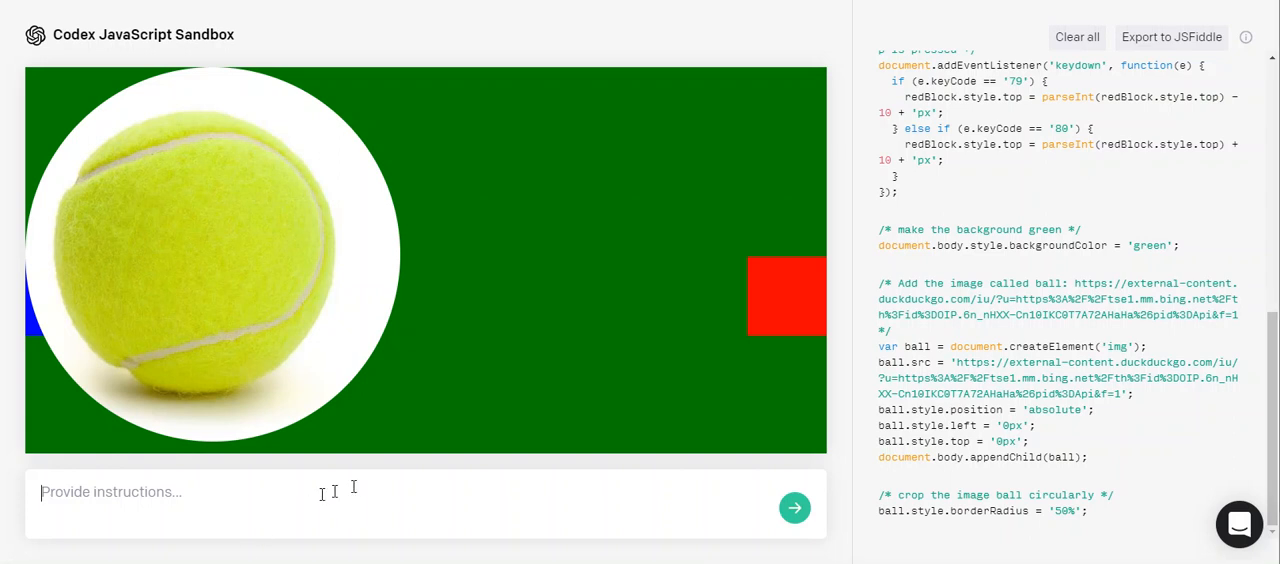
pyautogui.write('make the image ball smaller')
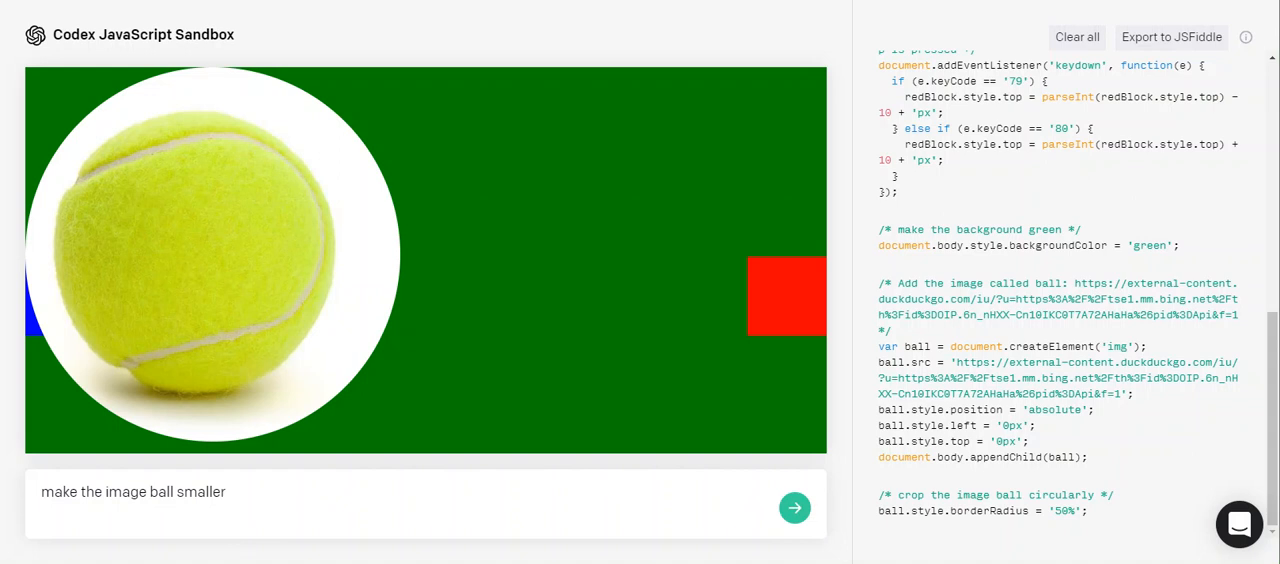
pyautogui.click(796, 508)
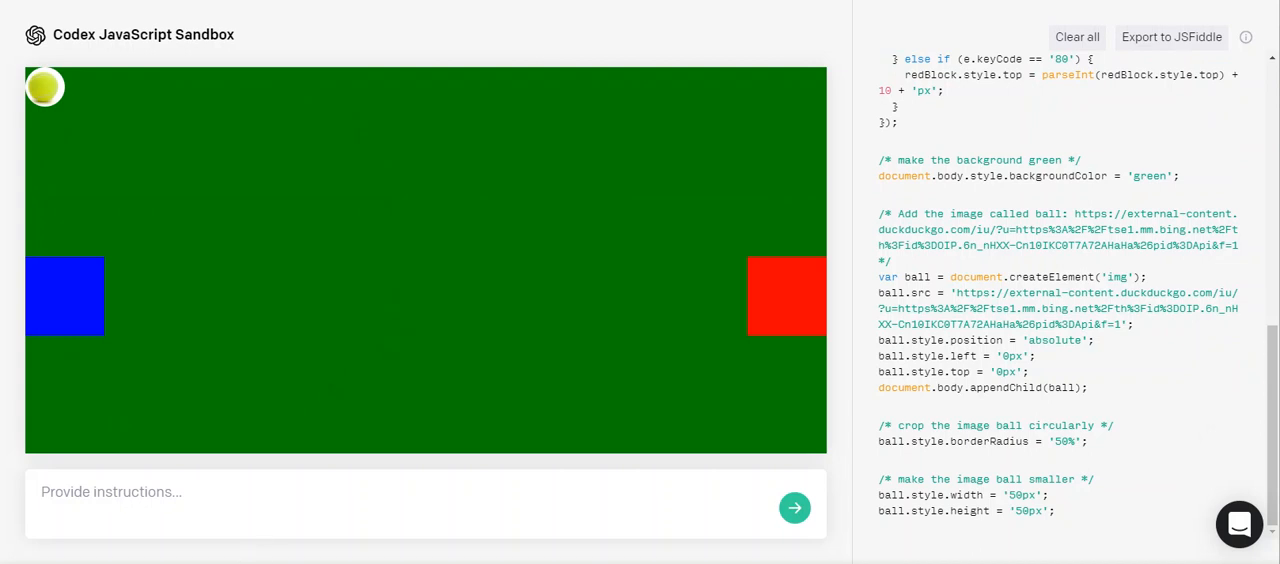
# Disable the page scrollbars and draft the bouncing-ball animation request
pyautogui.write('disable scrollbars')
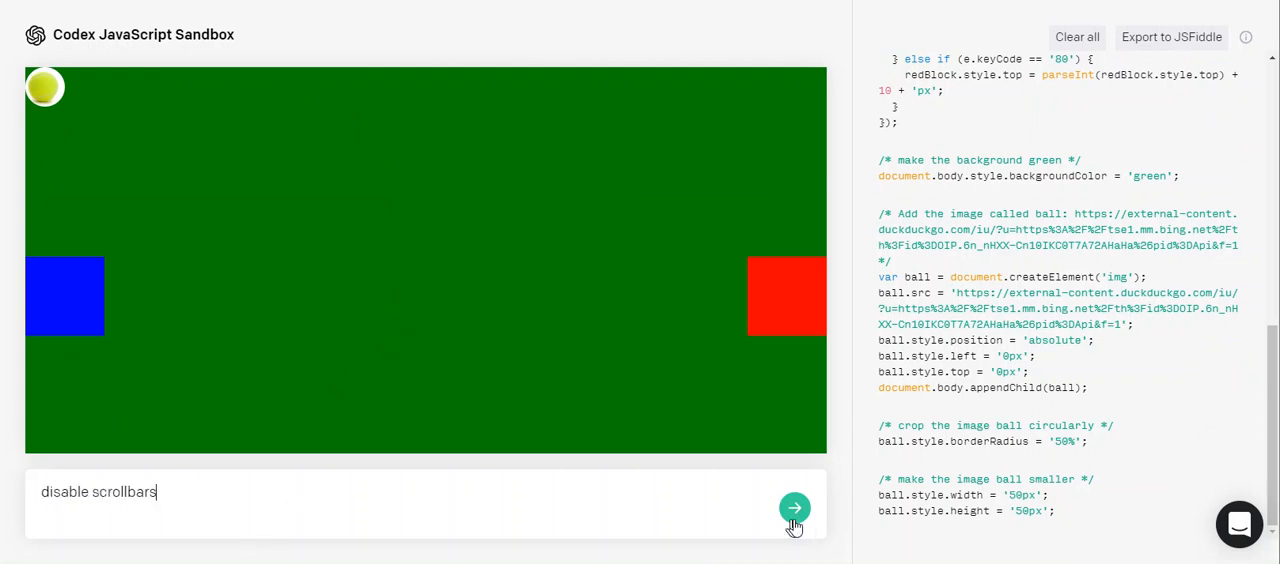
pyautogui.click(794, 508)
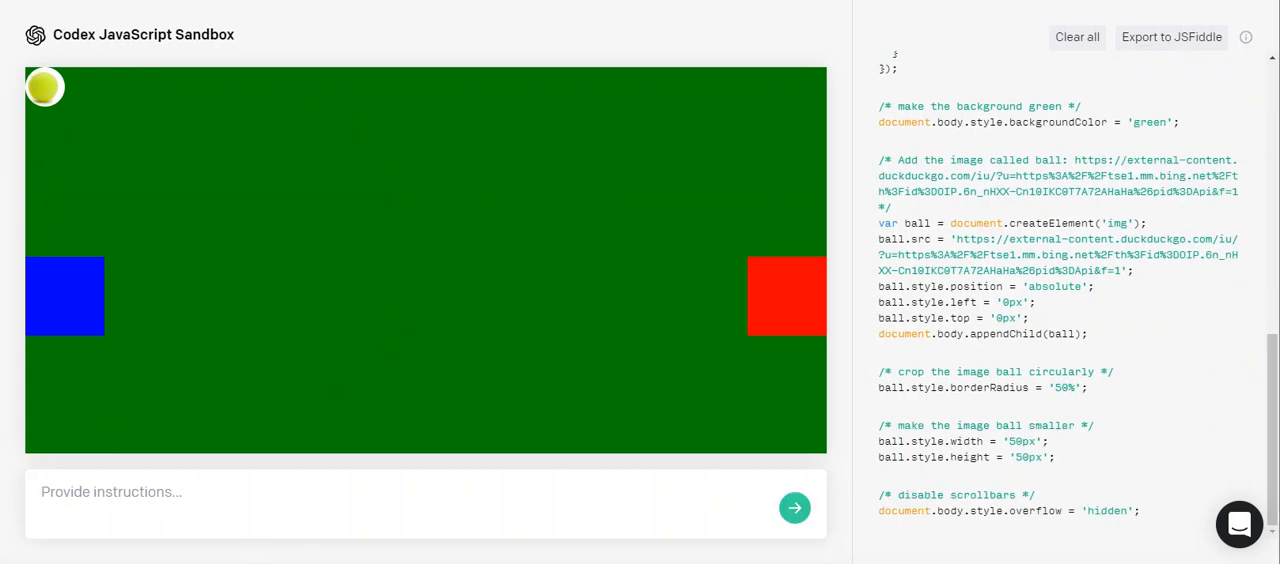
pyautogui.write('animate the ball to move both horizontally and vertically bouncing off the sides')
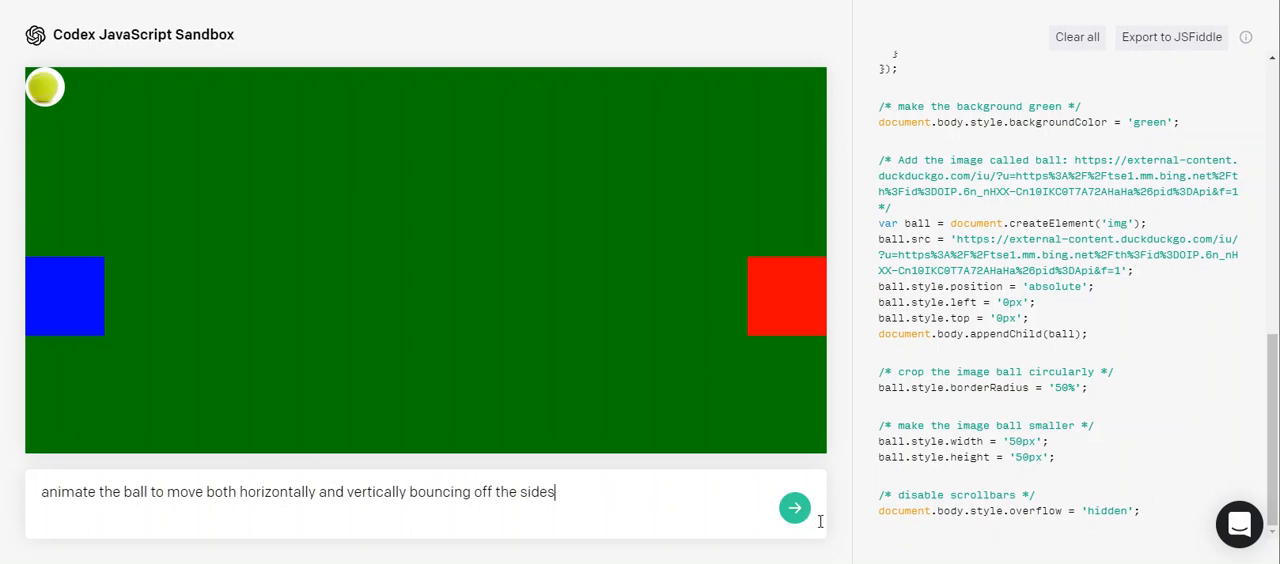
# Animate the ball bouncing off the sides and add a white 20px vertical centre line
pyautogui.click(796, 508)
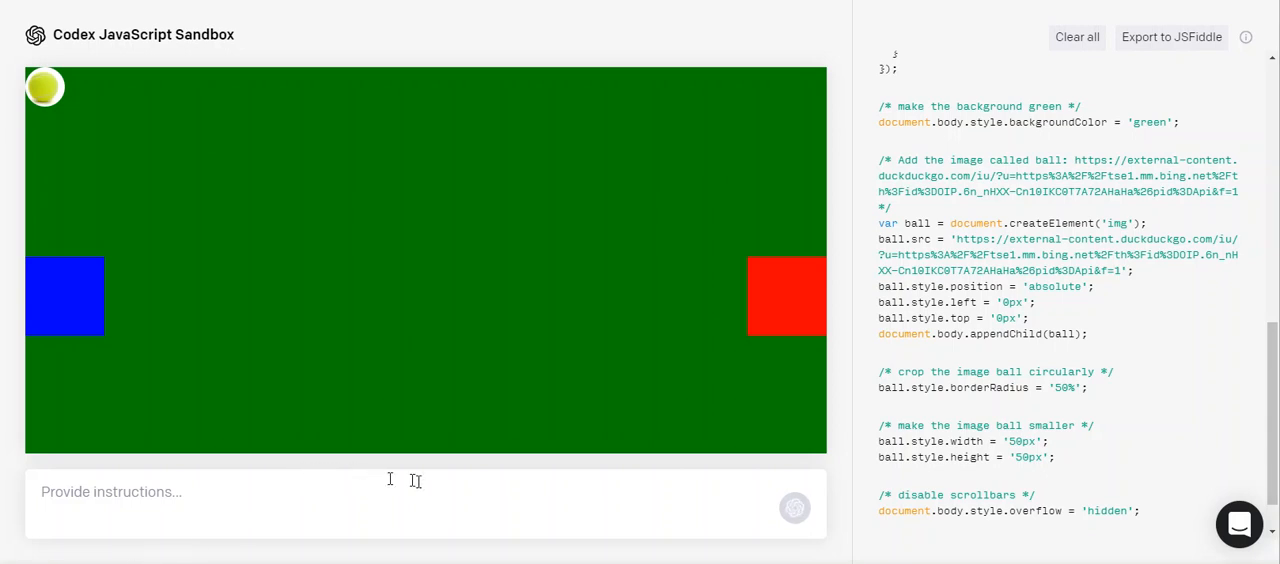
pyautogui.click(794, 508)
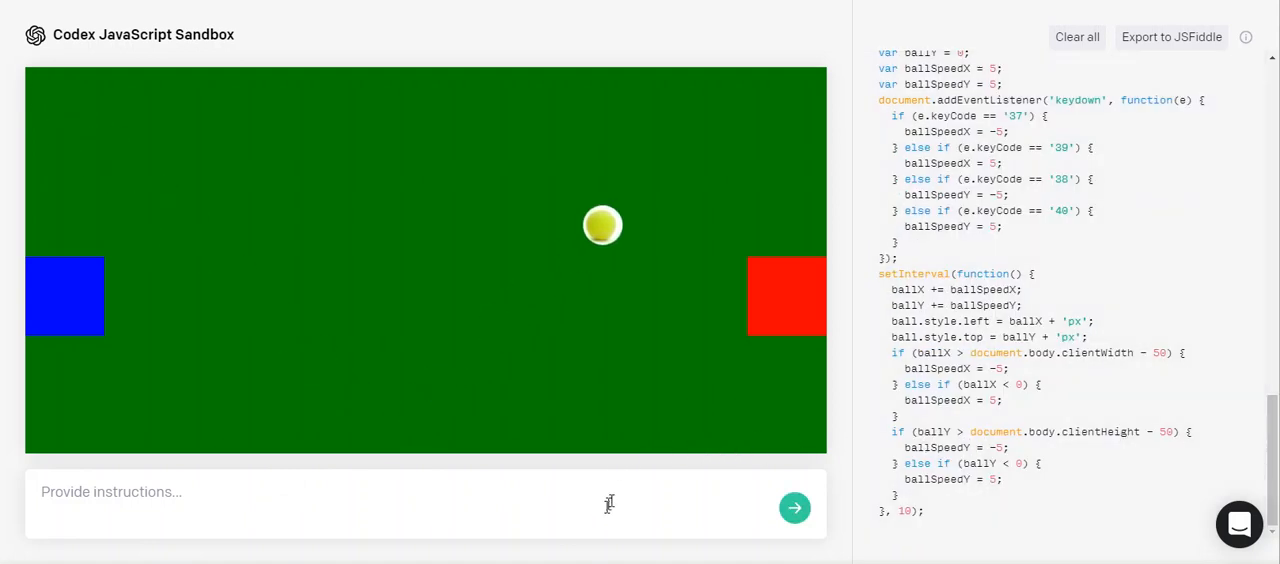
pyautogui.write('draw a vertical line in the middle of the screen')
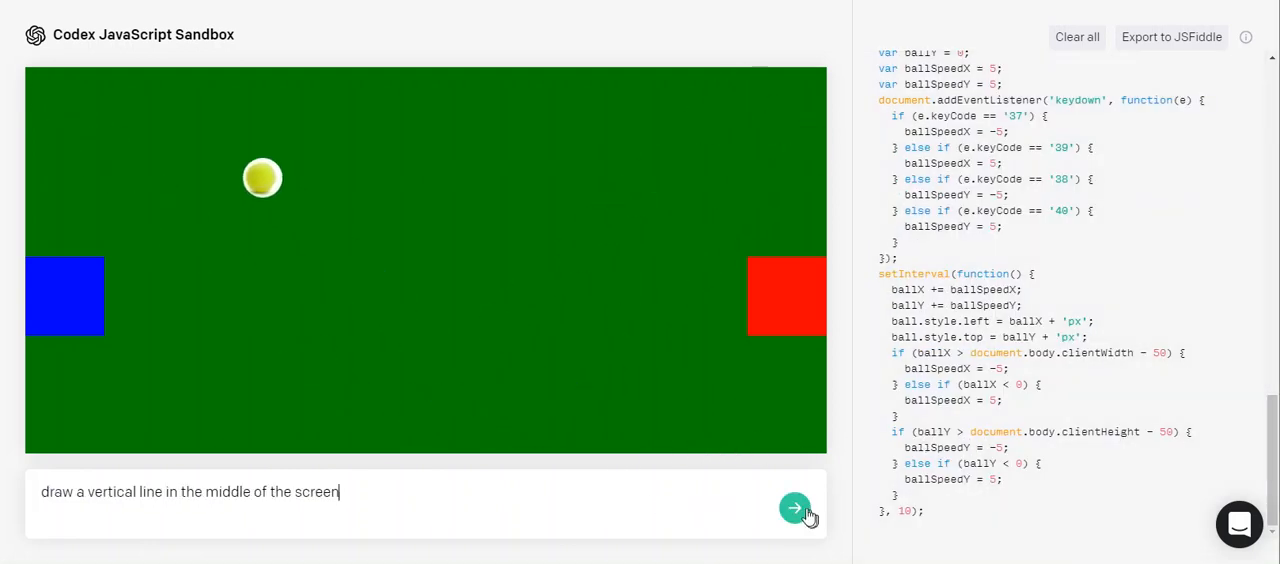
pyautogui.click(796, 508)
pyautogui.write('make the line white and of 20px width')
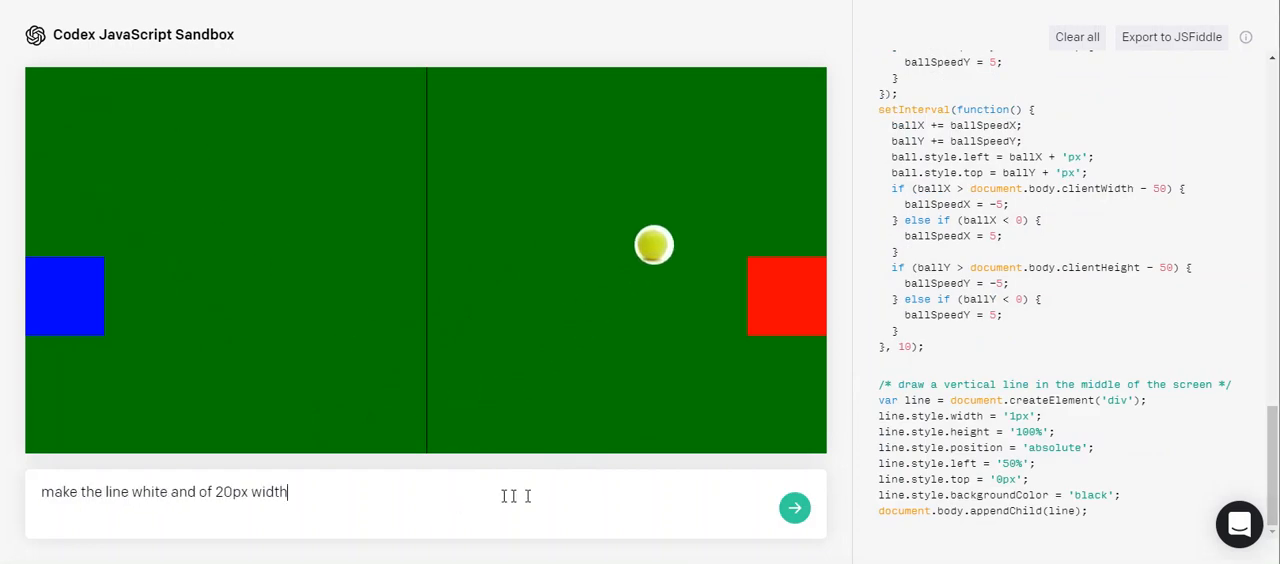
pyautogui.click(796, 508)
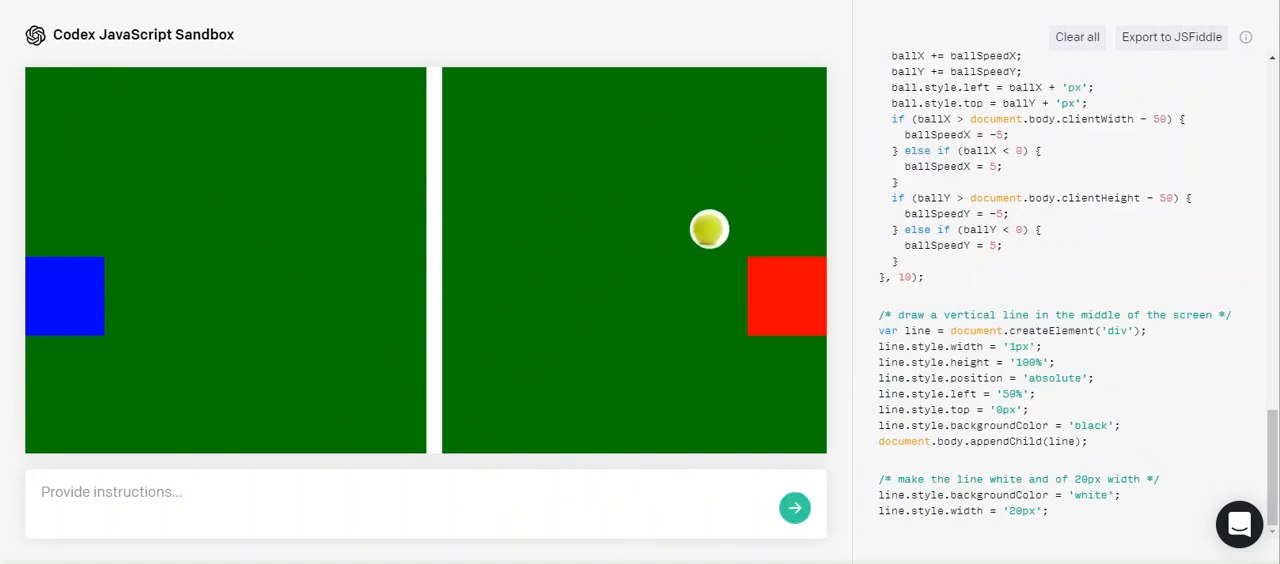
# Create redScore and blueScore variables, both starting at zero
pyautogui.write('create a variable called redScore')
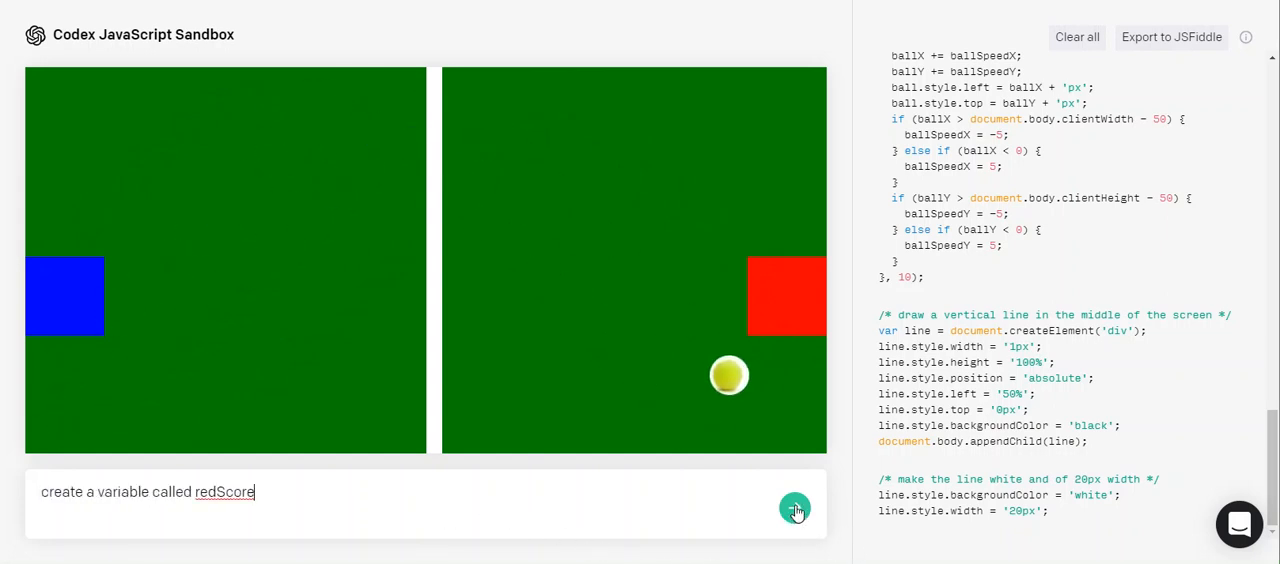
pyautogui.click(796, 508)
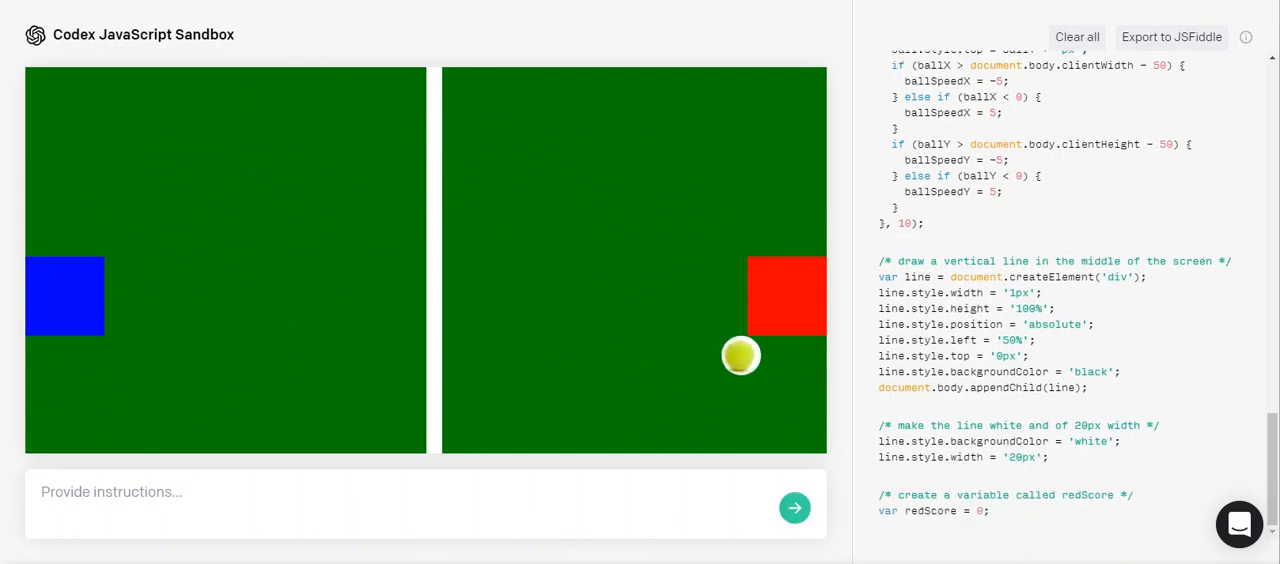
pyautogui.write('create a variable called blueScore')
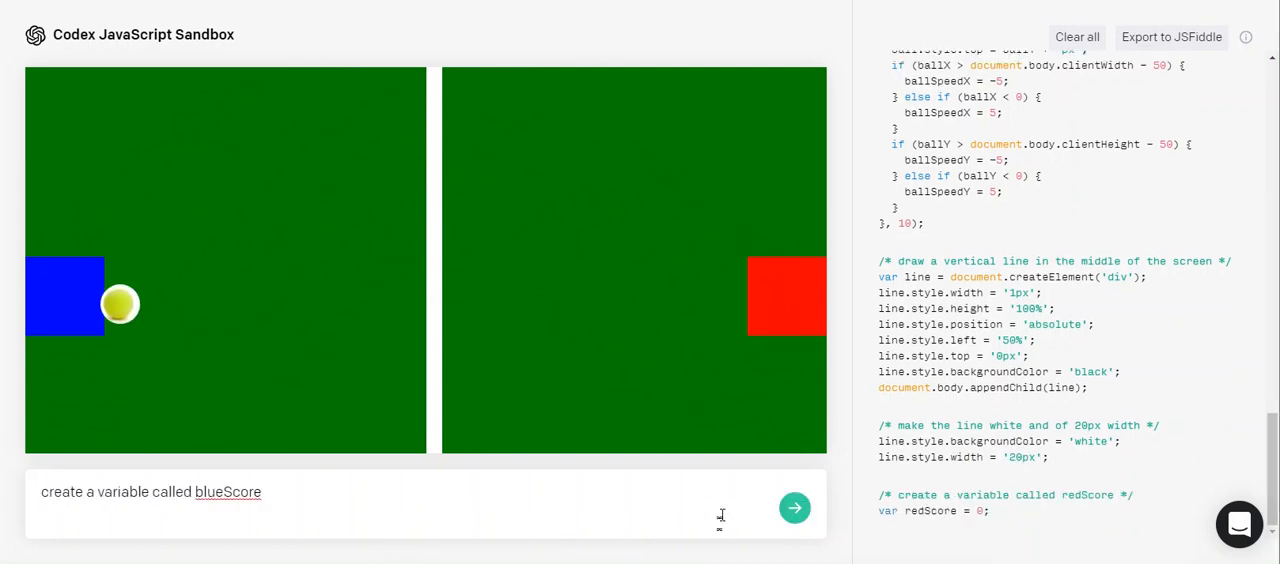
pyautogui.click(796, 508)
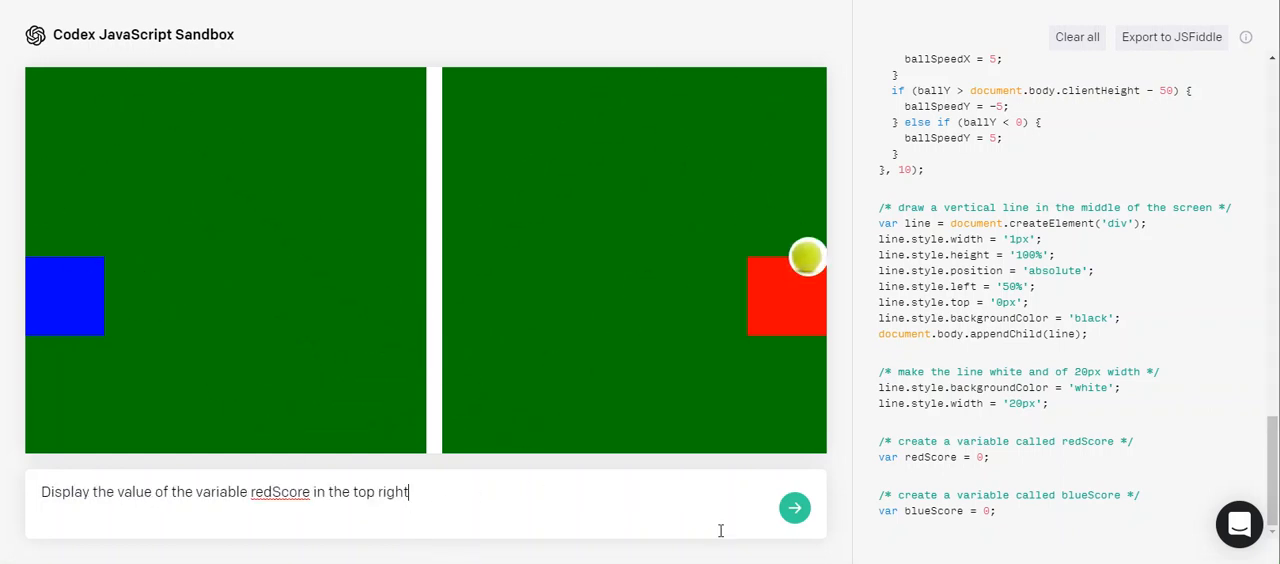
# Display redScore at the top right as a large bold number
pyautogui.click(796, 508)
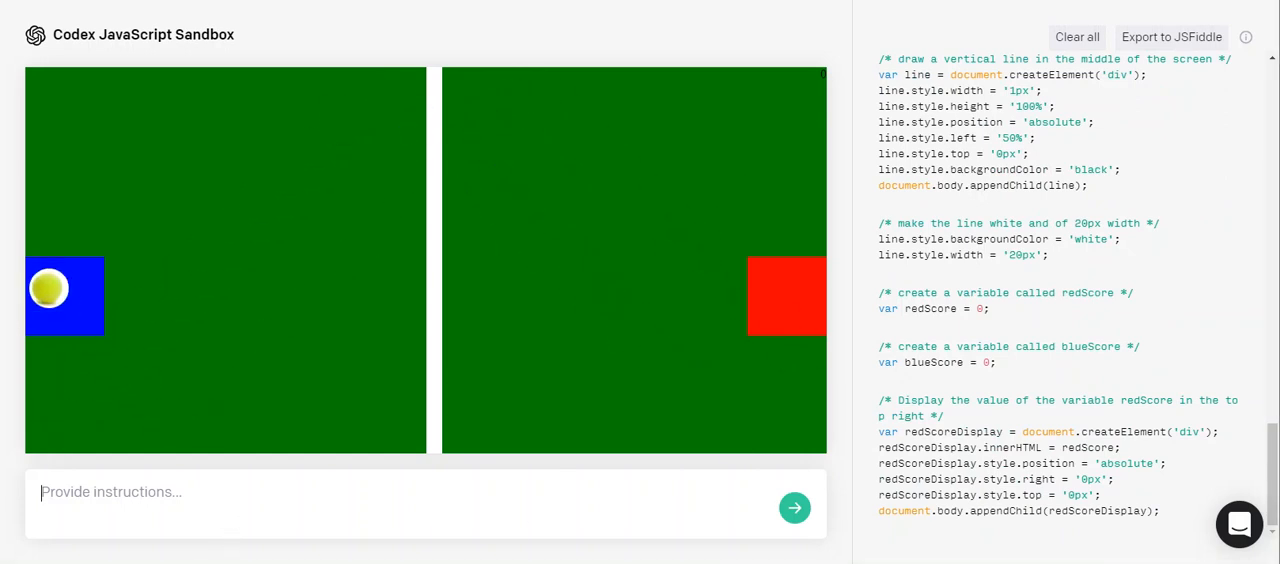
pyautogui.write('make it bigger and bold')
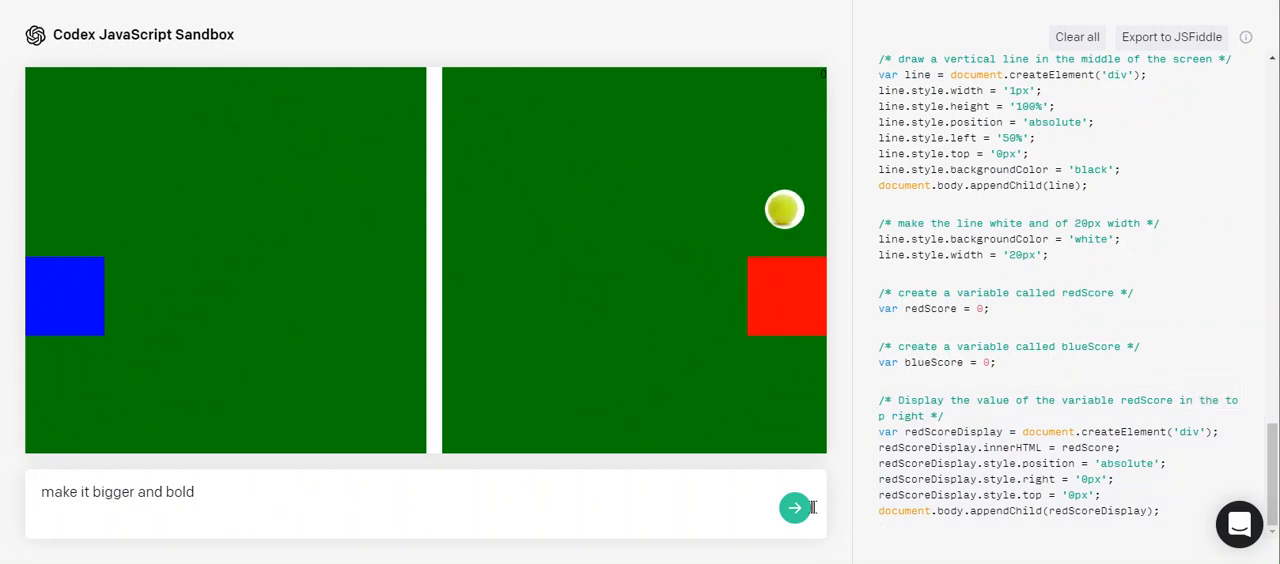
pyautogui.click(796, 508)
pyautogui.write('Display the value of the variable blueScore in the top left')
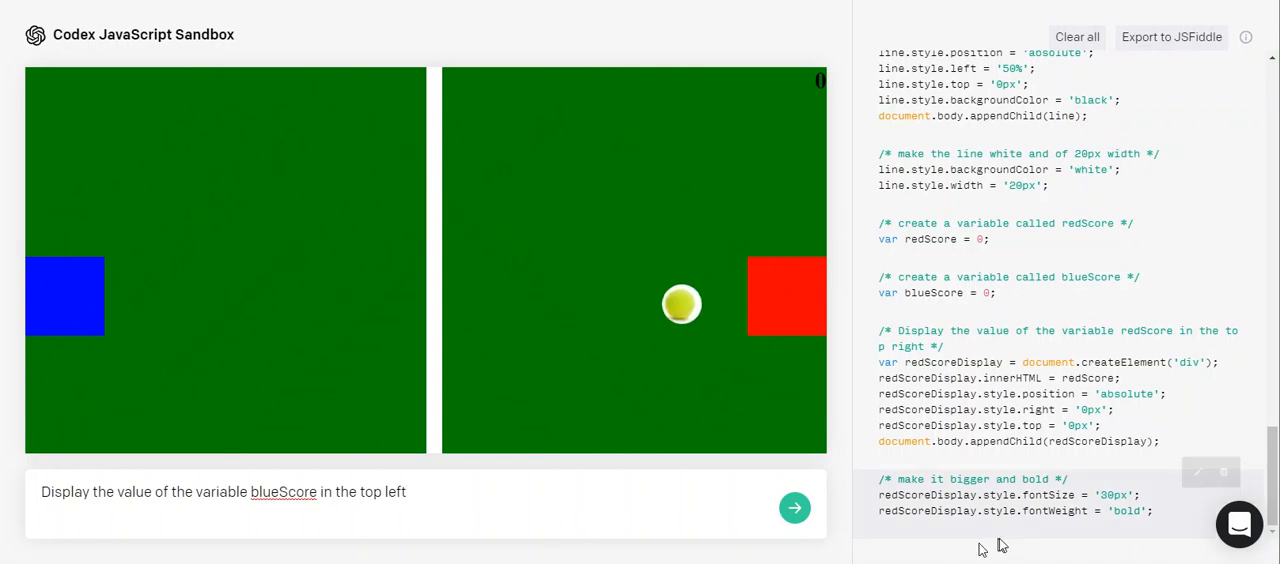
# Display blueScore at the top left as a large bold number
pyautogui.click(796, 508)
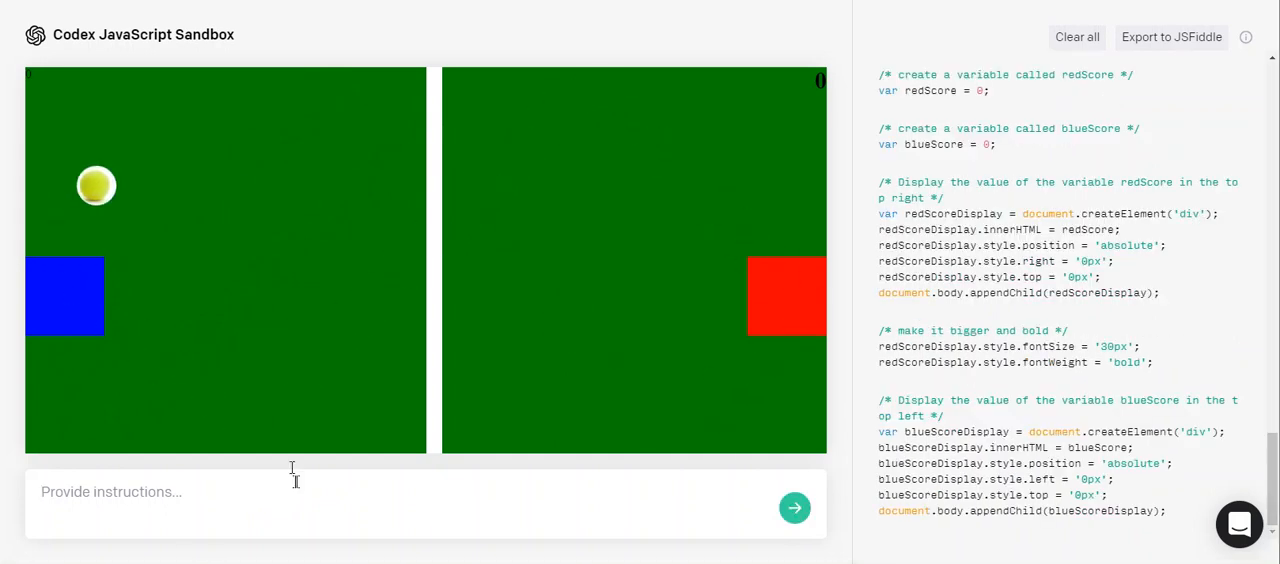
pyautogui.write('make it bigger and bold')
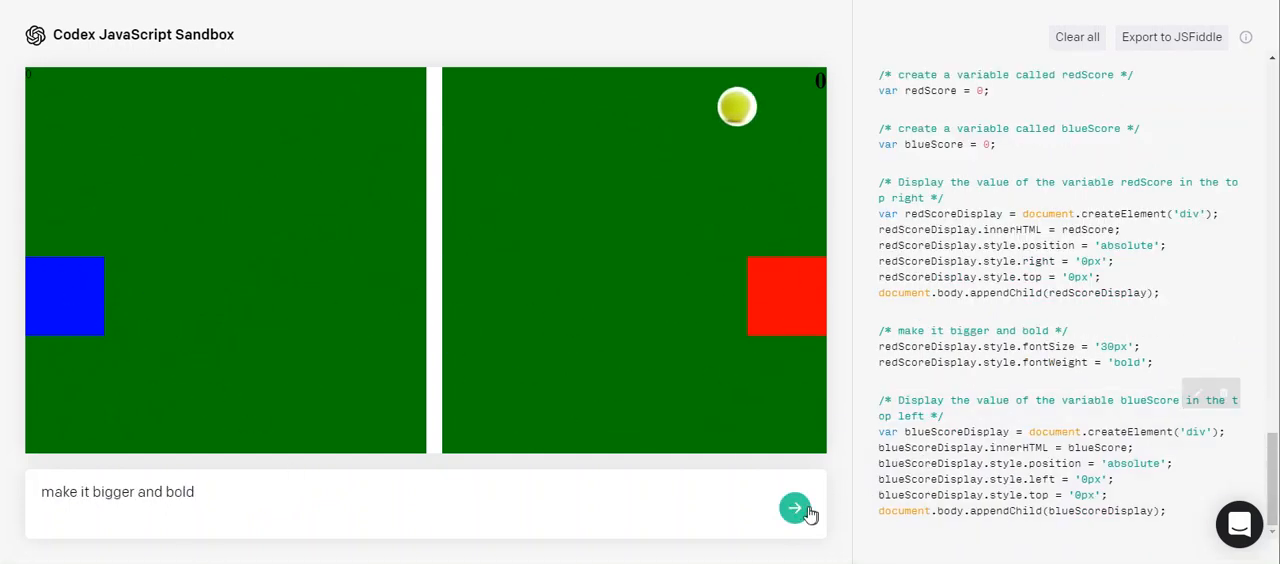
pyautogui.click(796, 508)
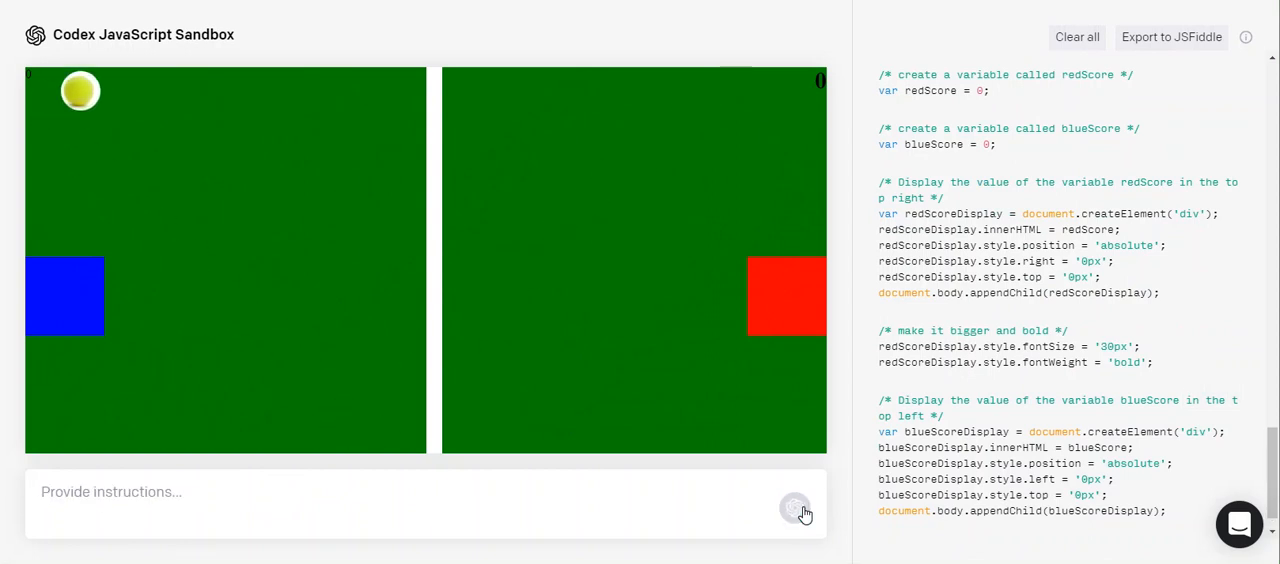
pyautogui.click(796, 508)
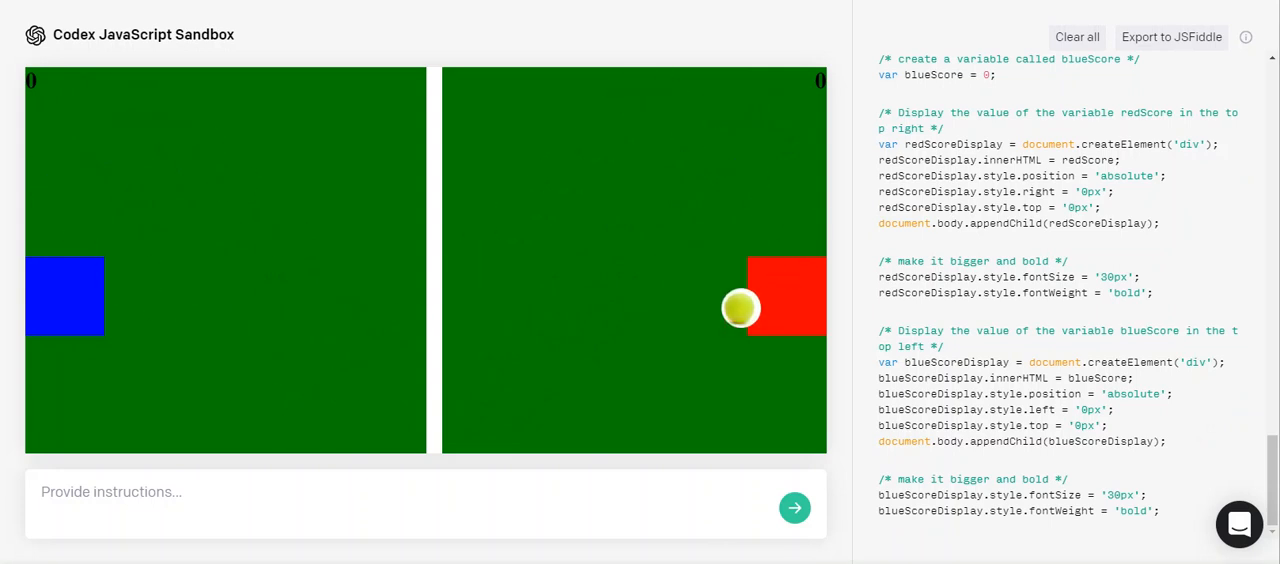
# Colour blueScoreDisplay blue, correcting the generated colour code
pyautogui.write('make the blueScoreDisplay red')
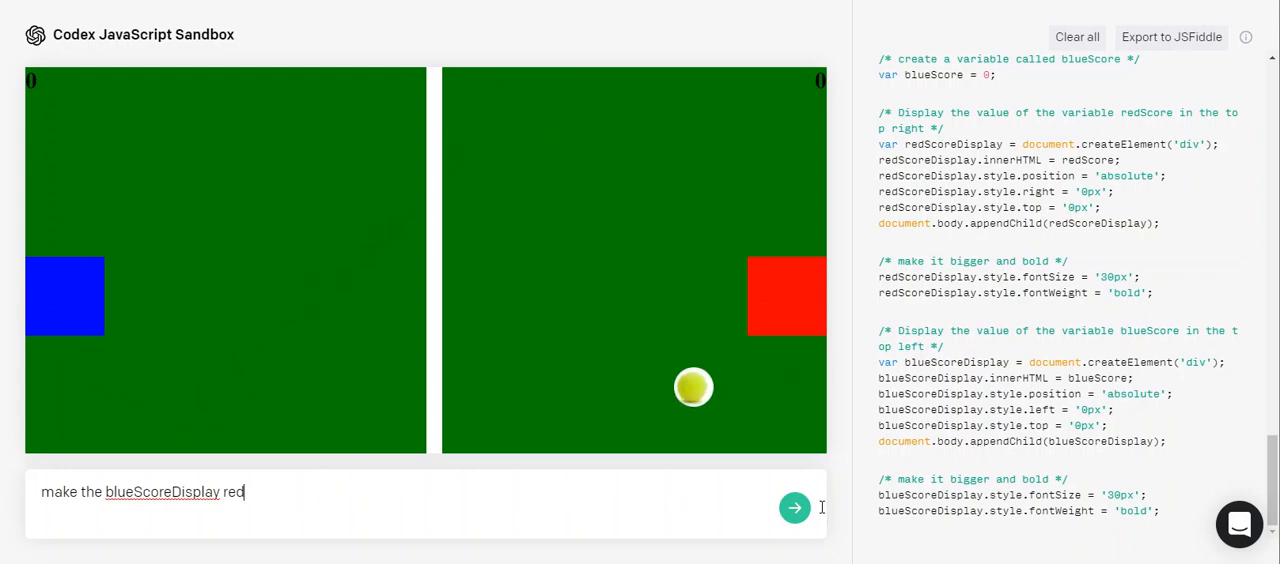
pyautogui.click(794, 508)
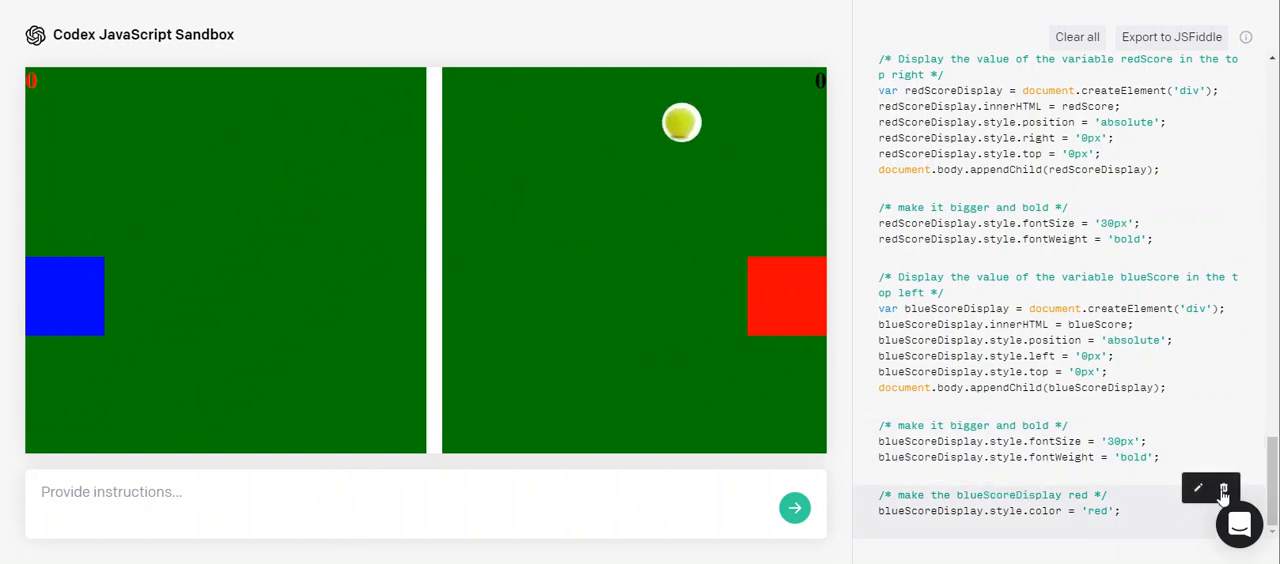
pyautogui.click(1196, 488)
pyautogui.write('blu')
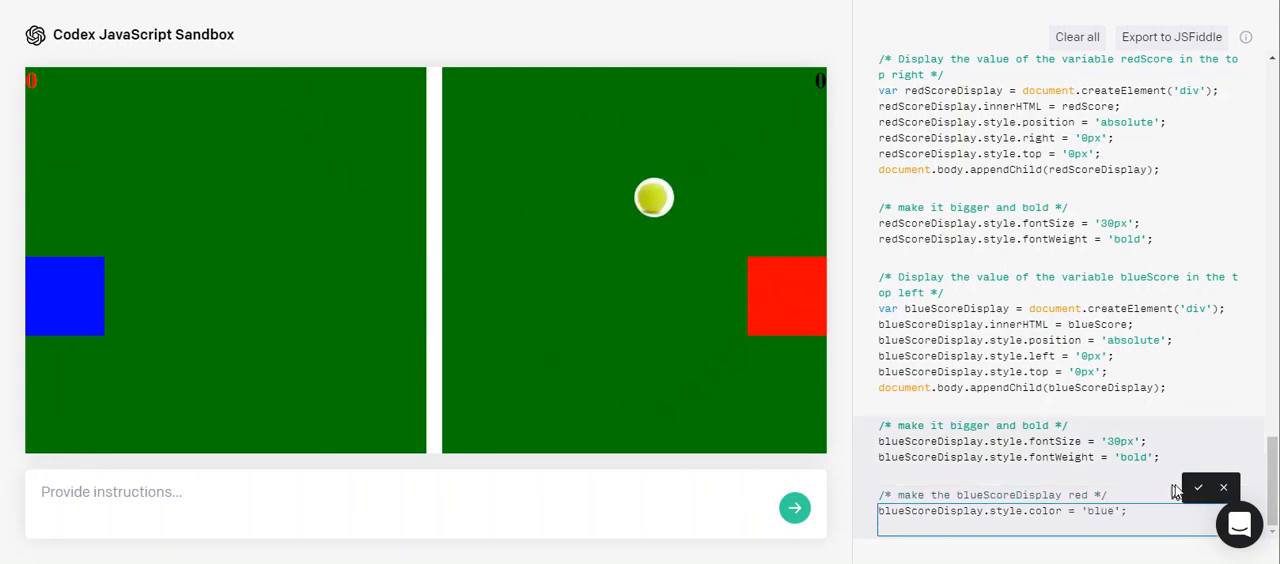
pyautogui.click(1196, 488)
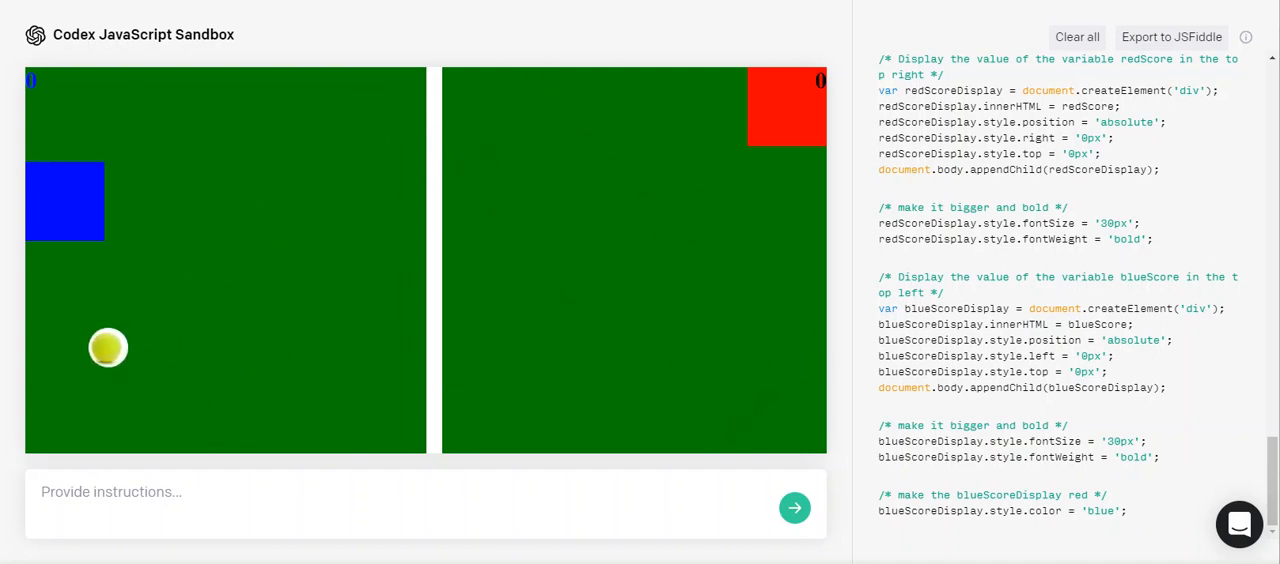
# Colour redScoreDisplay red
pyautogui.write('make the redScoreDisplay reod')
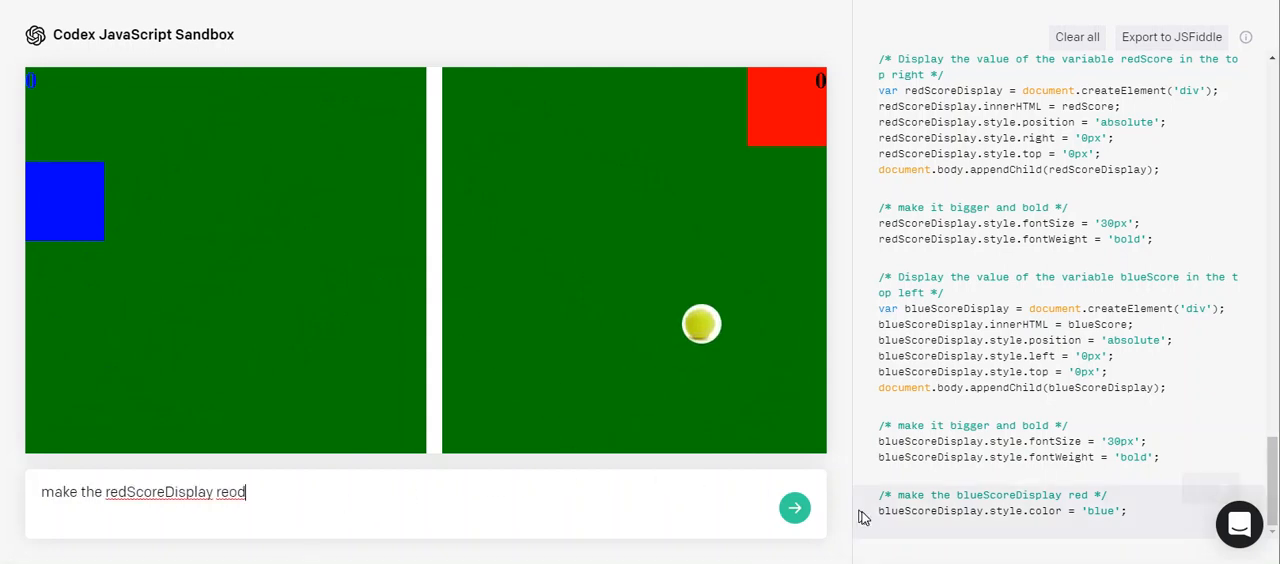
pyautogui.click(796, 508)
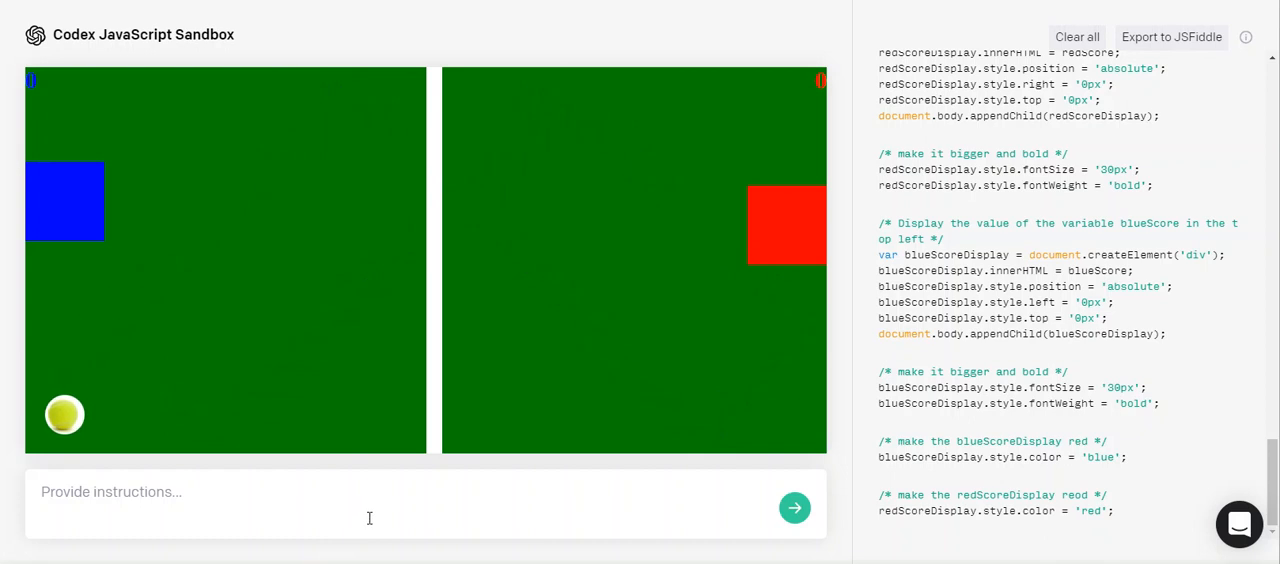
# Check every 10ms for ball overlap with blueBlock and redBlock, incrementing each score on hit
pyautogui.write('check every 10ms if the image ball and the blueBlock overlaps')
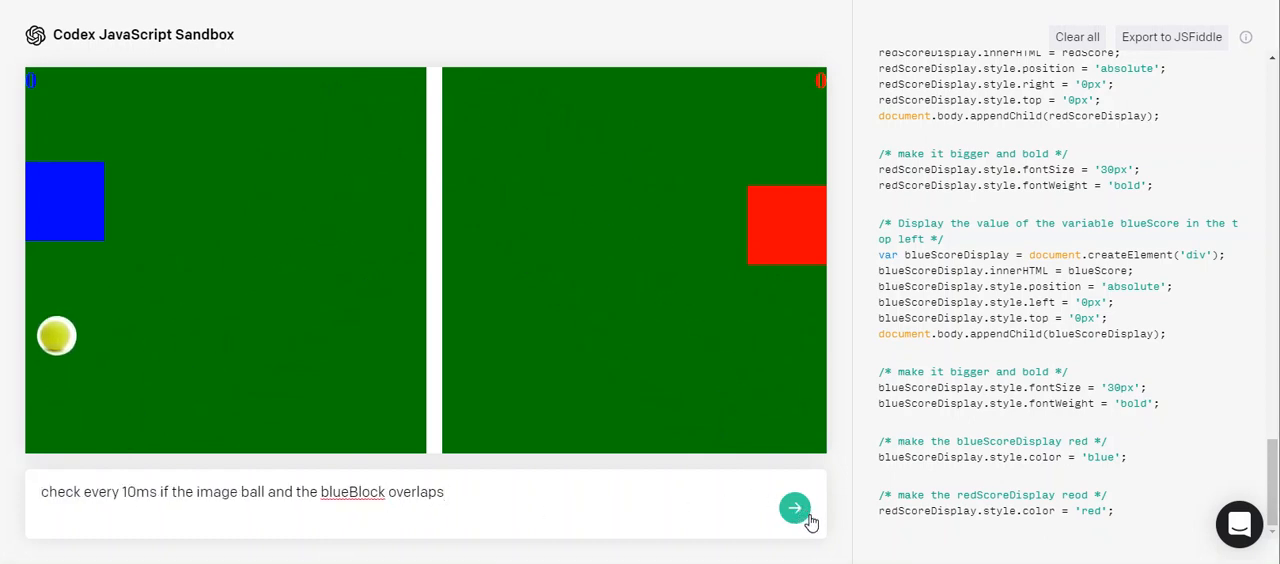
pyautogui.click(796, 508)
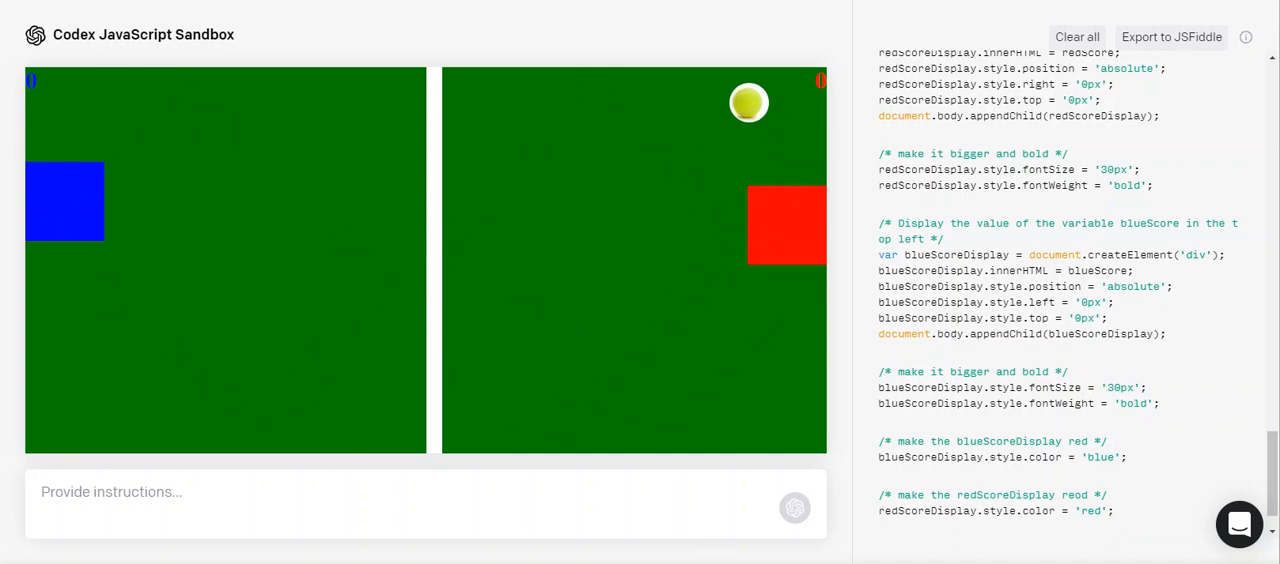
pyautogui.write('if true, increment blueScore')
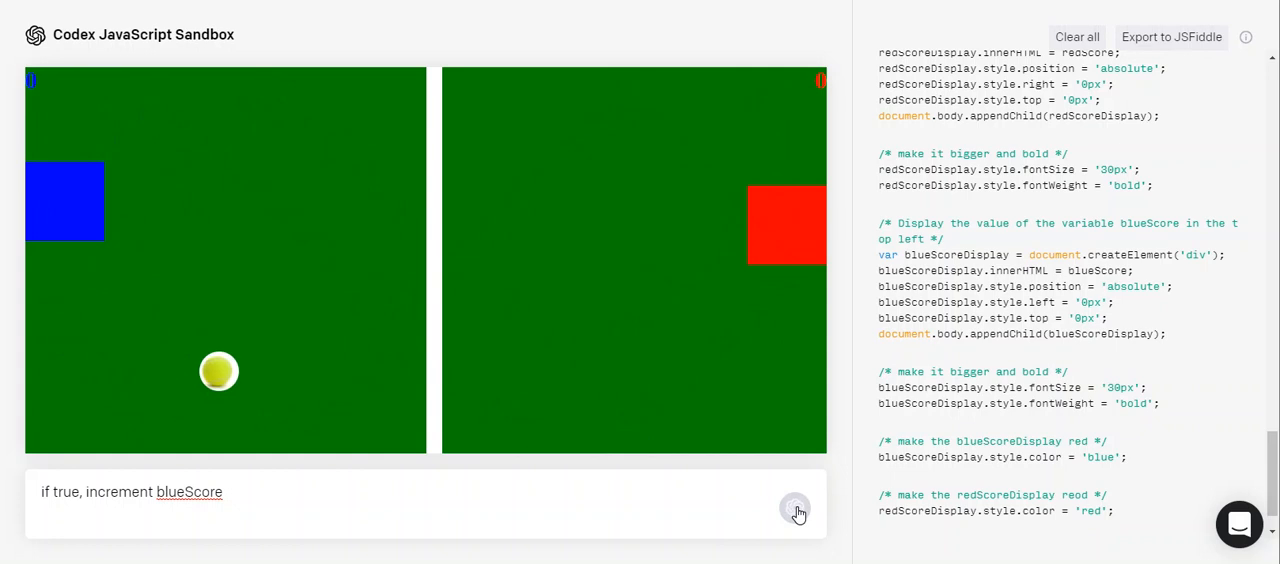
pyautogui.click(796, 508)
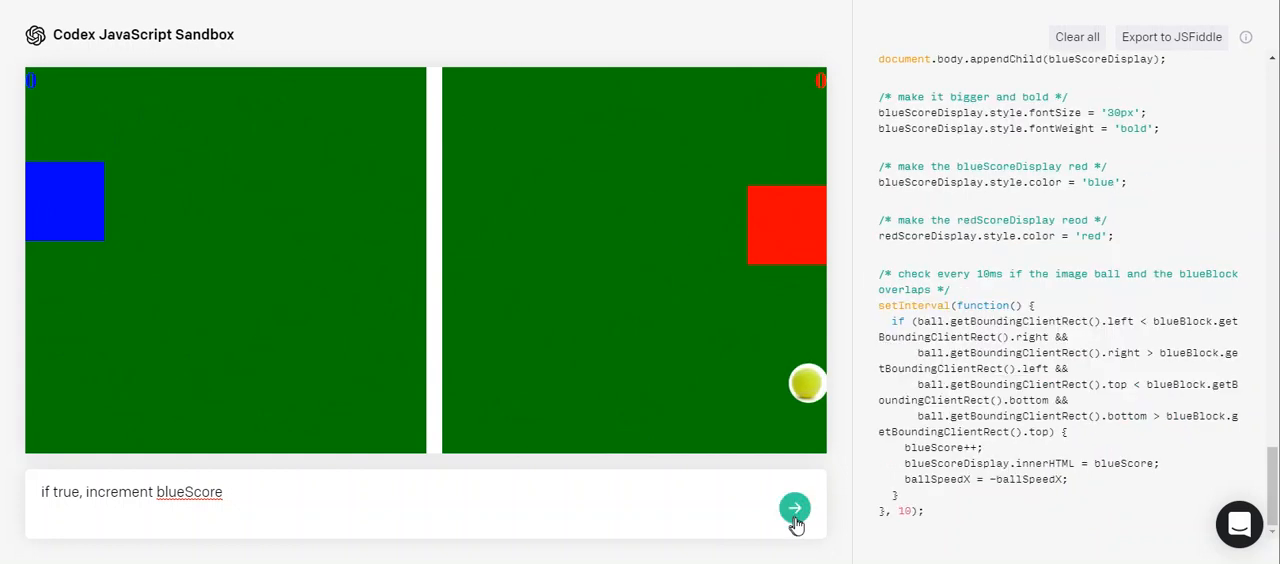
pyautogui.click(796, 510)
pyautogui.write('check every 10ms if the image ball and the redBlock overlaps')
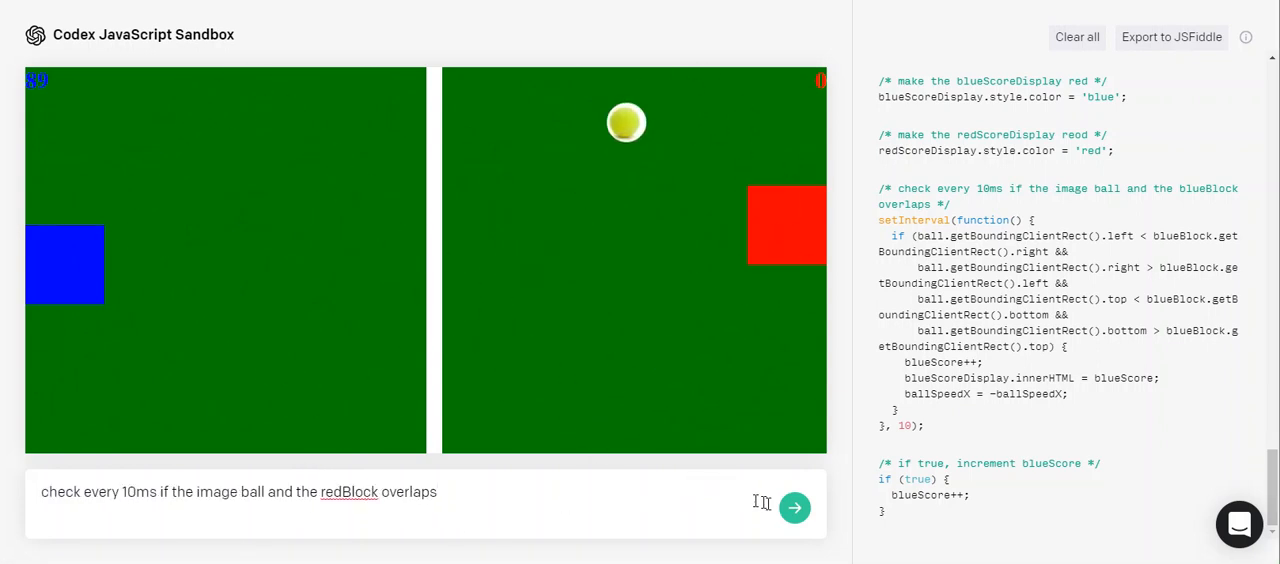
pyautogui.click(796, 508)
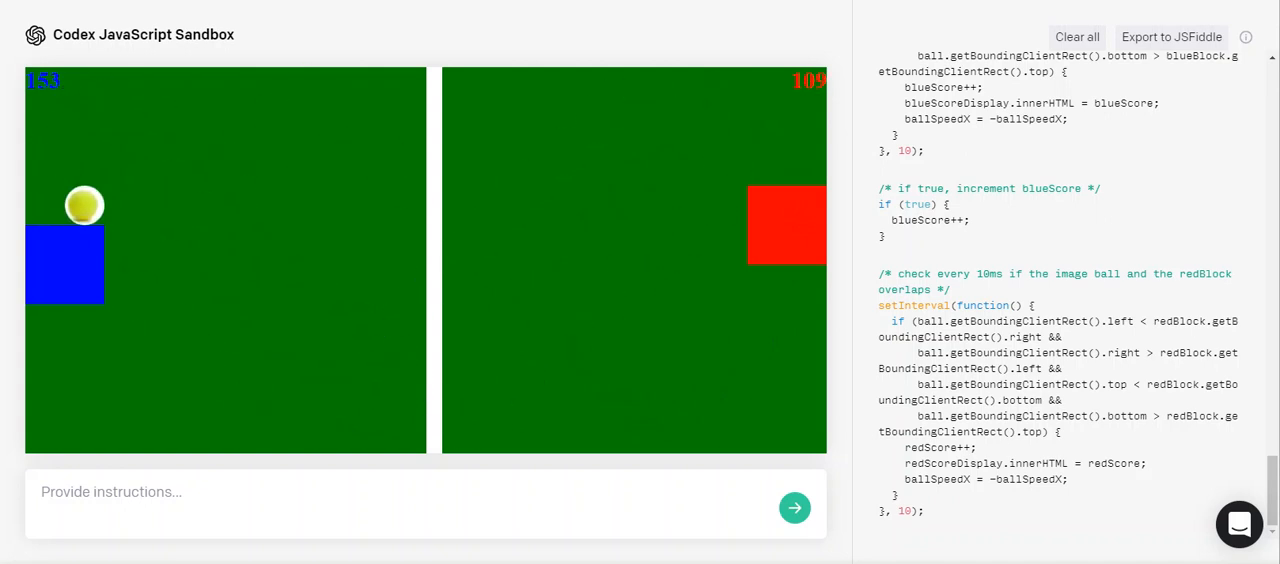
# Add a blueButton bottom-left that zeroes blueScore when clicked
pyautogui.write('place a button on the bottom left corner called blueButton')
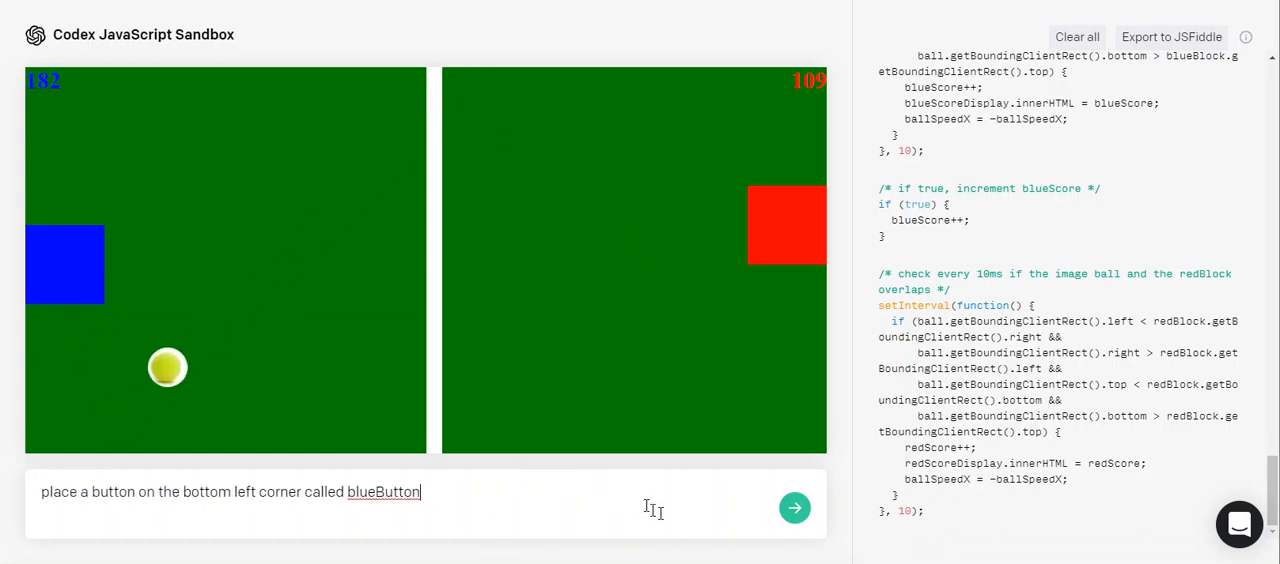
pyautogui.click(796, 508)
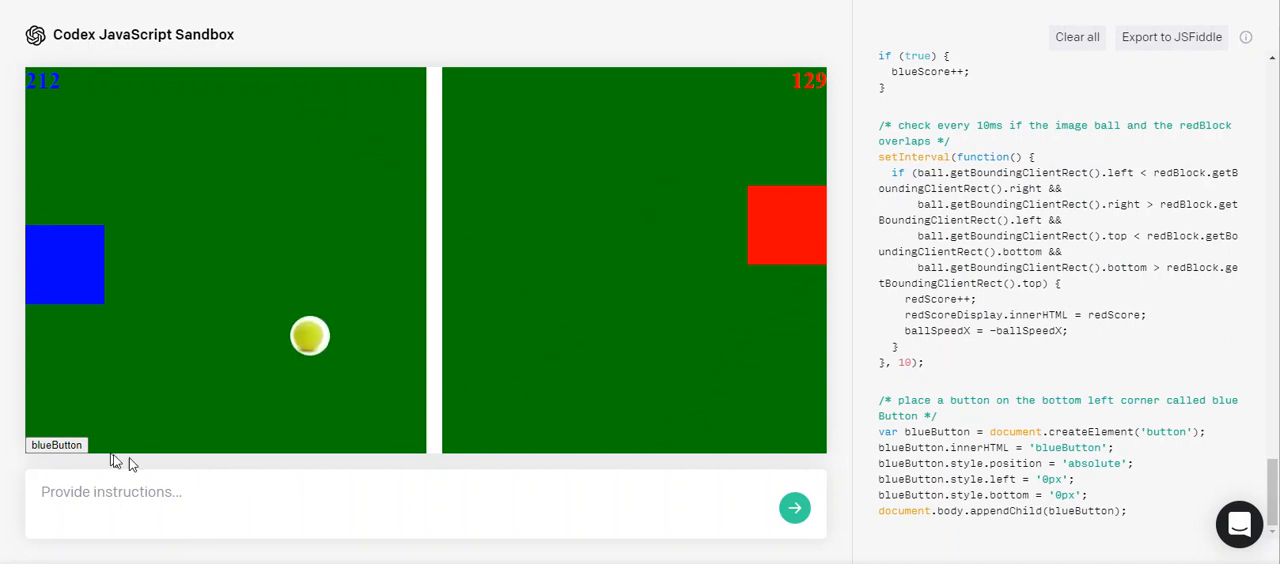
pyautogui.write('when clicked, zero the variable blueScore')
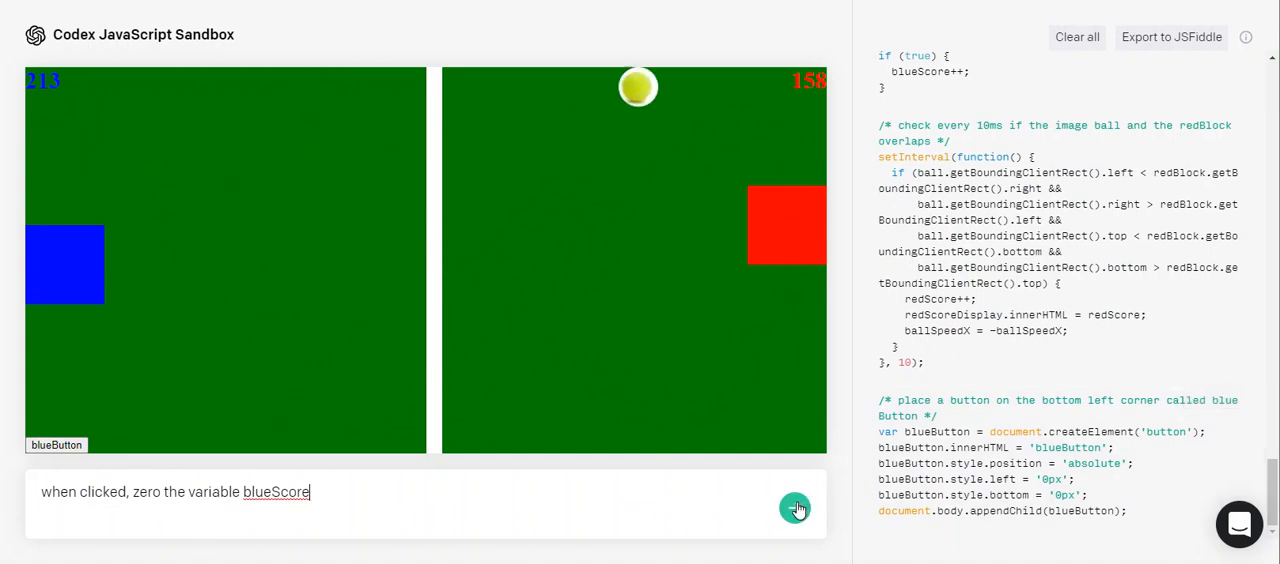
pyautogui.click(796, 508)
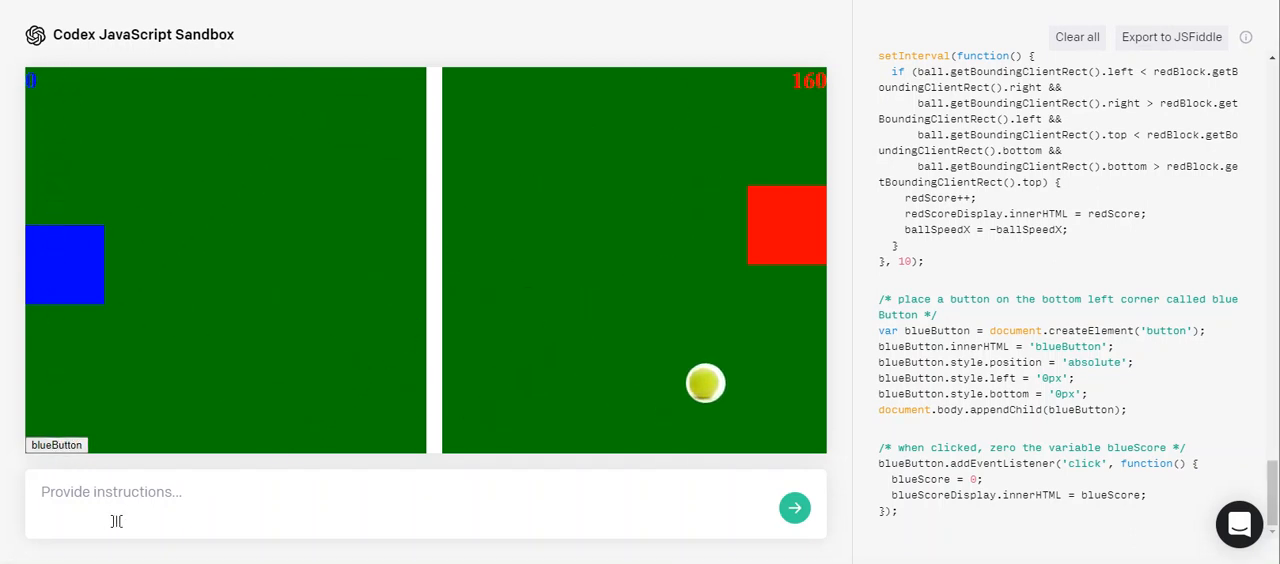
# Enlarge the button to 30px font and click it to reset the blue score
pyautogui.write('make button bigger')
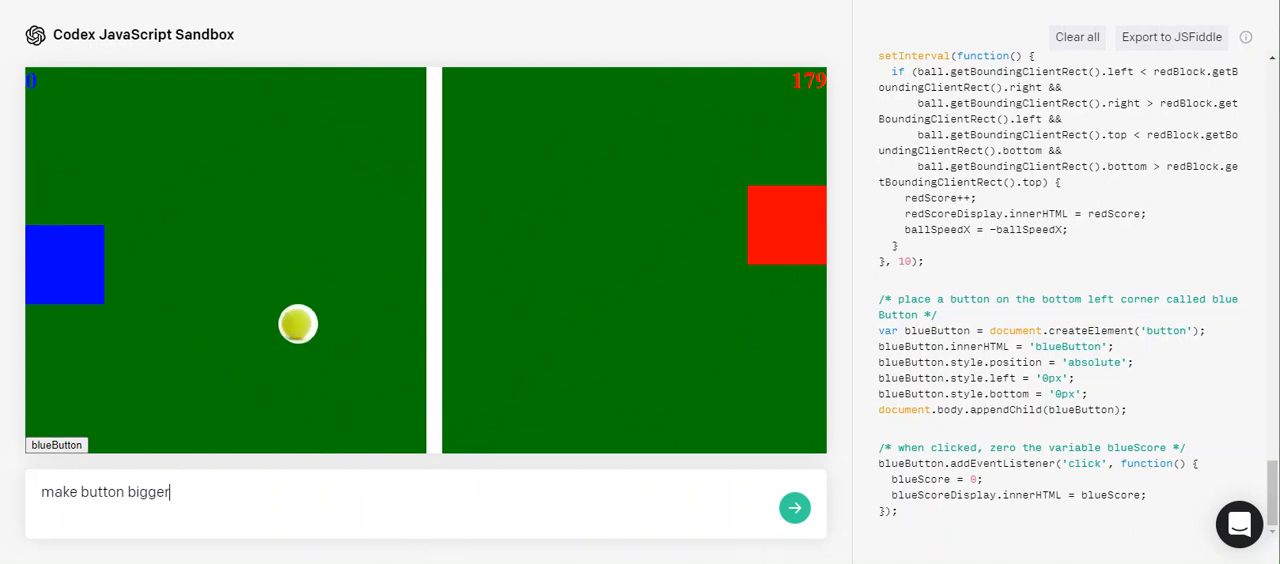
pyautogui.click(796, 508)
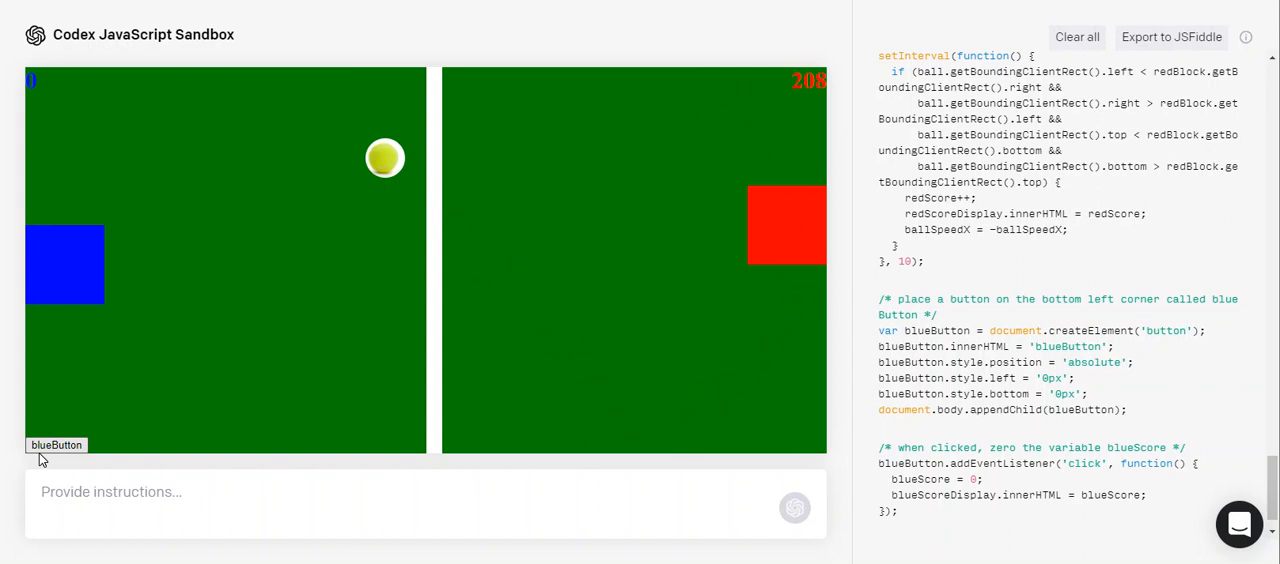
pyautogui.click(796, 508)
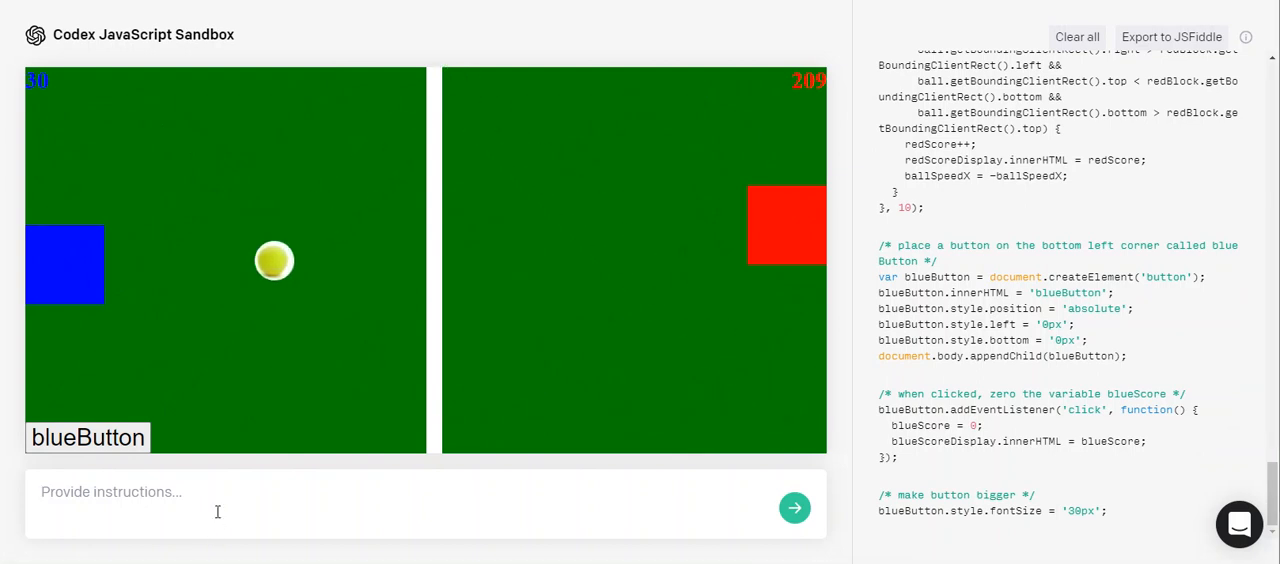
# Add RedButton at the bottom-right corner that zeroes redScore when clicked, then request the center line
pyautogui.write('place a button on the bottom right corner called RedButton')
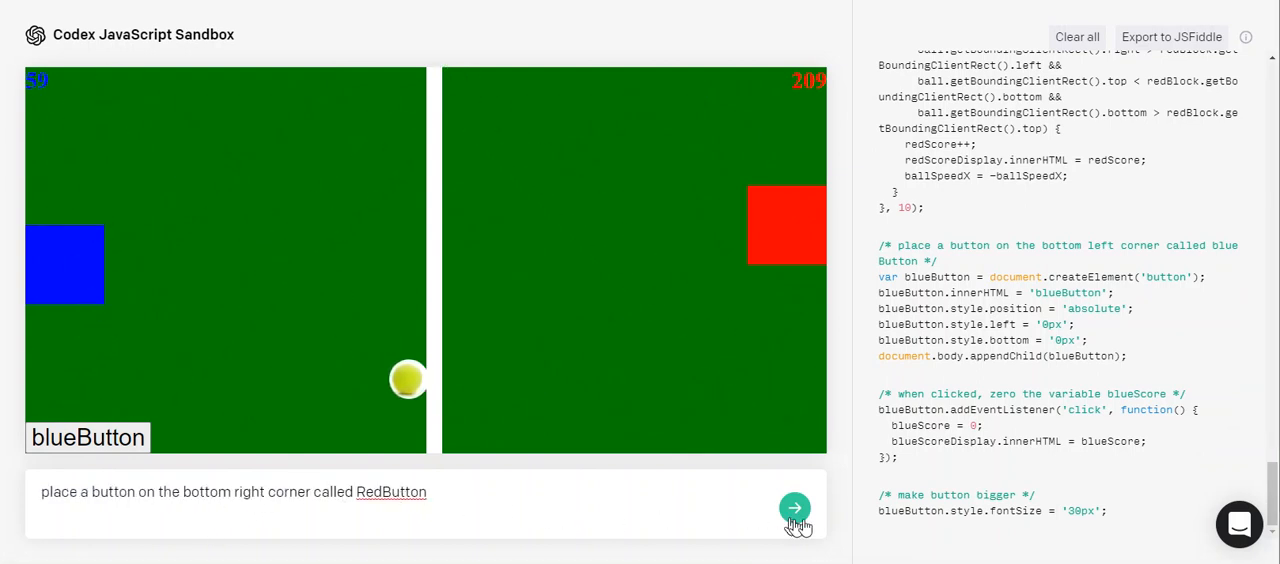
pyautogui.click(794, 508)
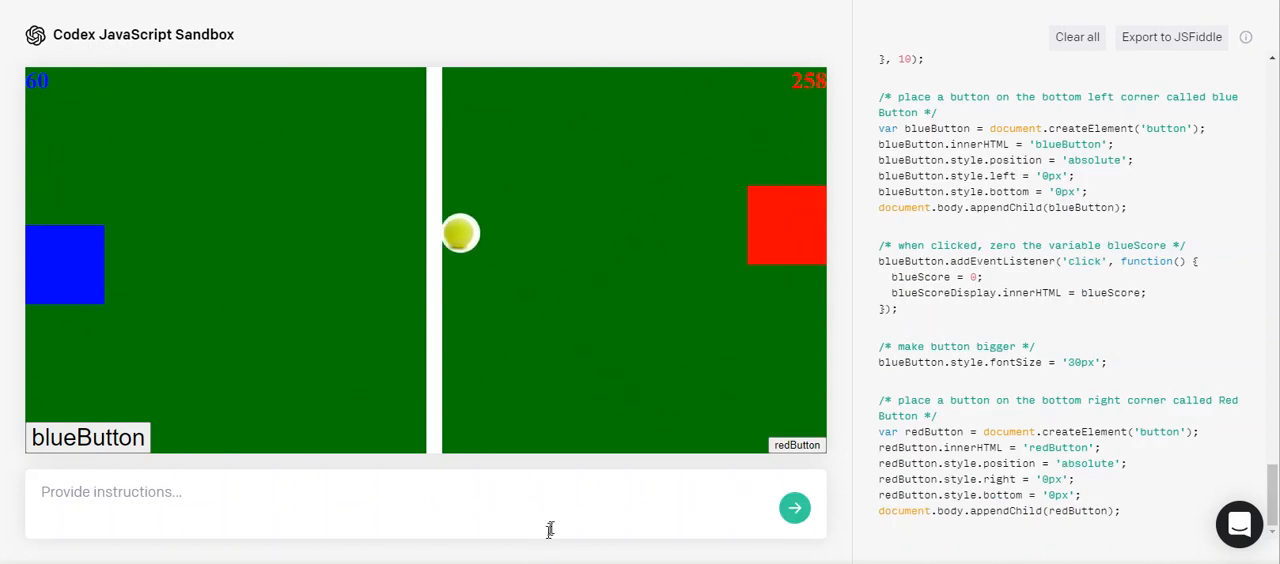
pyautogui.write('when clicked, zero the variable redScore')
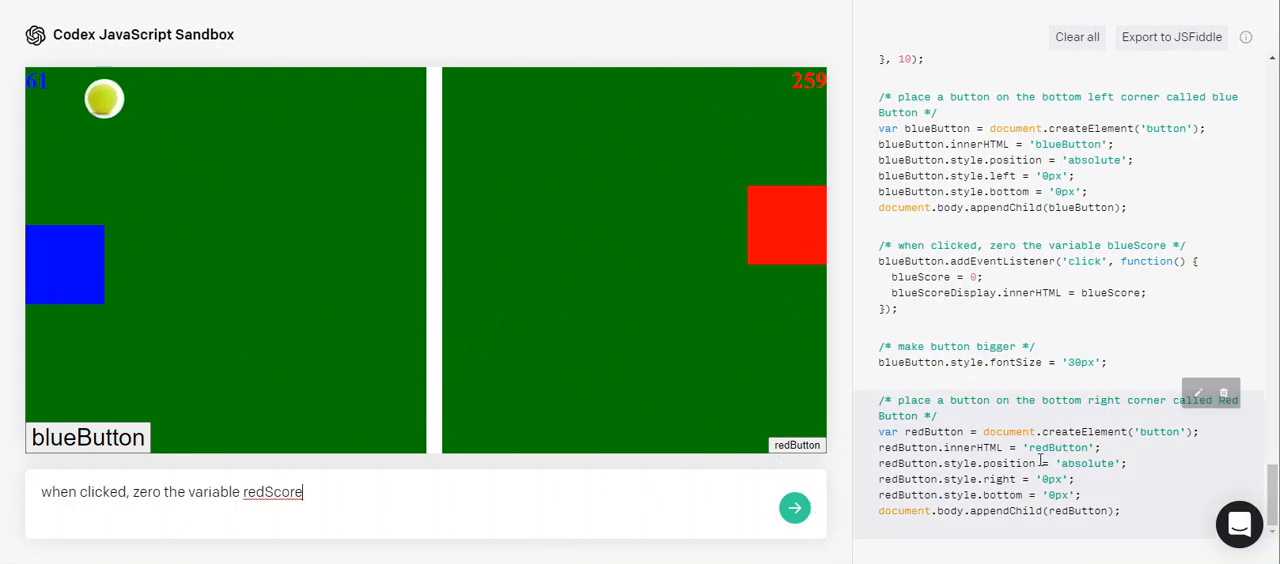
pyautogui.click(796, 508)
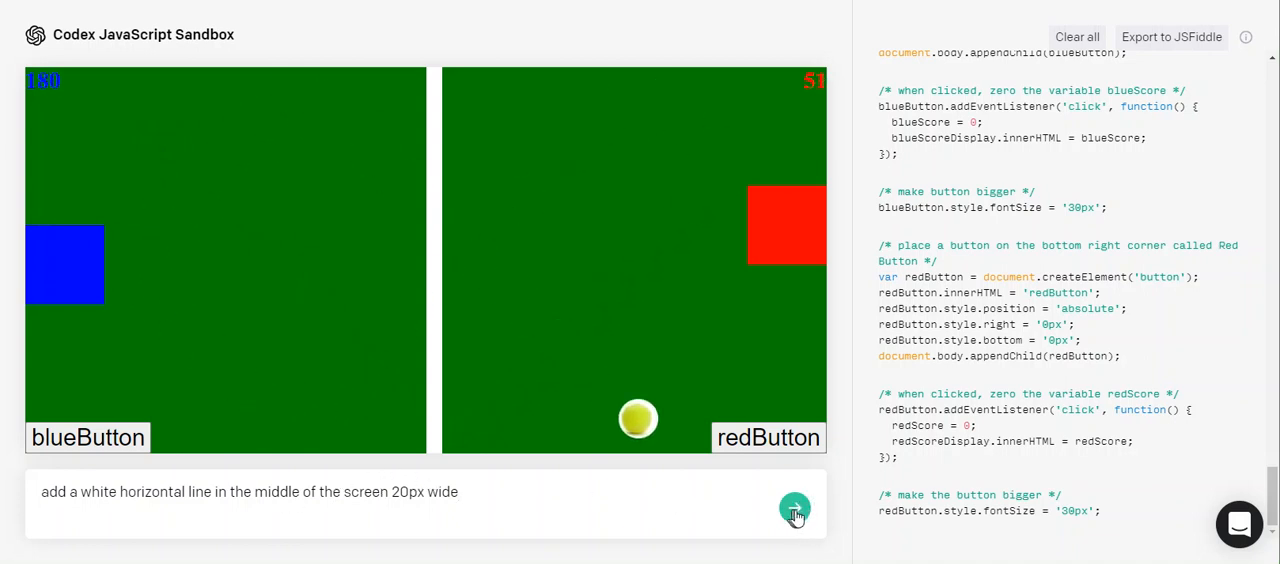
pyautogui.click(796, 508)
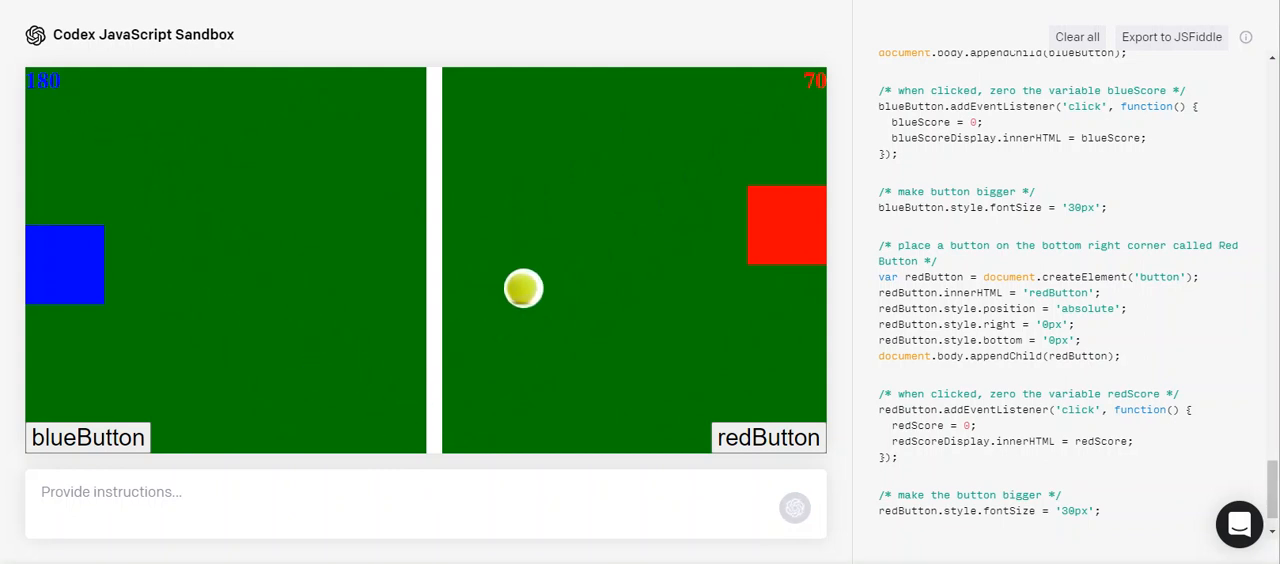
# Request a white 20px-high horizontal line at top 50% across the court
pyautogui.click(796, 508)
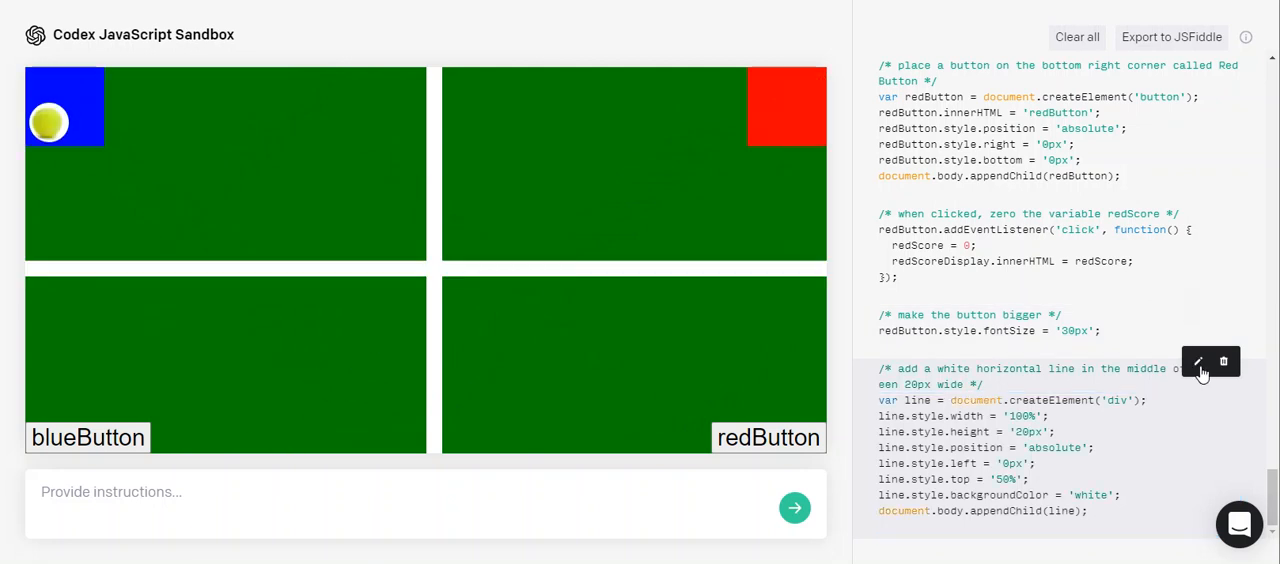
# Add a large Stop button at the middle bottom that freezes the ball when clicked
pyautogui.write('Add a large button called Stop in the middle bottom of the screen')
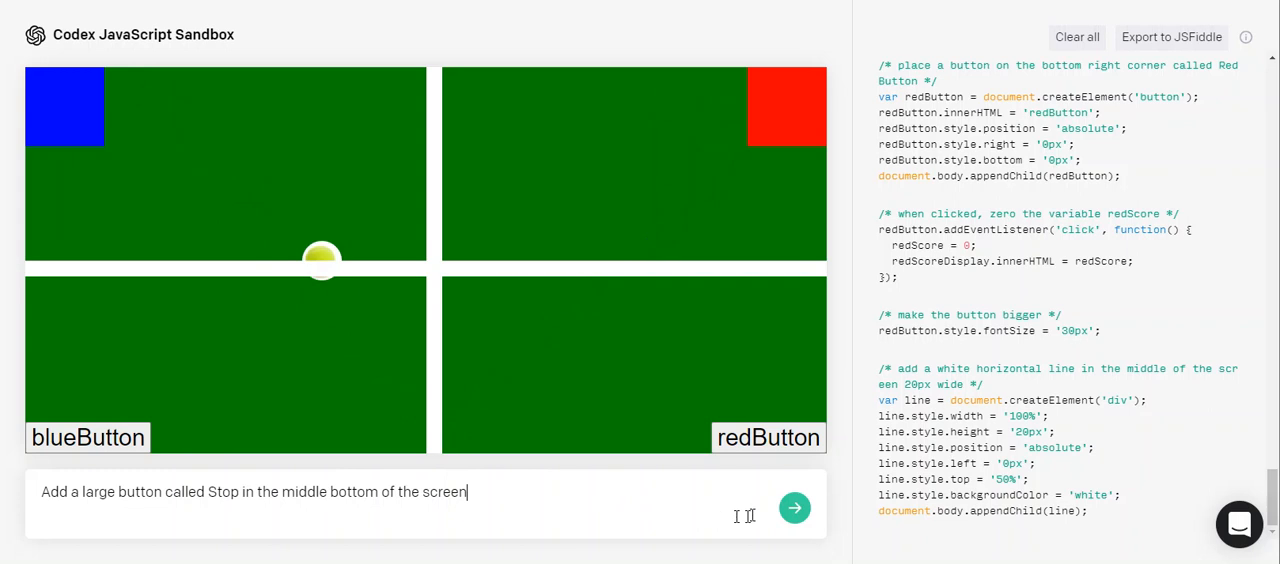
pyautogui.click(796, 508)
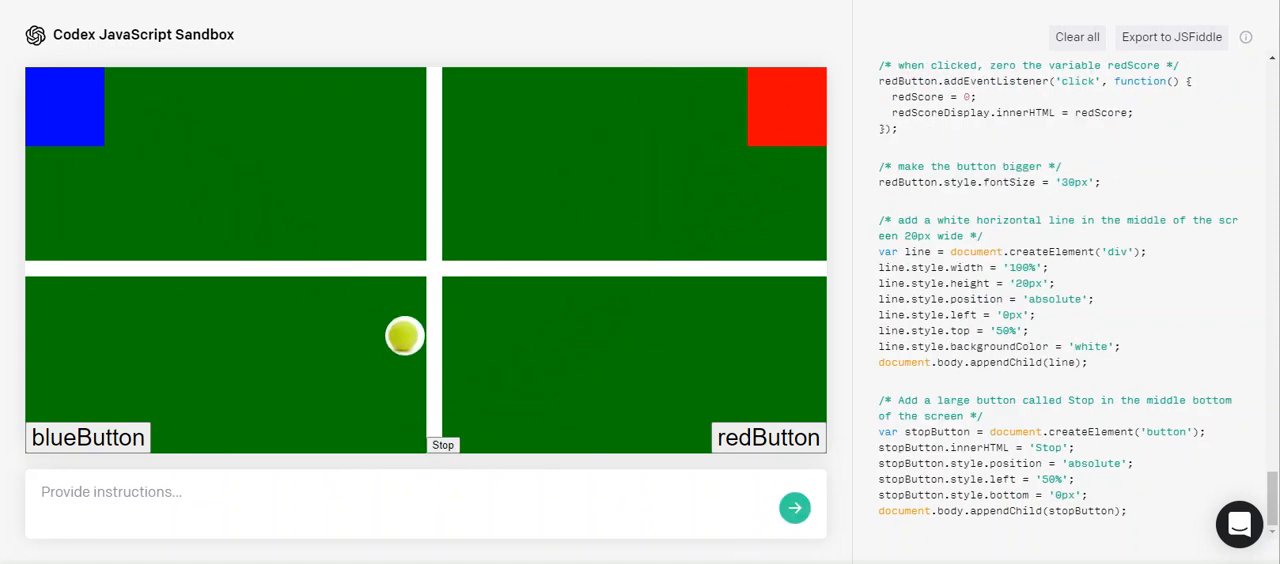
pyautogui.write('when the button is clicked, freeze the image ball')
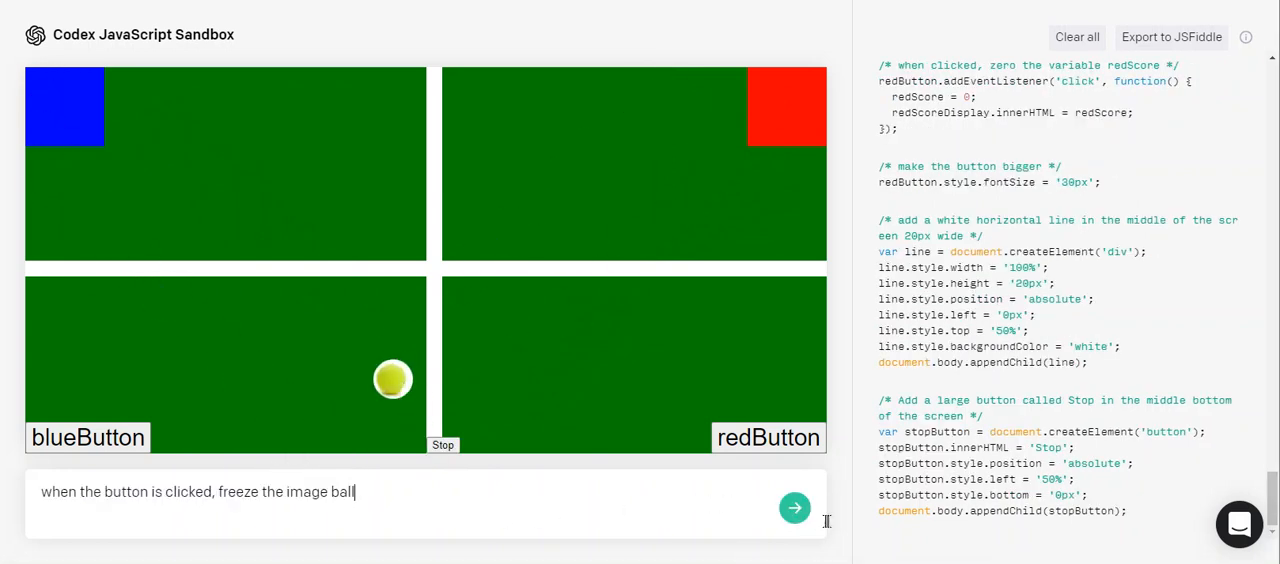
pyautogui.click(794, 508)
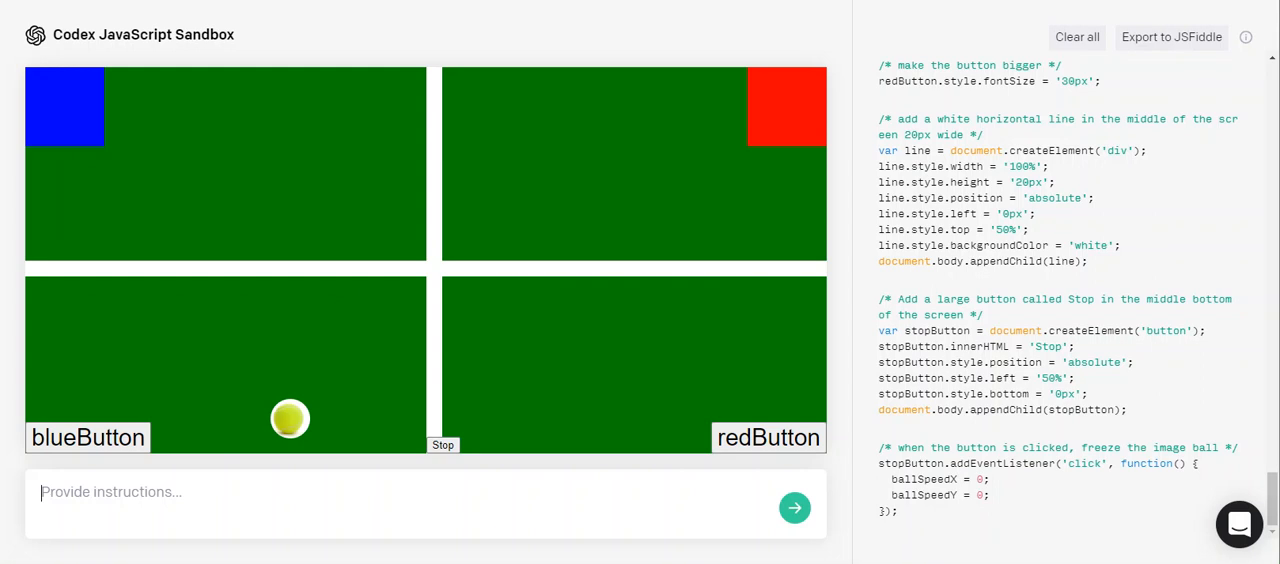
# Add a large Start button at the middle bottom that unfreezes the ball when clicked
pyautogui.write('Add a large button called Start in the middle bottom of the screen')
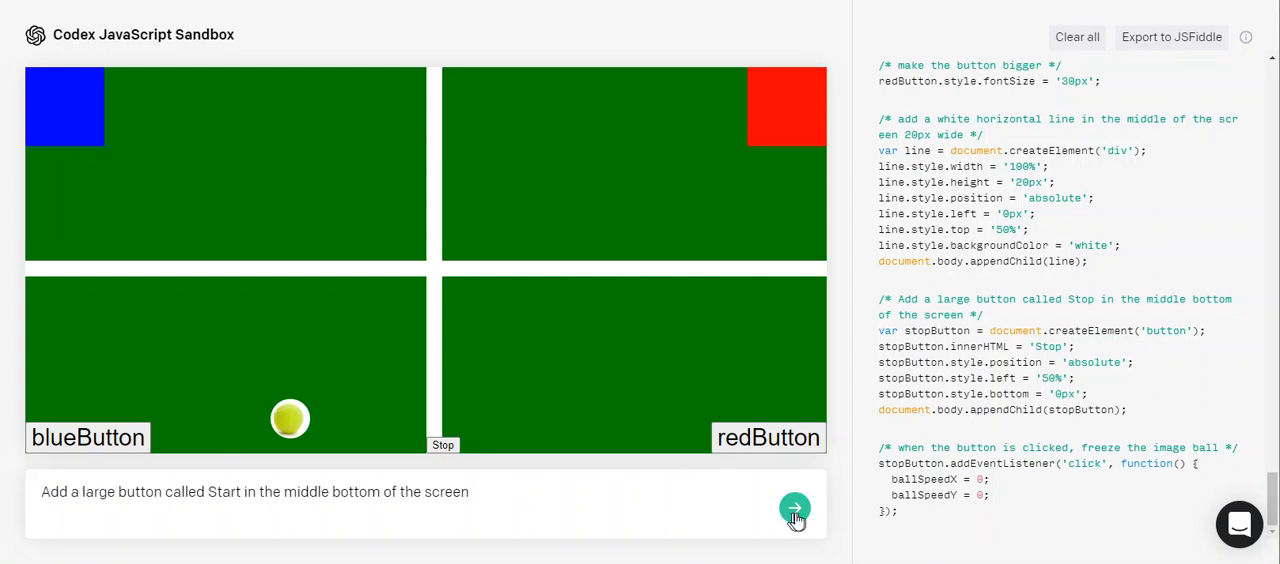
pyautogui.click(796, 508)
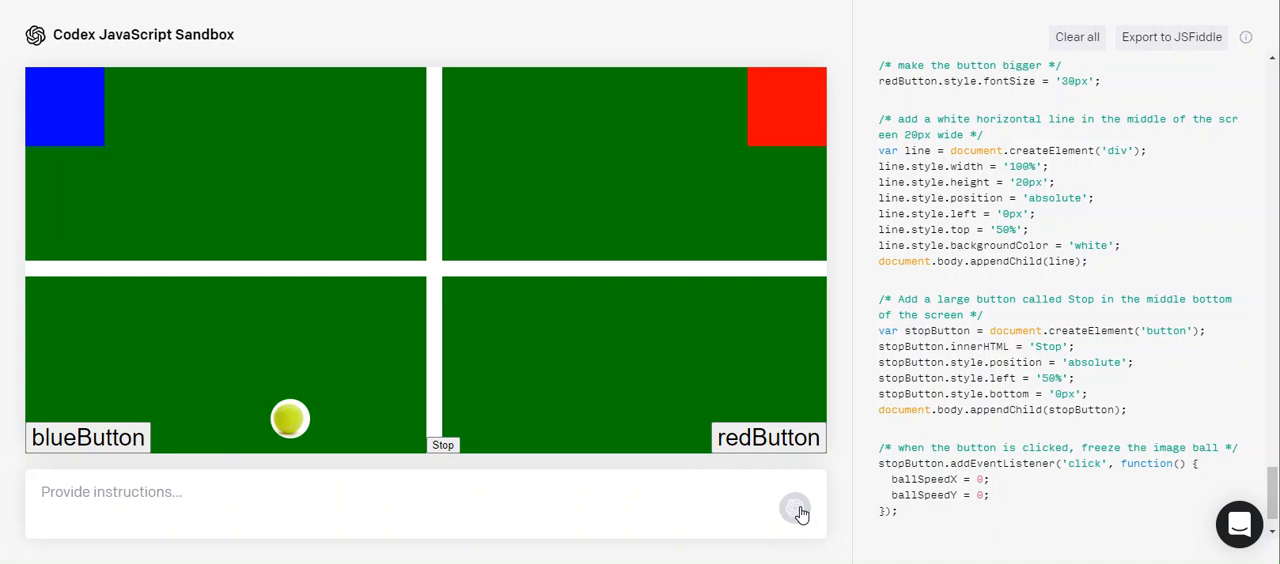
pyautogui.click(796, 508)
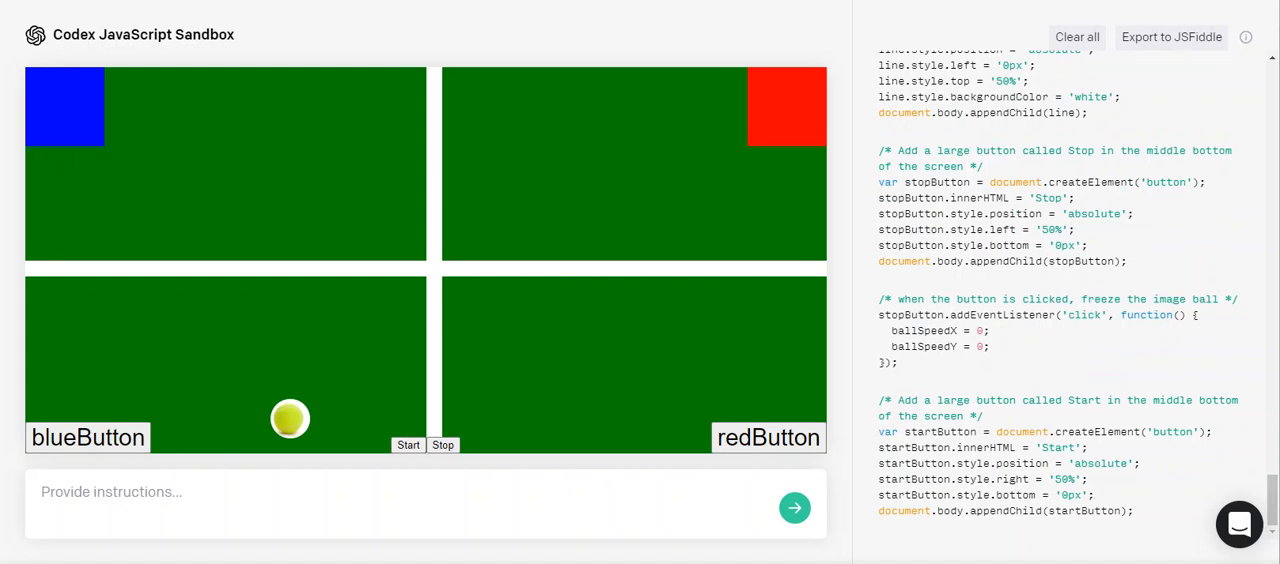
pyautogui.write('when the button is clicked, unfreeze the image ball')
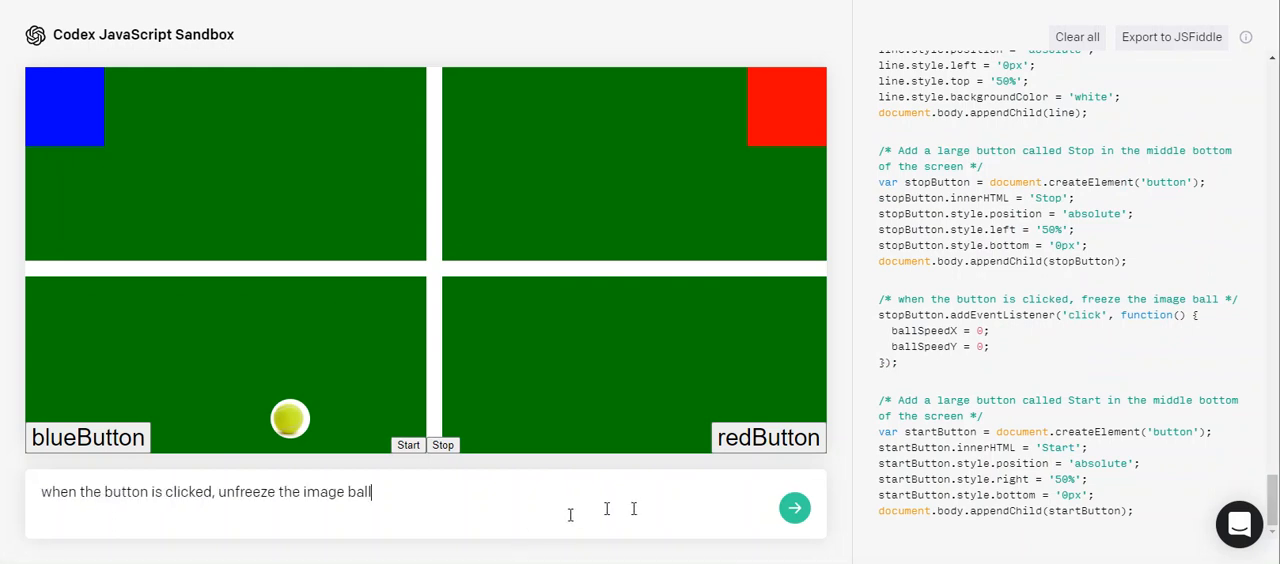
pyautogui.click(796, 508)
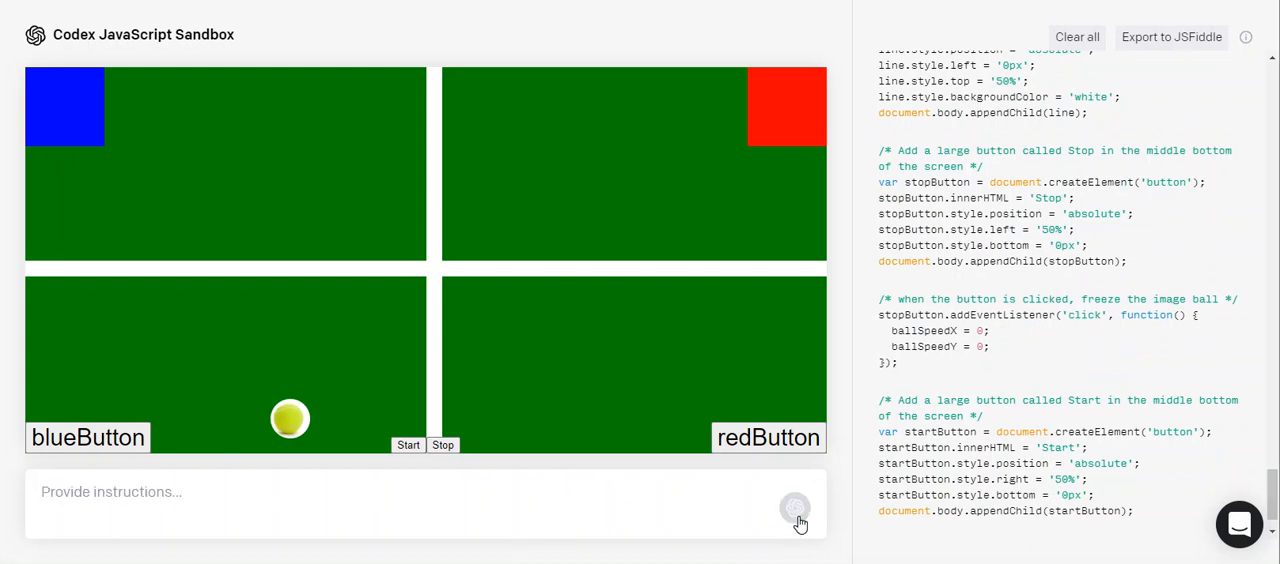
pyautogui.moveTo(488, 504)
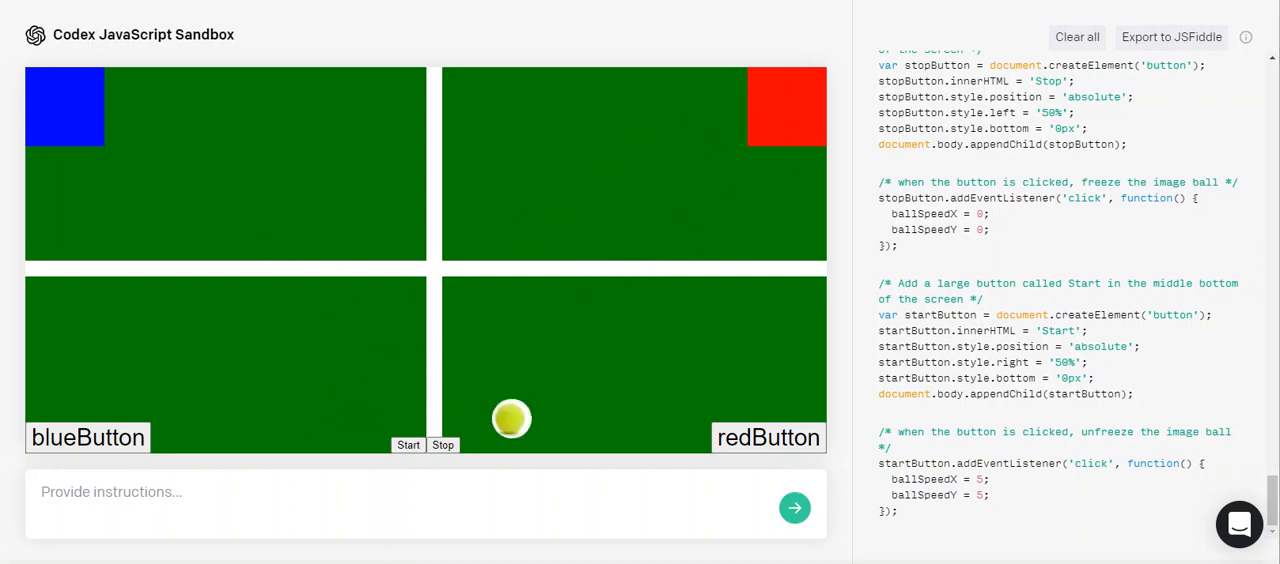
# Enlarge the Start and Stop buttons to 30px, colouring Start blue and Stop red
pyautogui.write('make the start button larger')
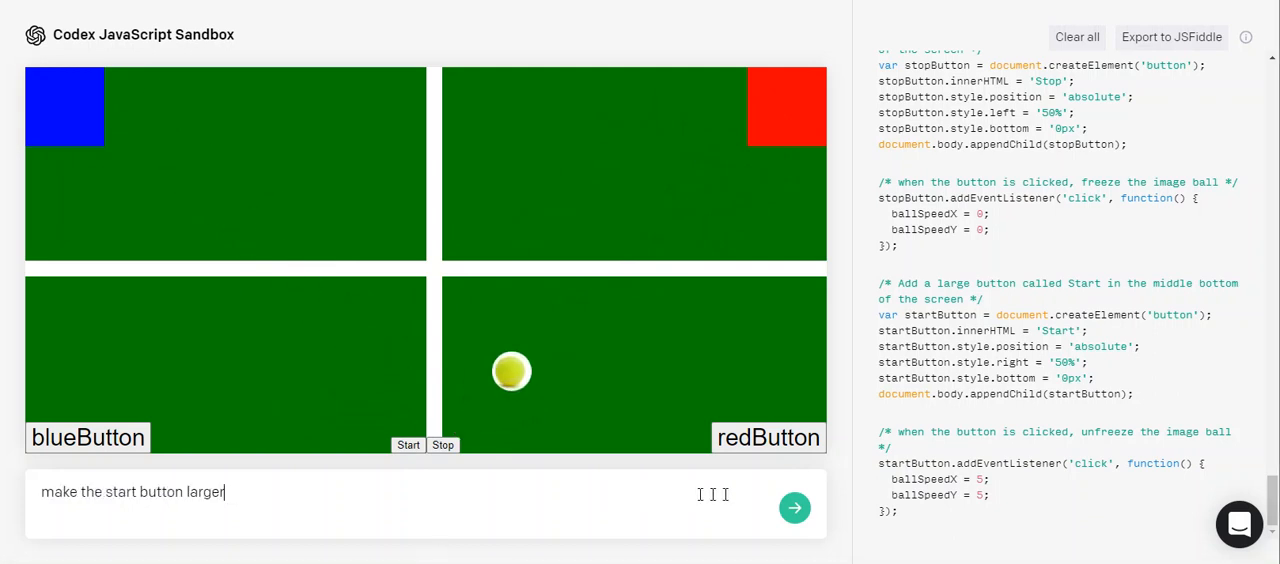
pyautogui.click(796, 508)
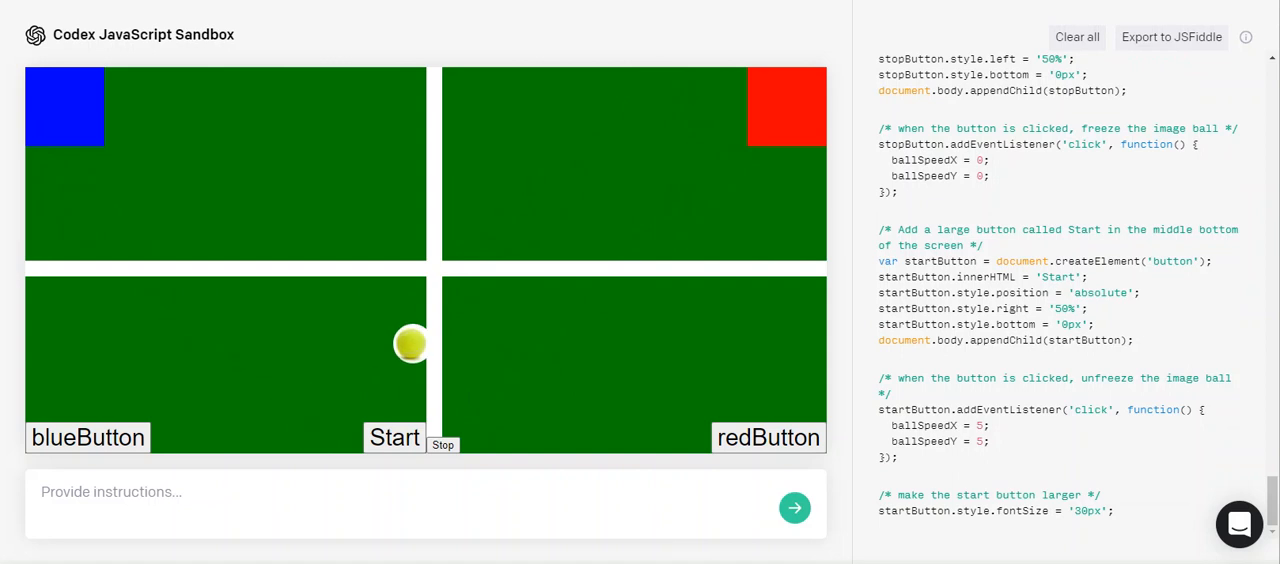
pyautogui.click(380, 492)
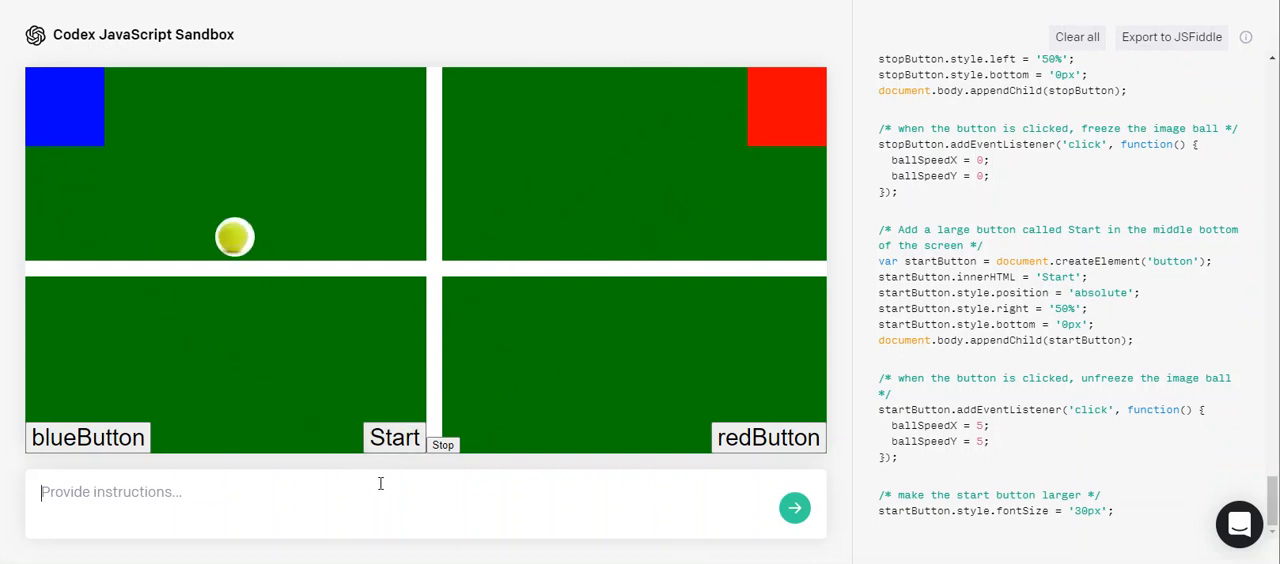
pyautogui.click(796, 508)
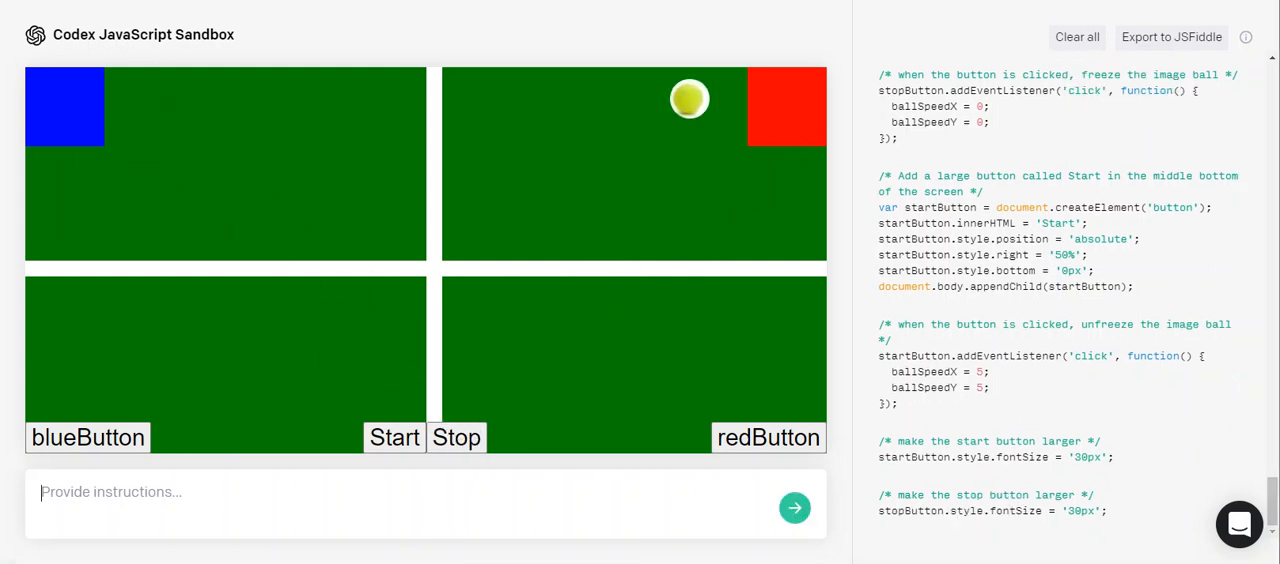
pyautogui.click(796, 508)
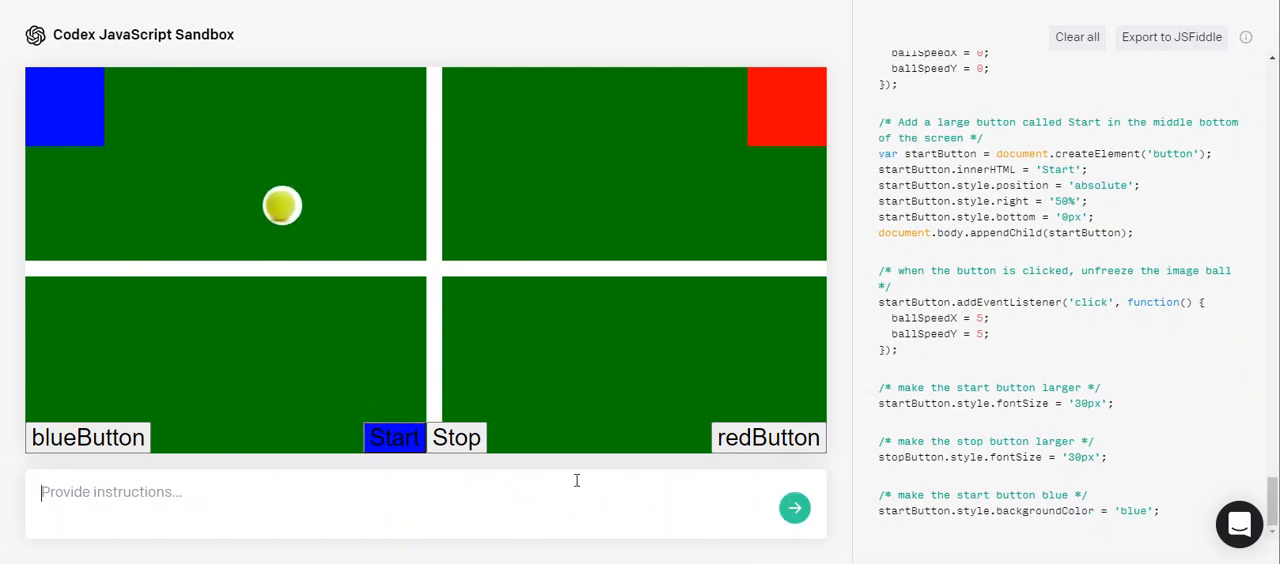
pyautogui.write('make the stop button red')
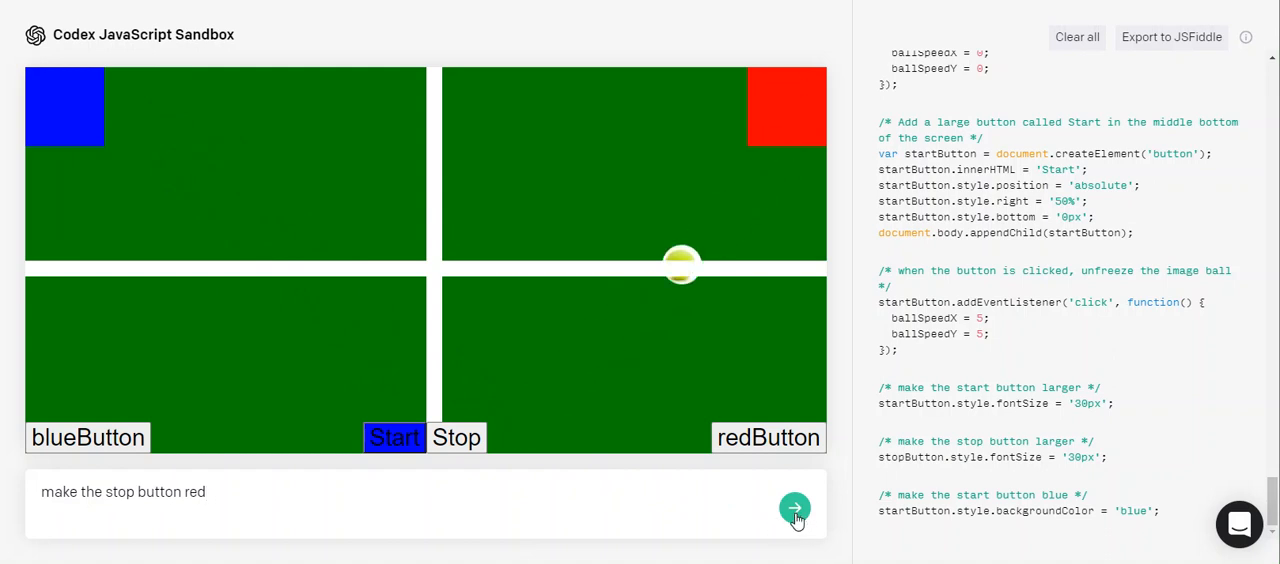
pyautogui.click(796, 508)
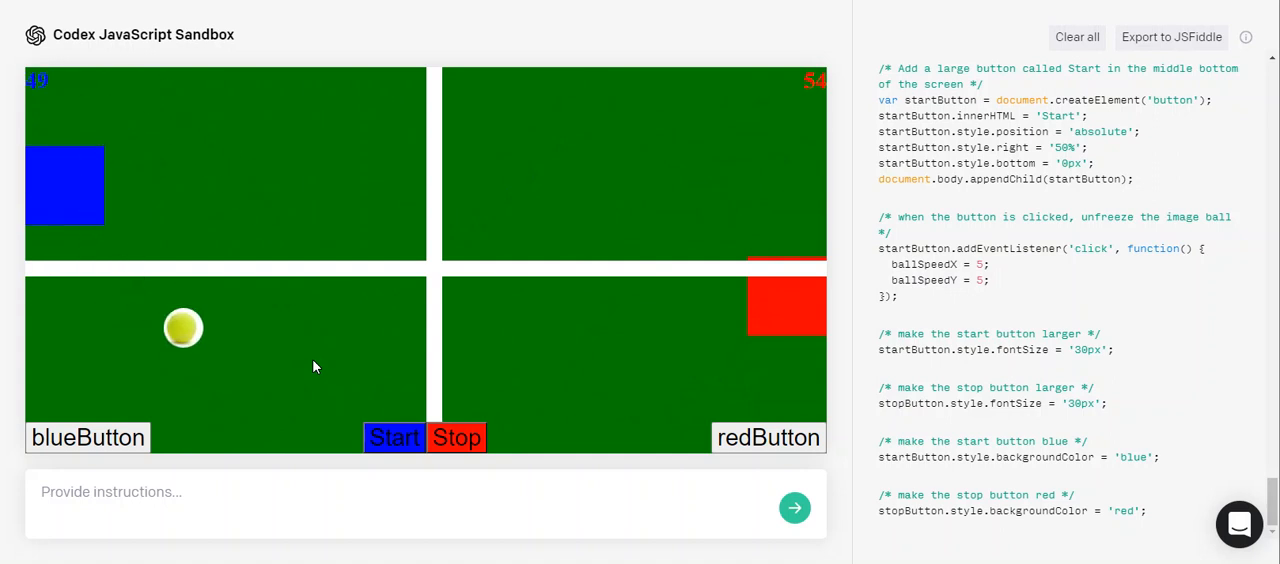
# Request 'make the blueButton blue in color and change text to Reset Score'
pyautogui.click(110, 492)
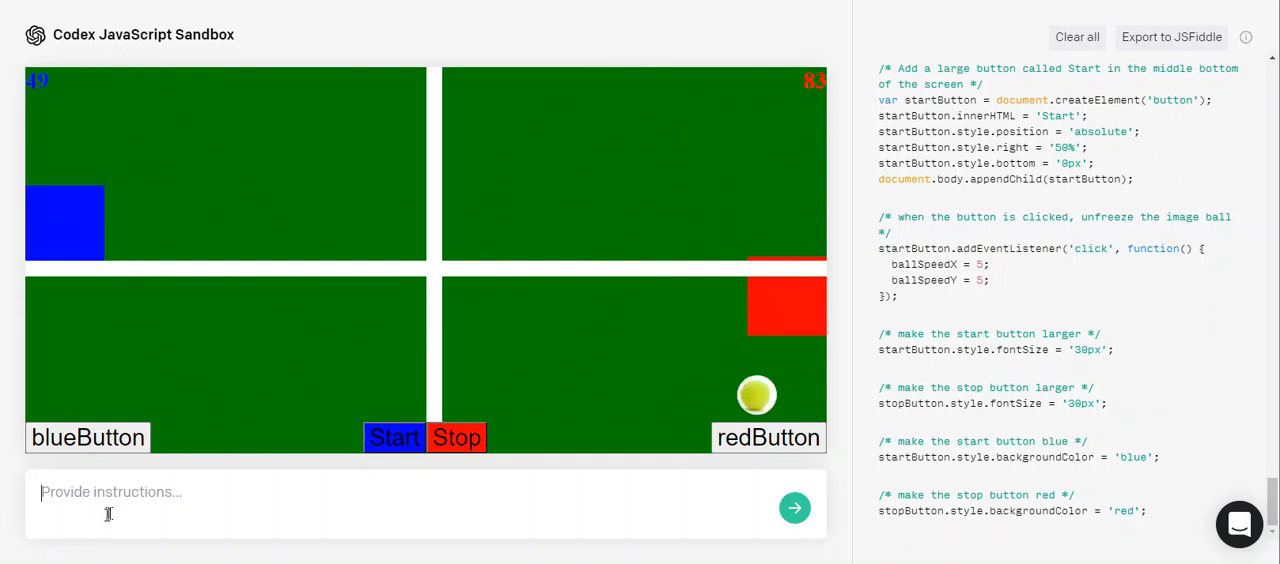
pyautogui.write('make')
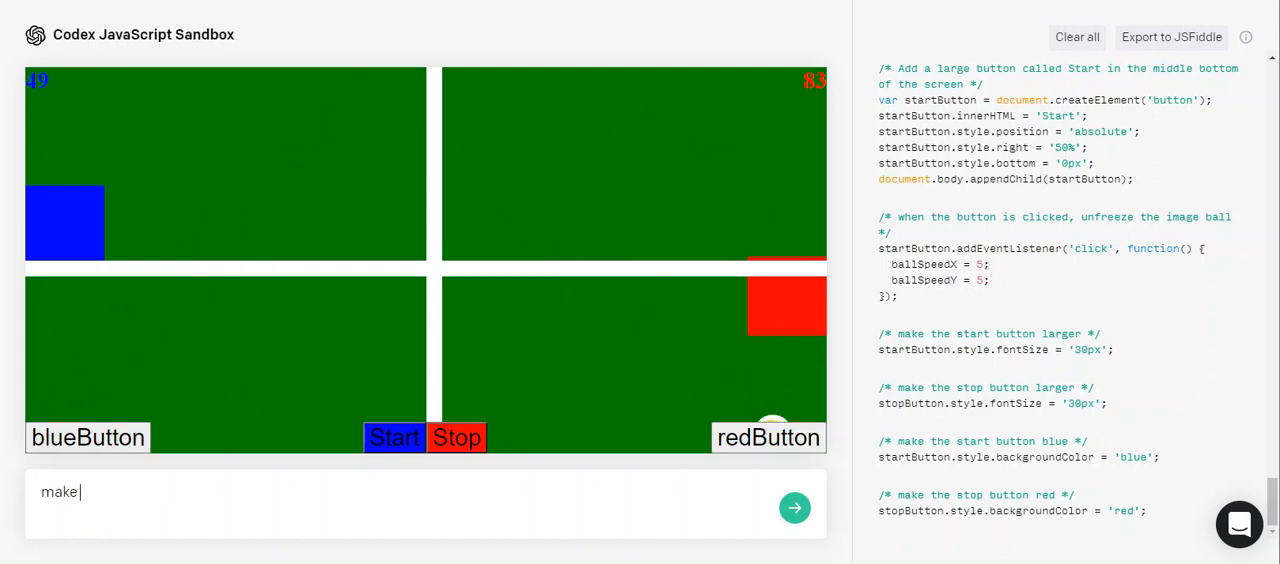
pyautogui.write('the blueButton')
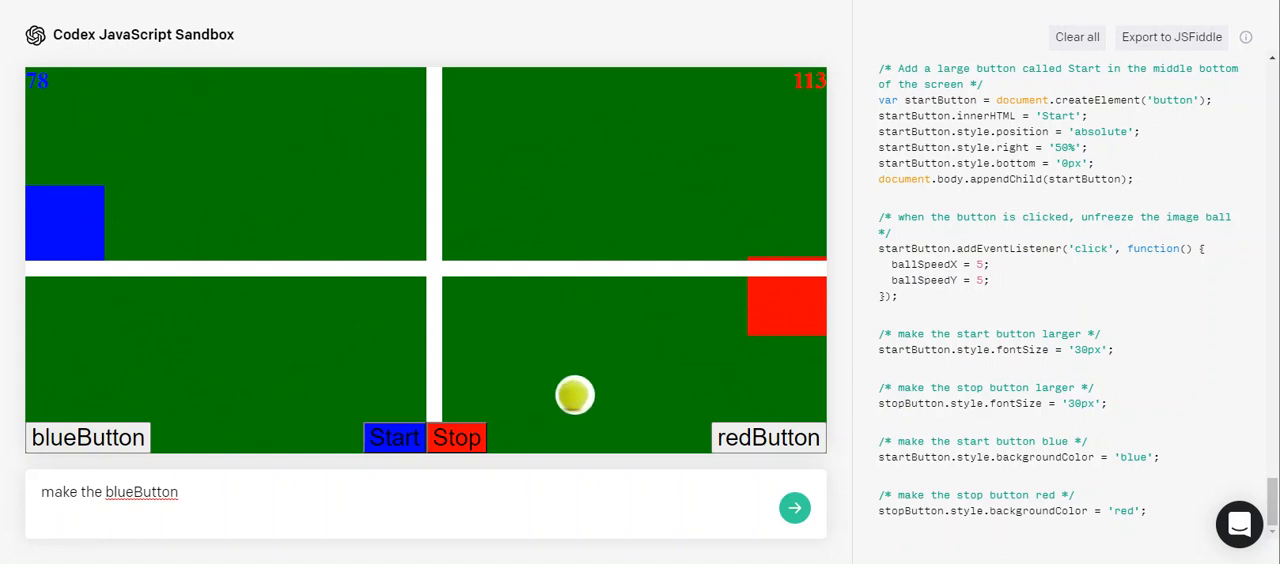
pyautogui.write('blue in color and')
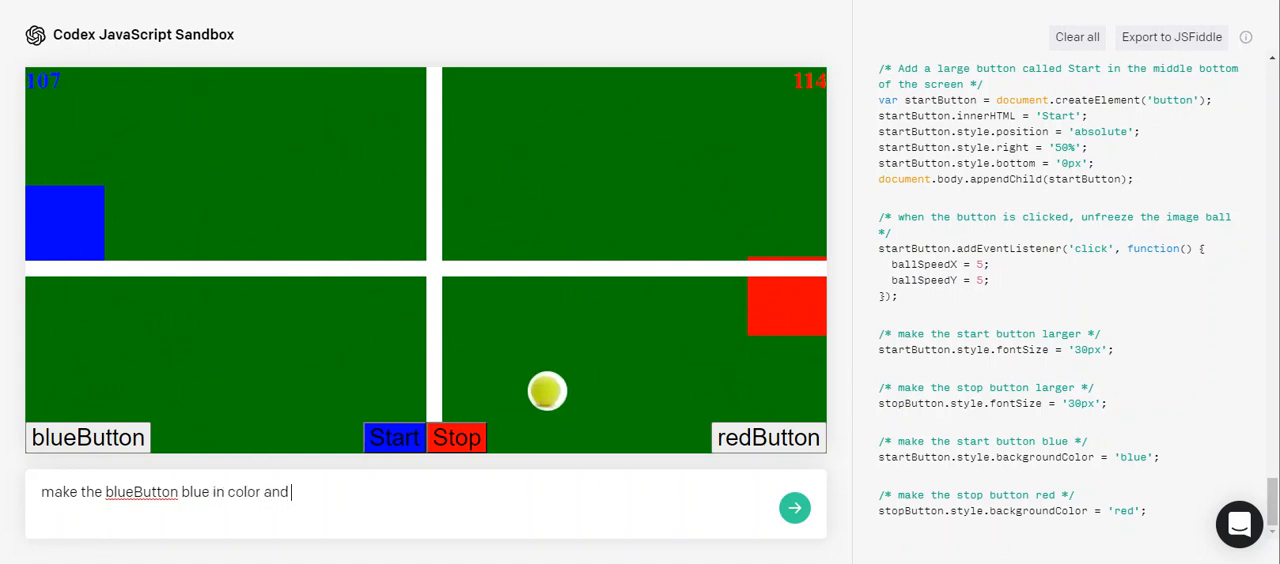
pyautogui.write('chante')
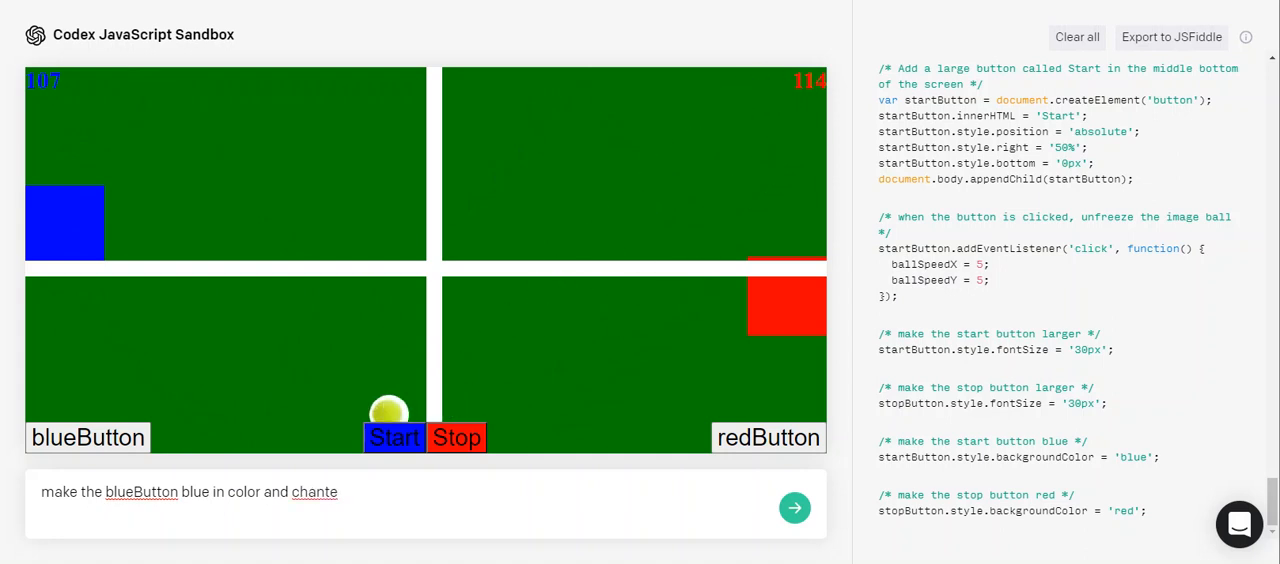
pyautogui.write('change teh')
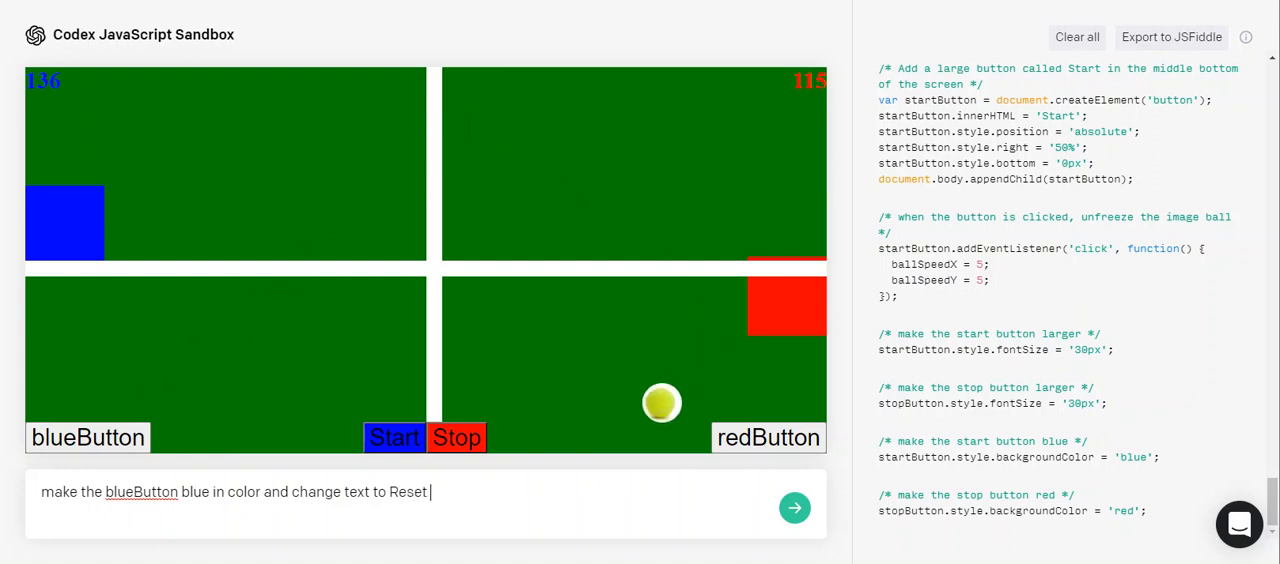
pyautogui.write('Score')
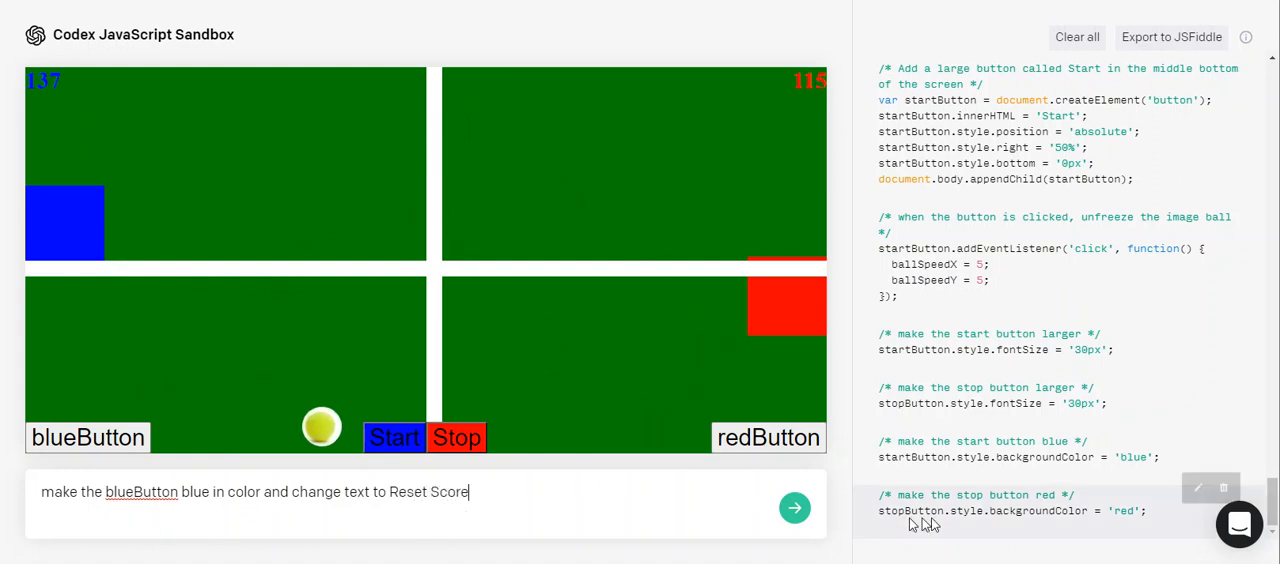
pyautogui.click(796, 508)
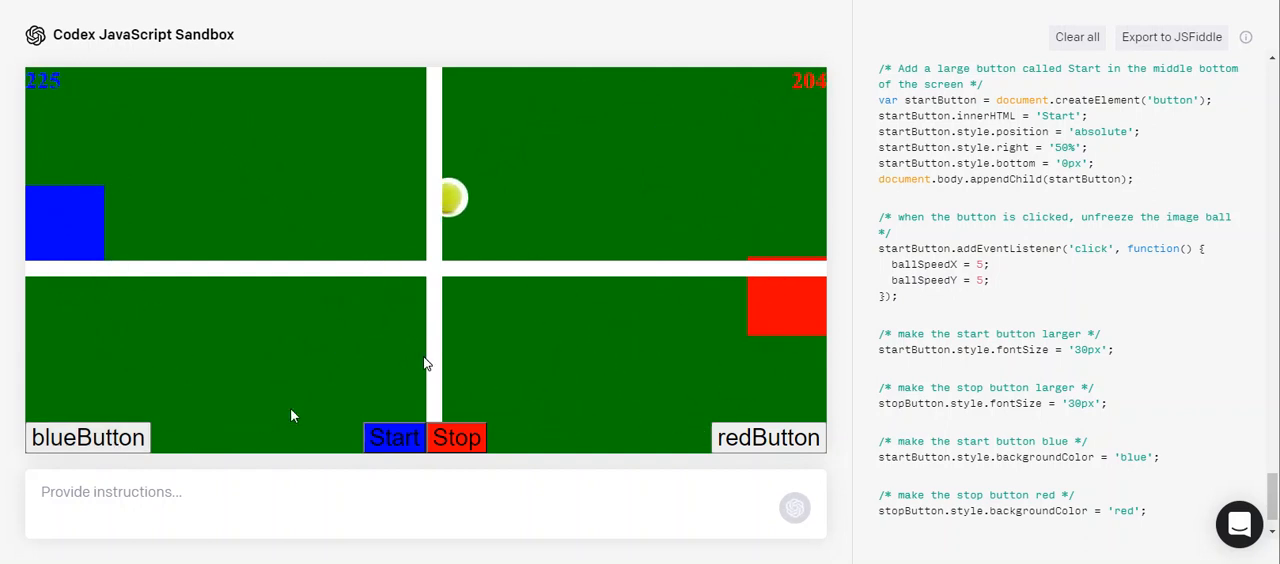
pyautogui.click(794, 508)
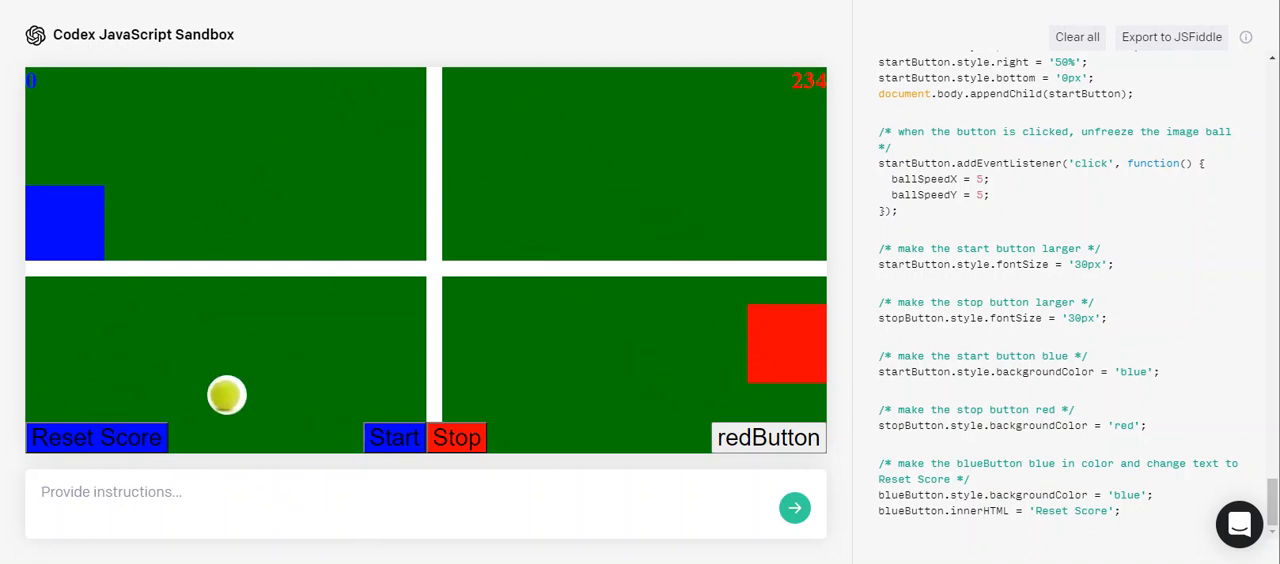
# Request 'Change the redButton to red and change the text to Reset Score'
pyautogui.write('c')
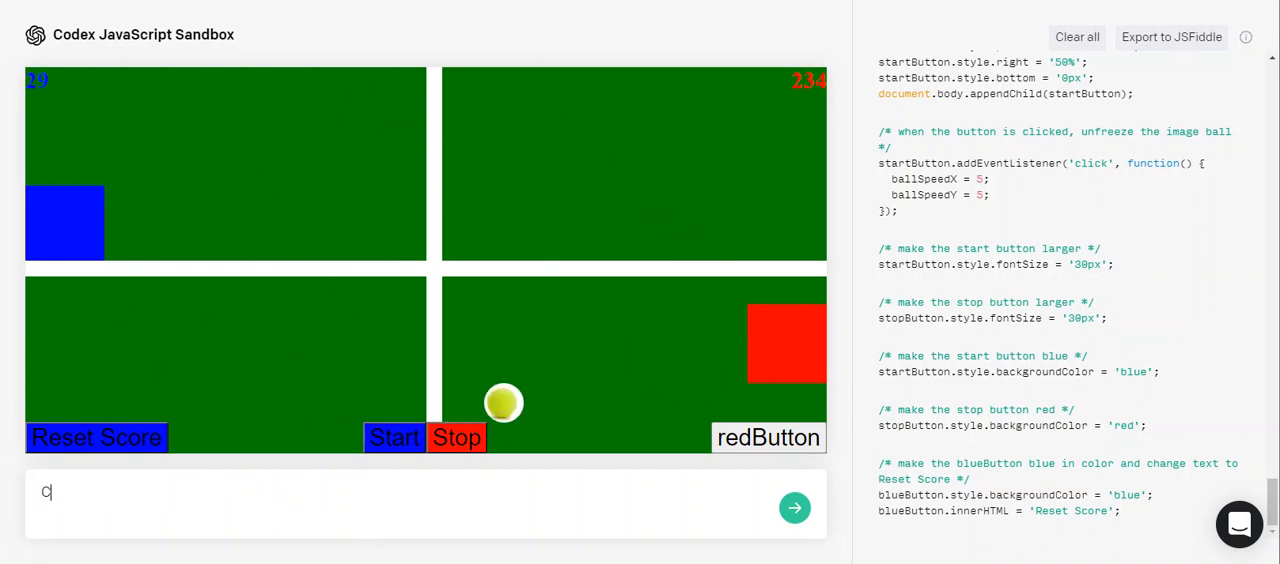
pyautogui.write('Chante the redButton to red')
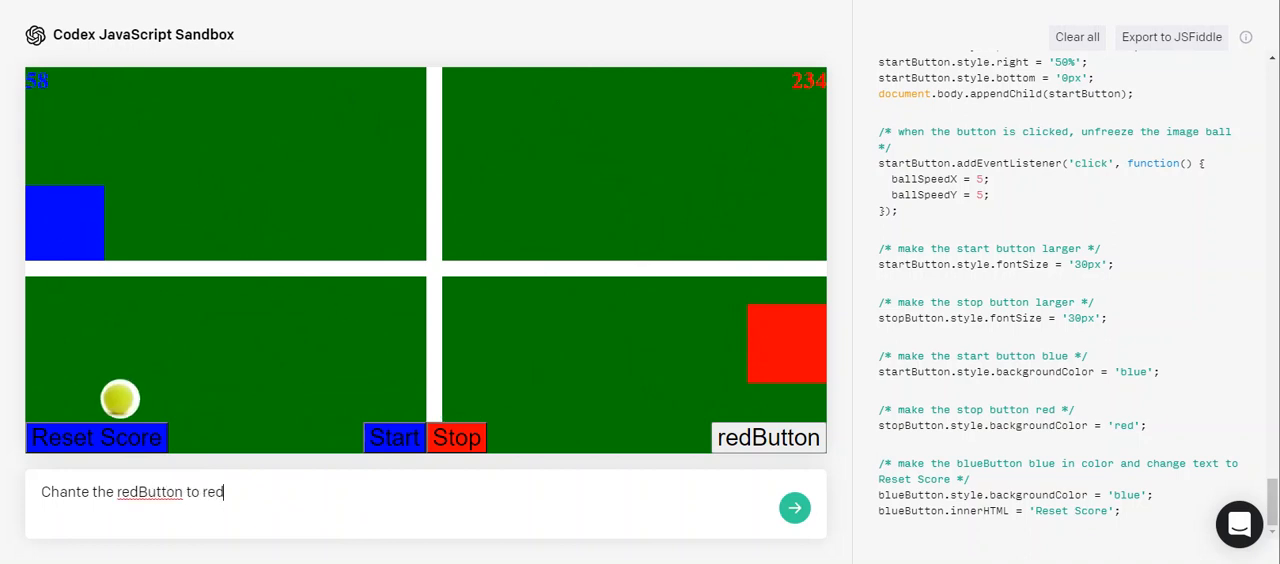
pyautogui.write('and cha')
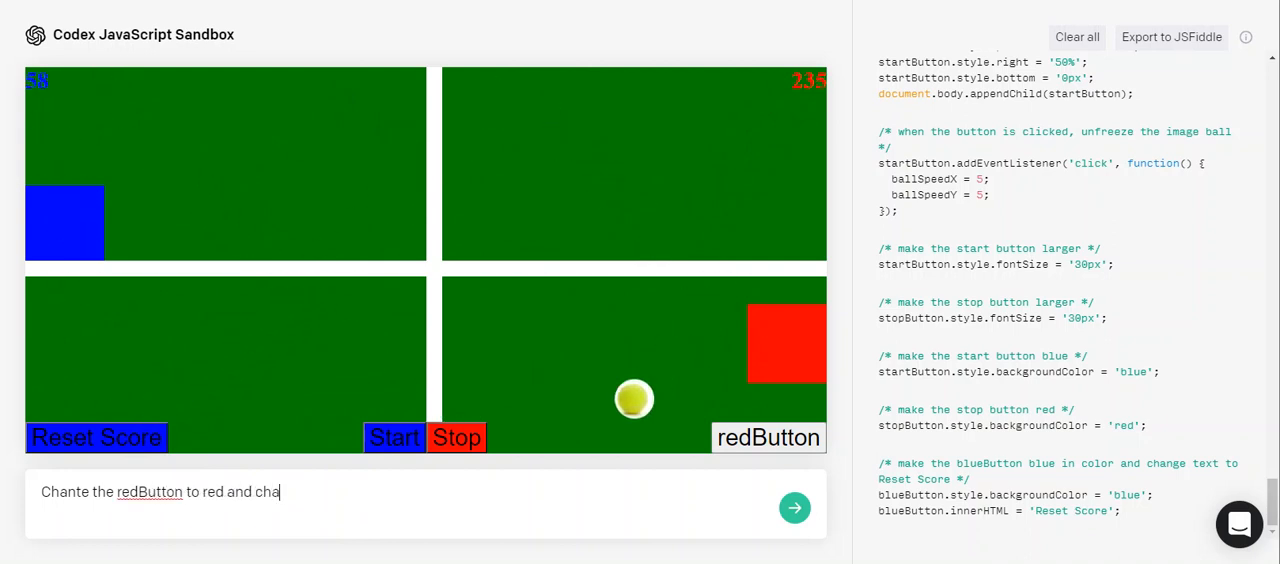
pyautogui.write('ge the text to Reset Score')
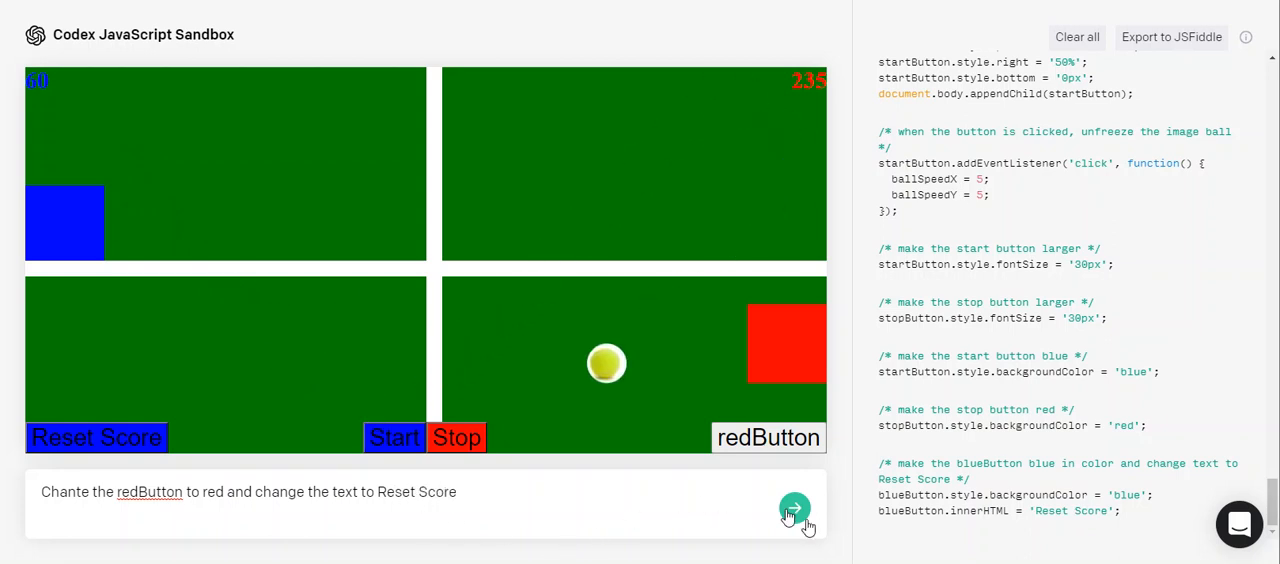
pyautogui.click(794, 508)
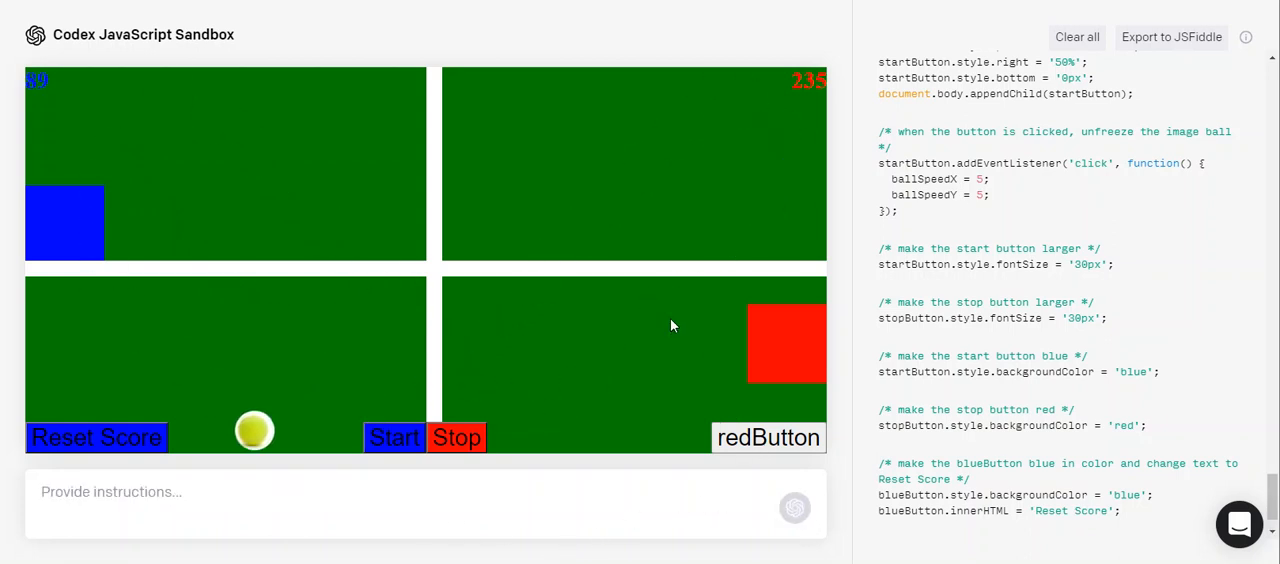